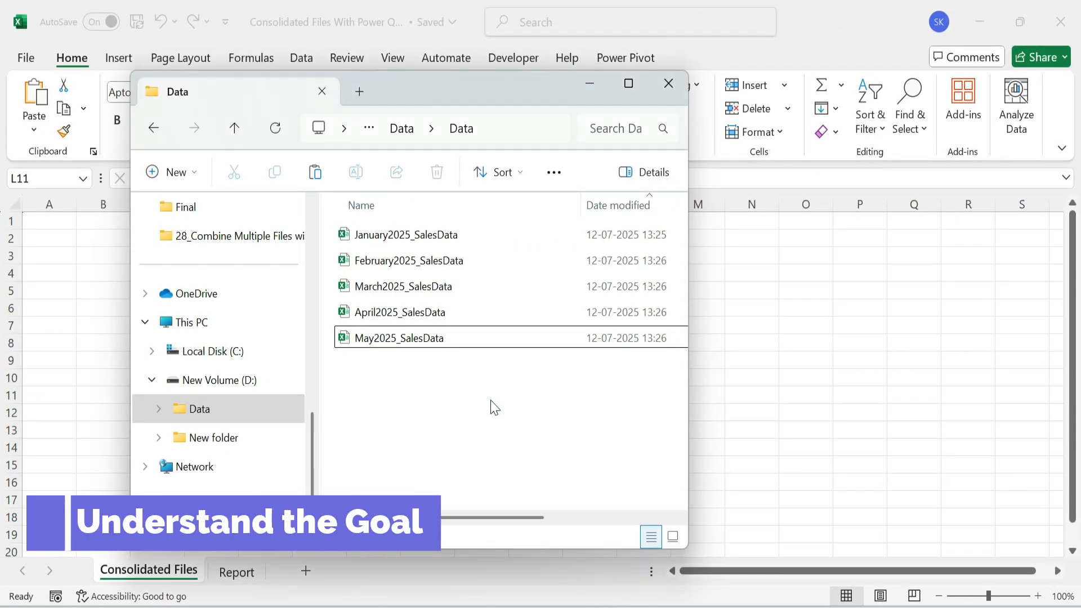
# - Select the February, March and May files, then close January2025_SalesData without saving
pyautogui.click(399, 337)
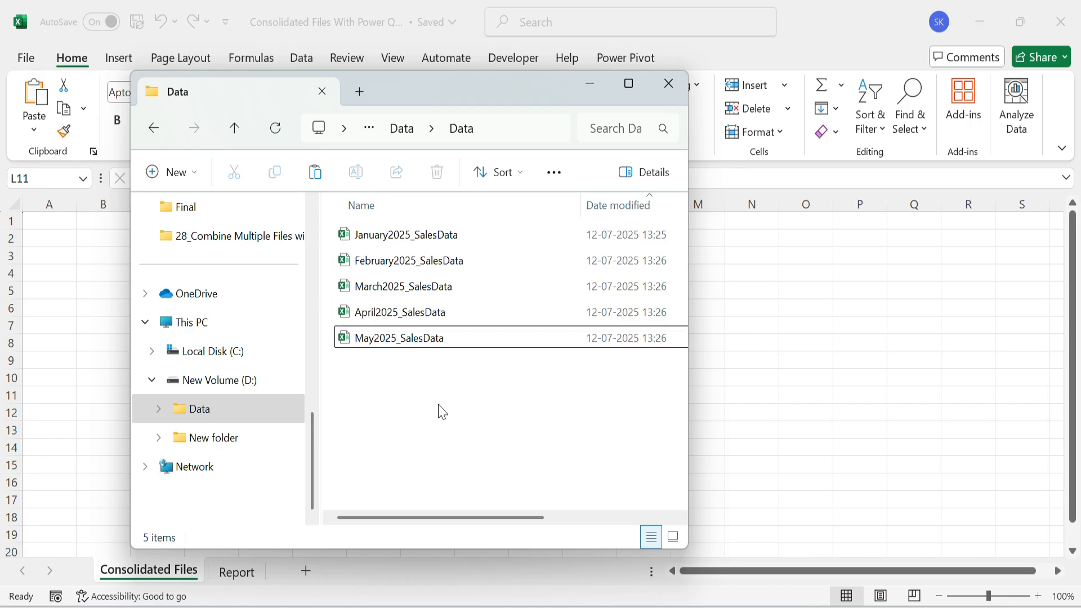
pyautogui.moveTo(424, 410)
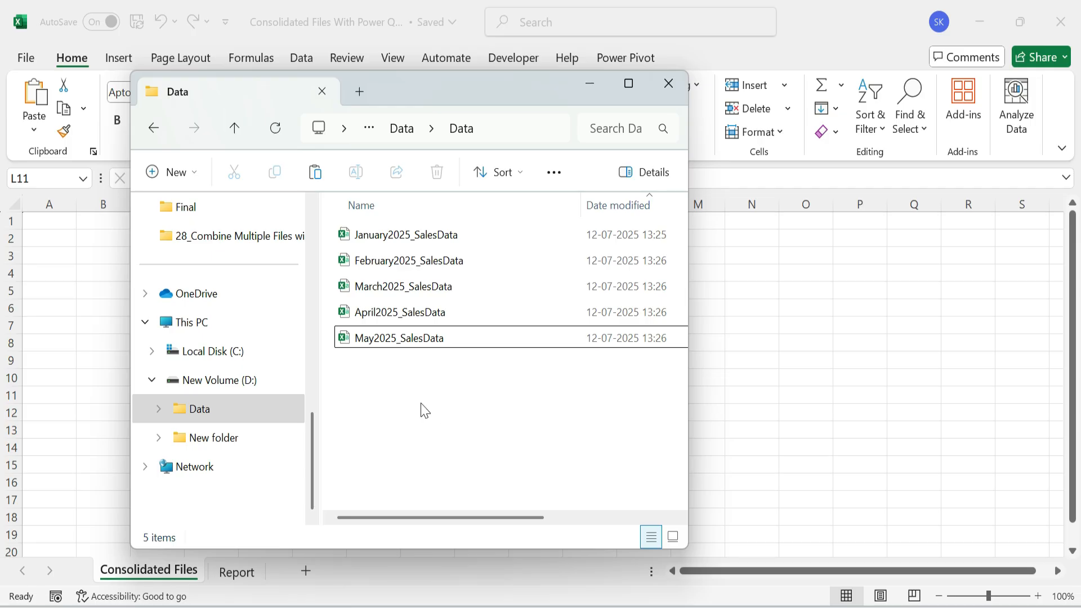
pyautogui.moveTo(454, 253)
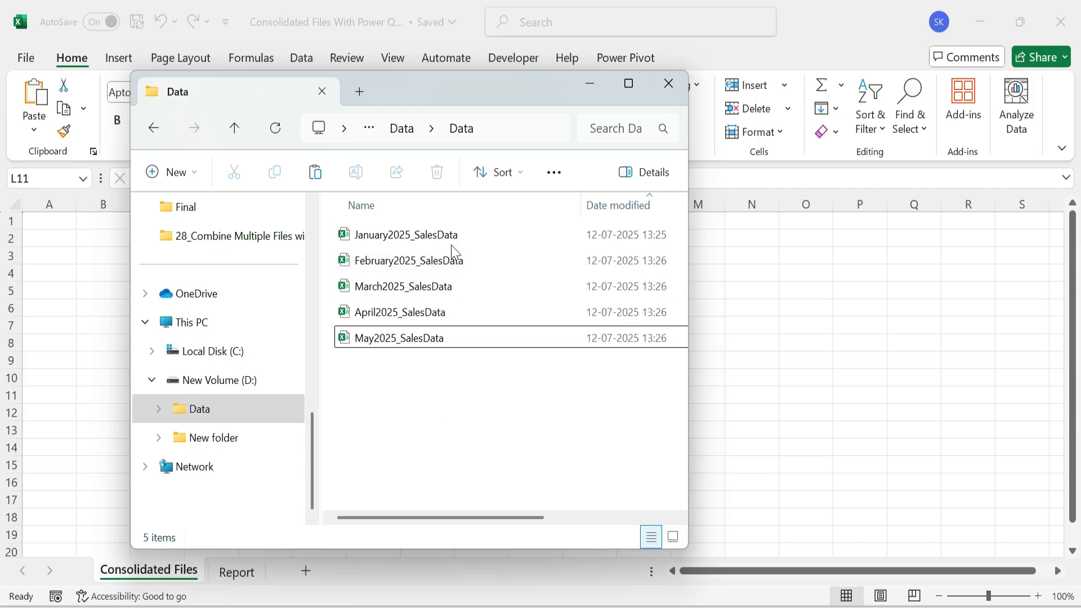
pyautogui.click(409, 260)
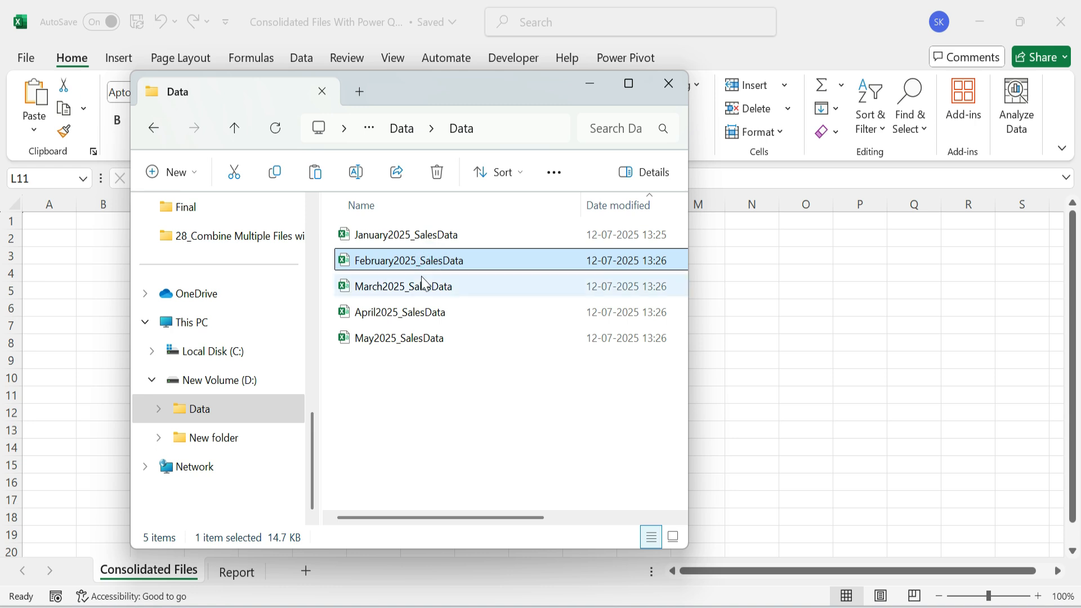
pyautogui.click(404, 286)
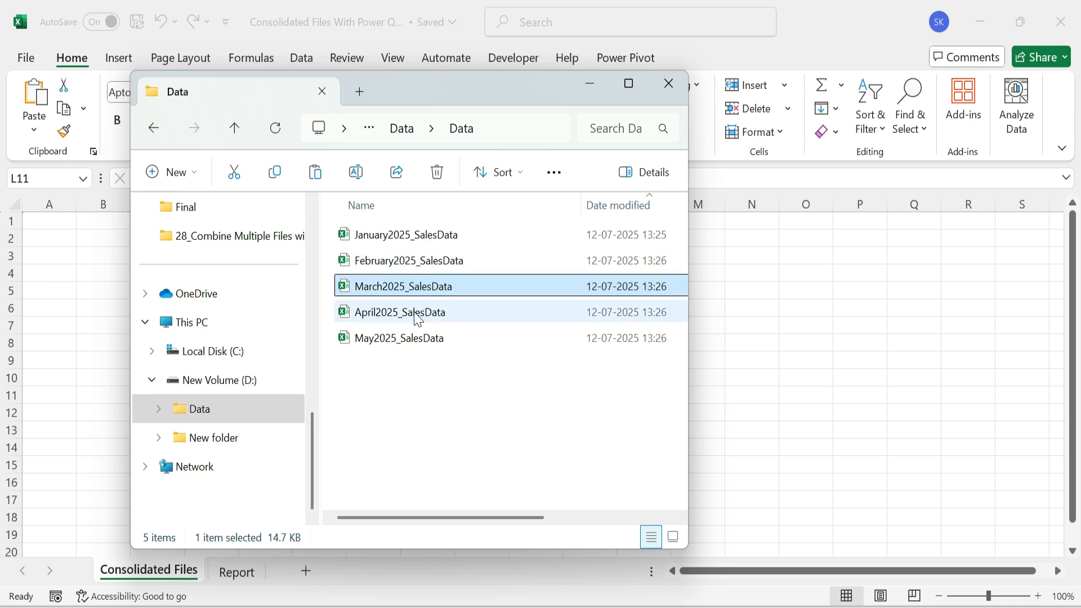
pyautogui.click(399, 338)
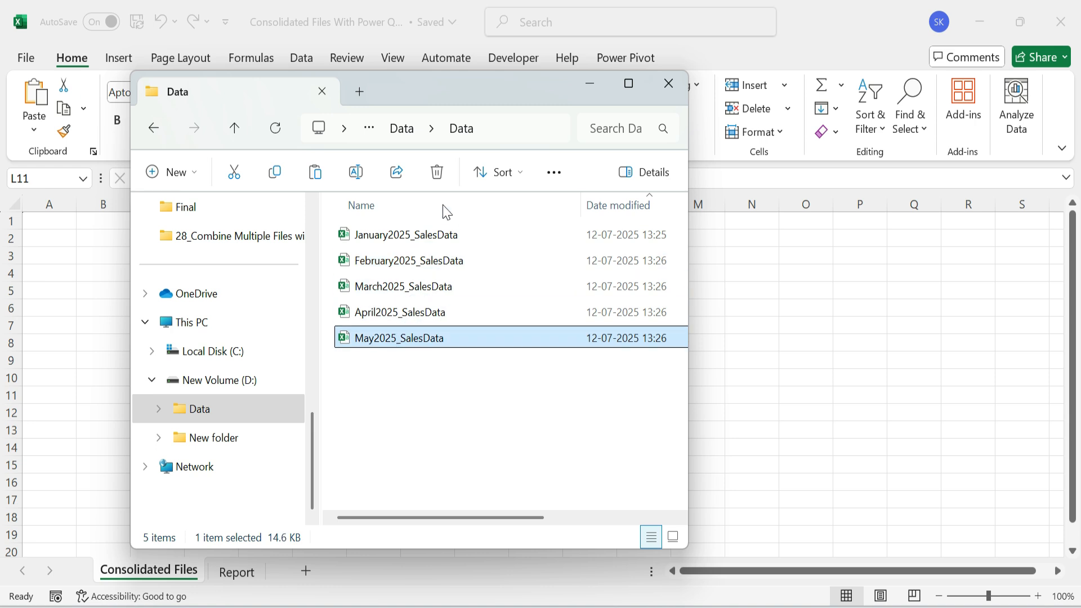
pyautogui.moveTo(429, 252)
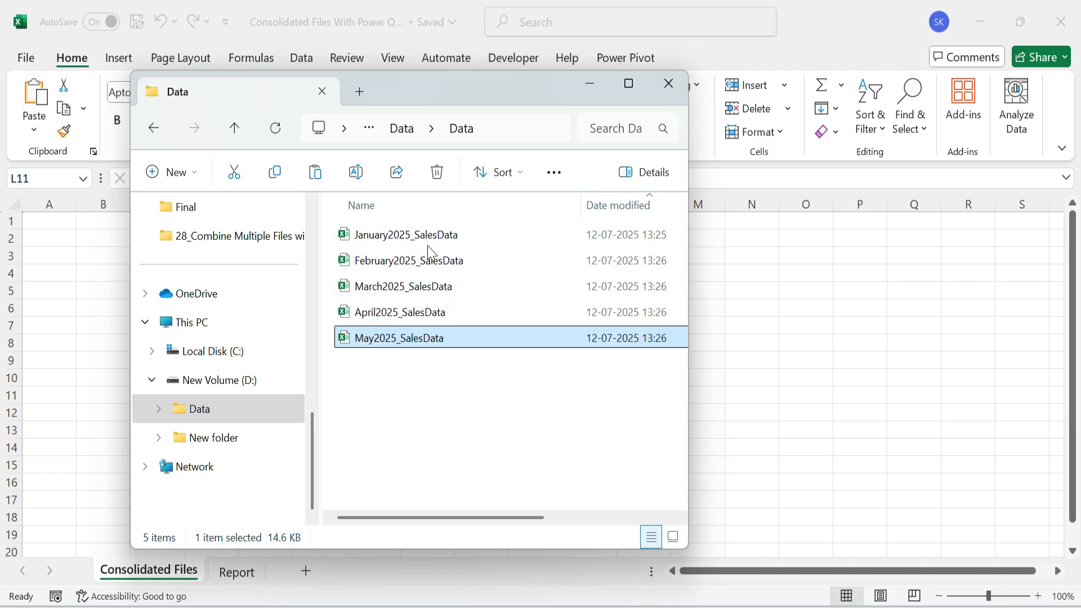
pyautogui.click(667, 84)
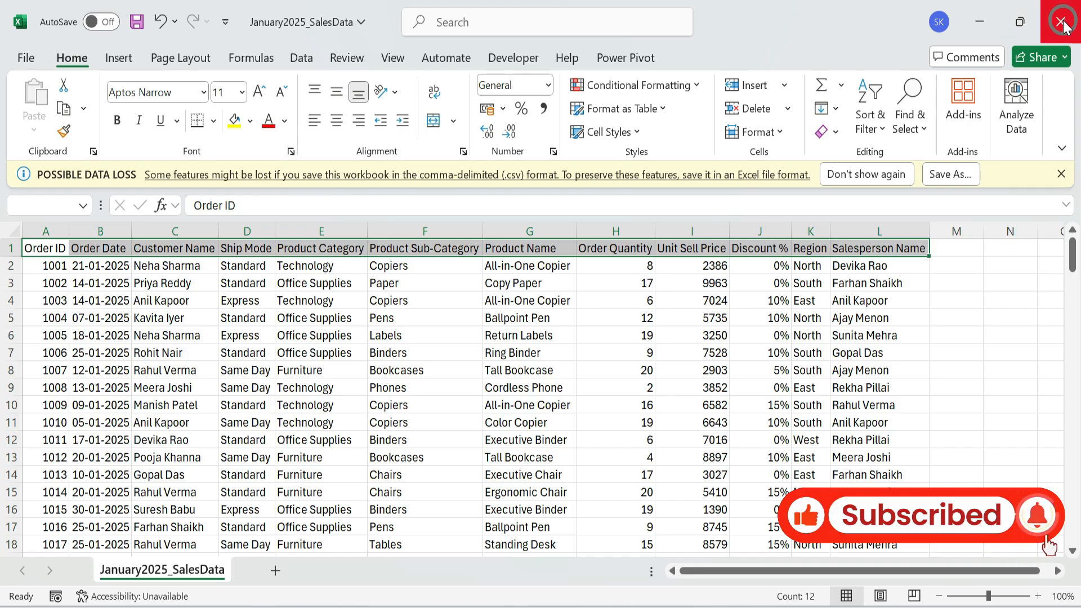
pyautogui.click(1064, 22)
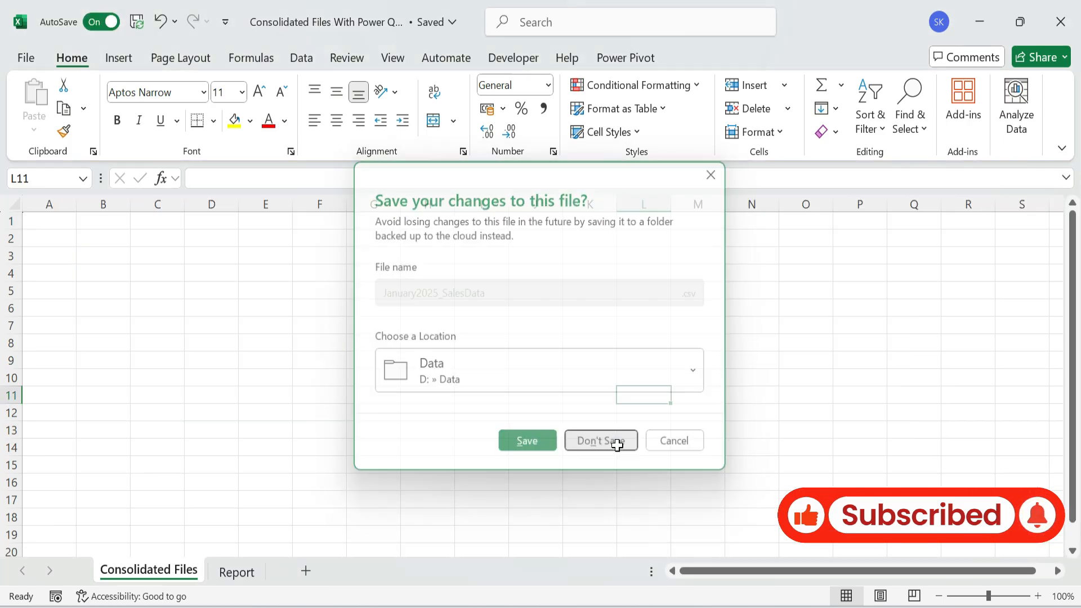
pyautogui.click(600, 441)
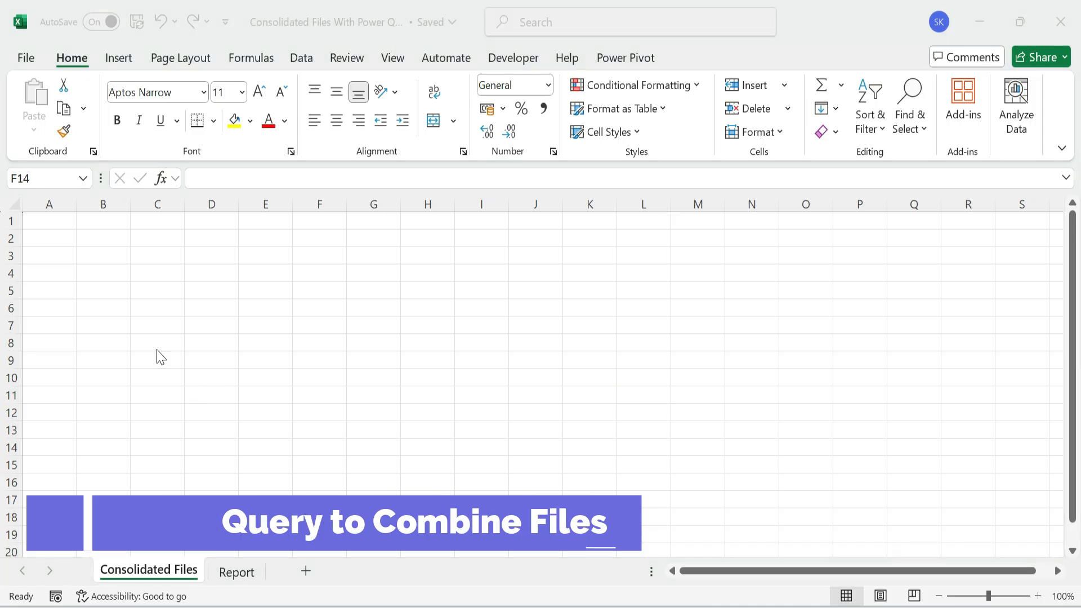
# - Use Get Data > From Folder with the Data folder on New Volume (D:) as source
pyautogui.click(319, 446)
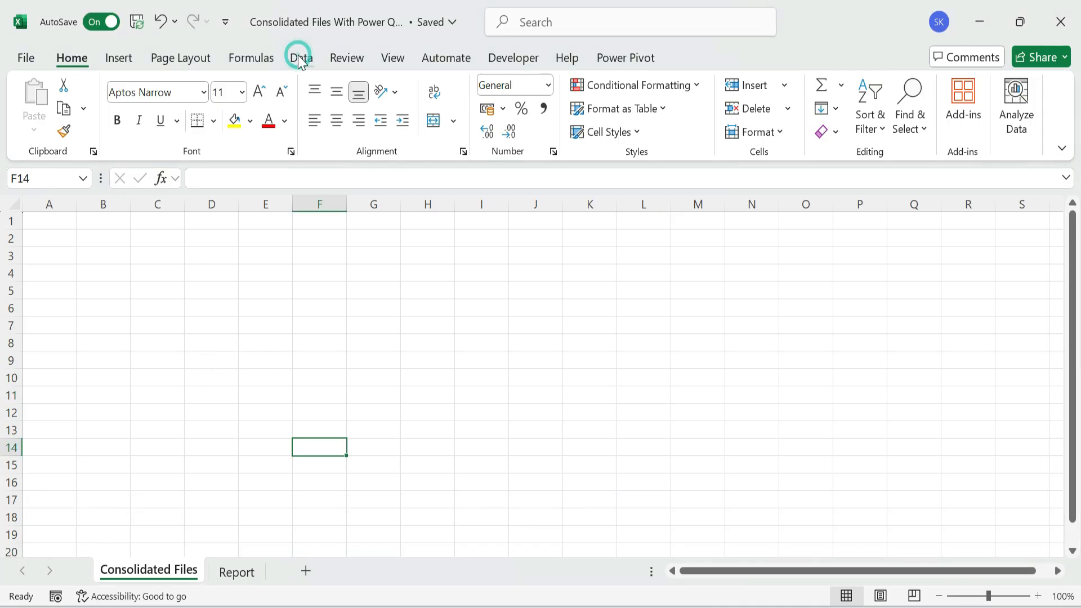
pyautogui.click(301, 58)
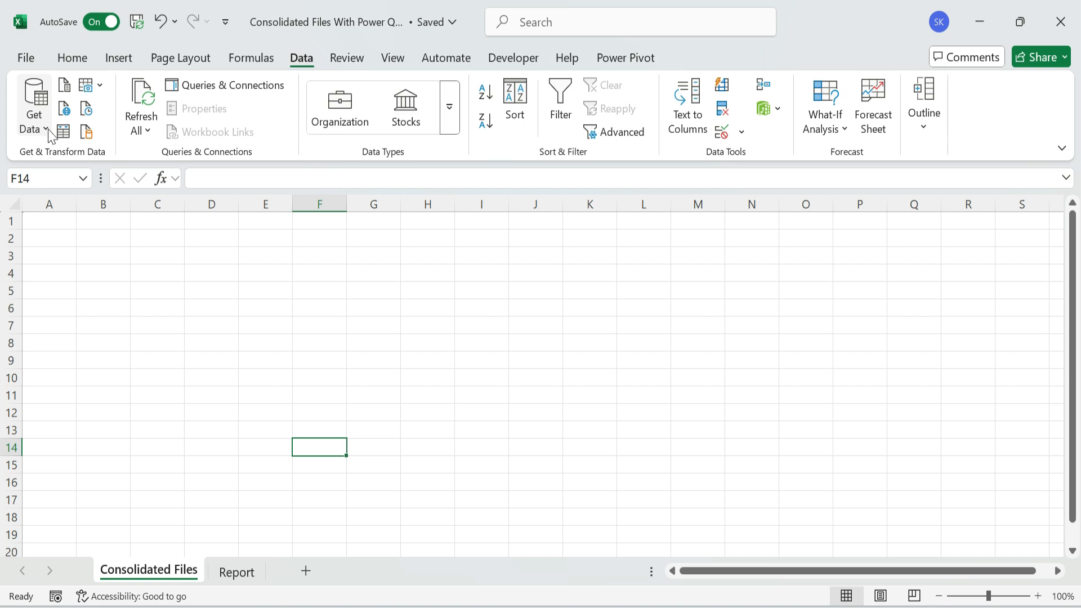
pyautogui.click(34, 107)
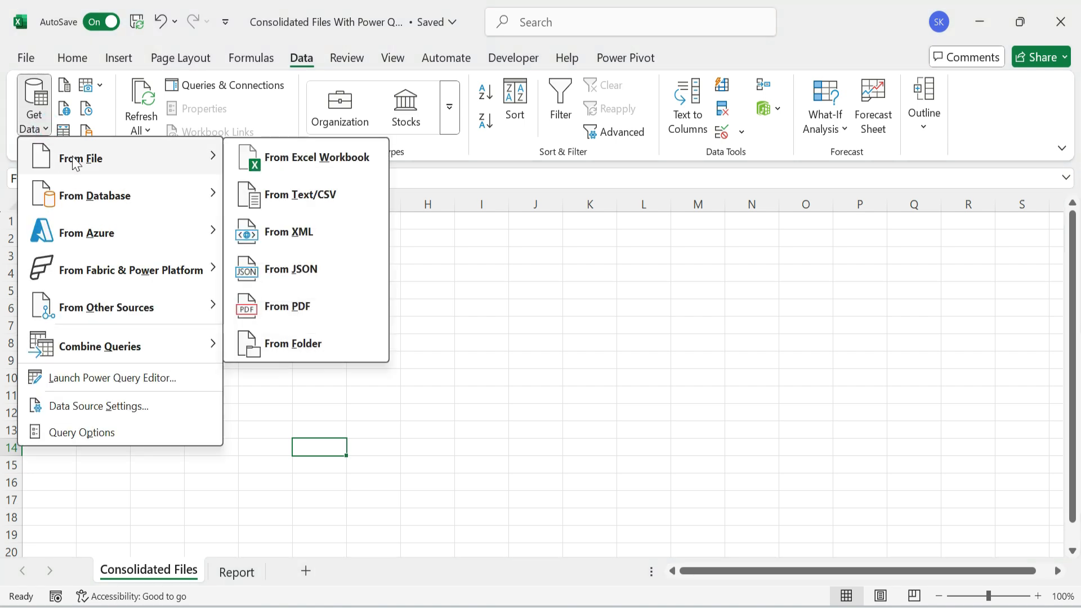
pyautogui.moveTo(292, 344)
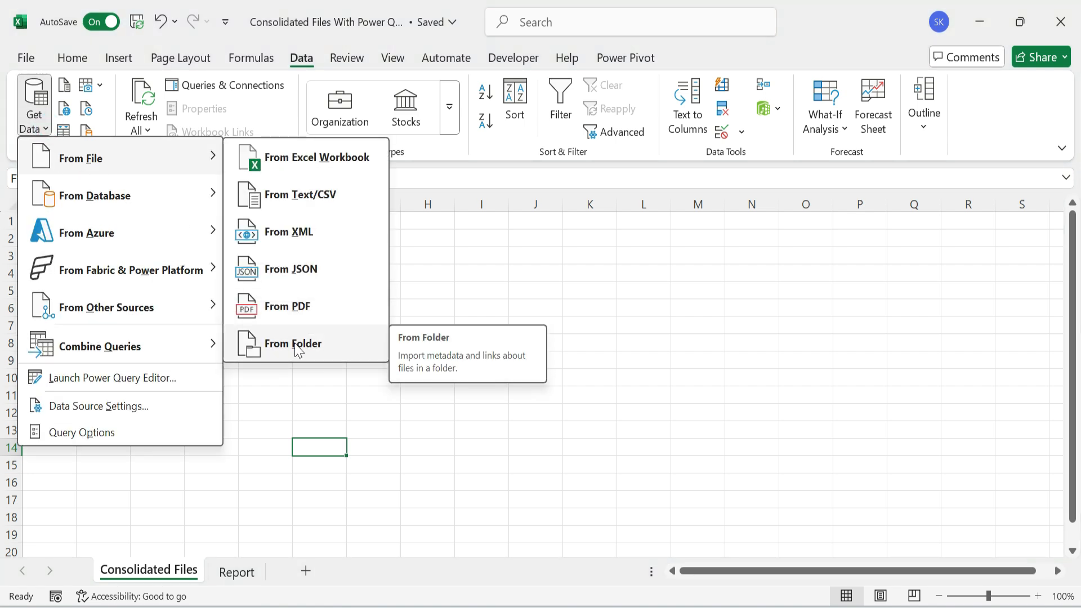
pyautogui.click(293, 344)
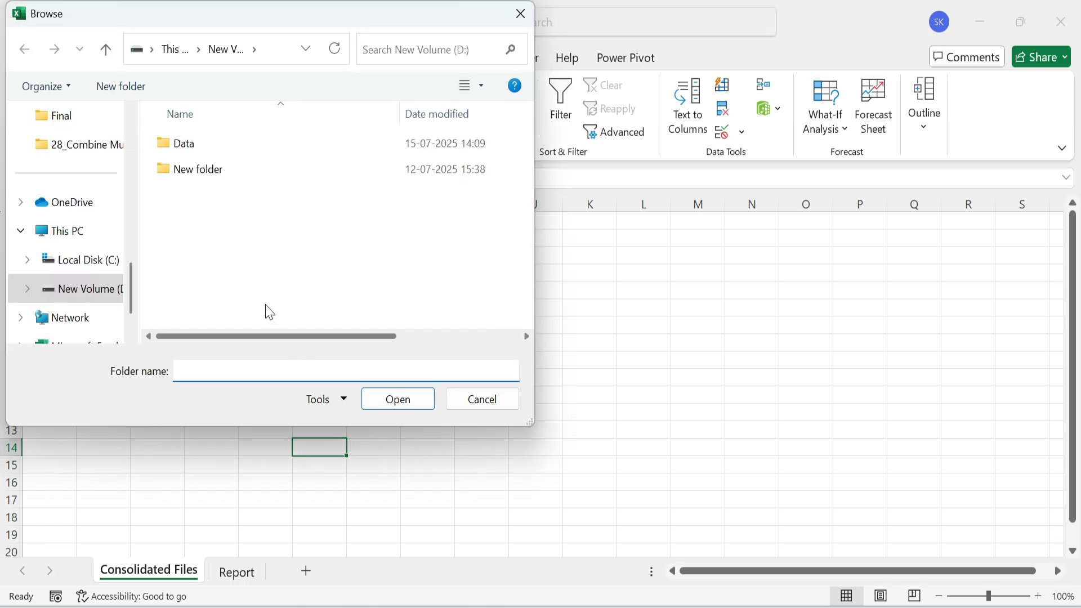
pyautogui.click(183, 143)
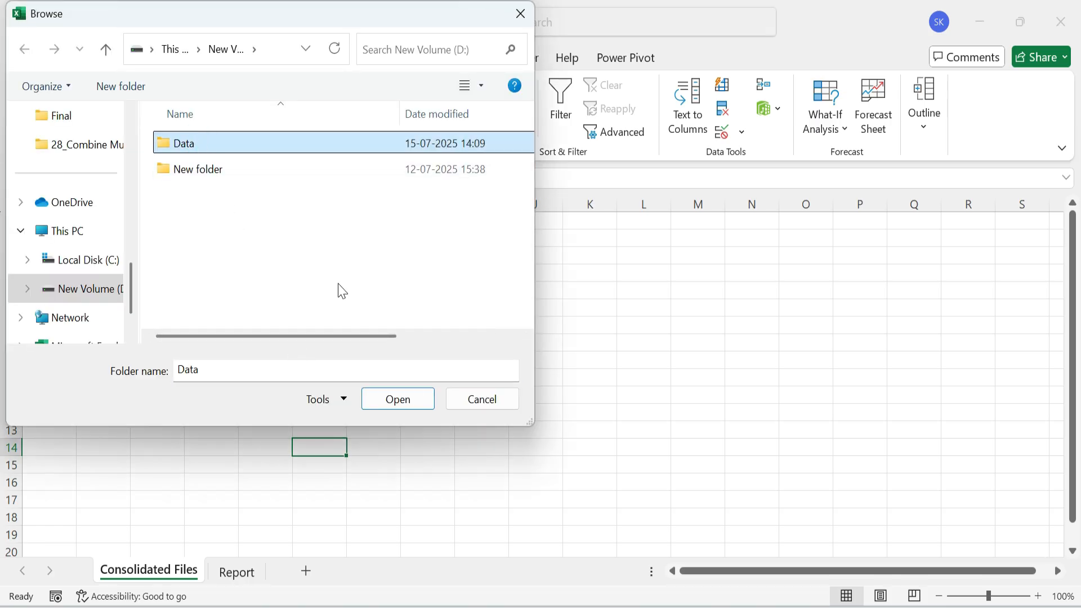
pyautogui.click(397, 399)
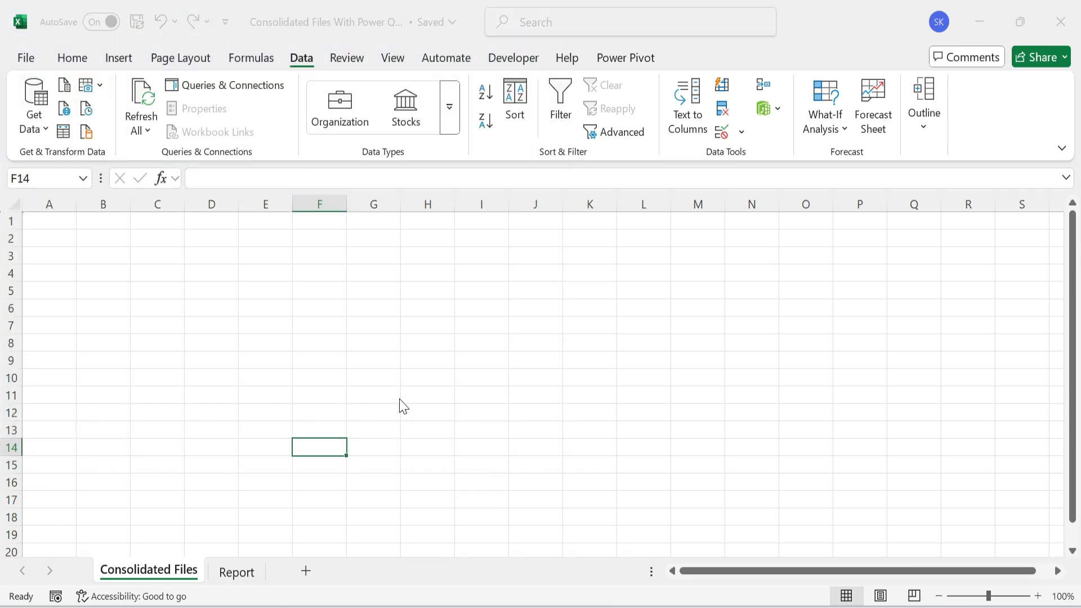
pyautogui.click(34, 107)
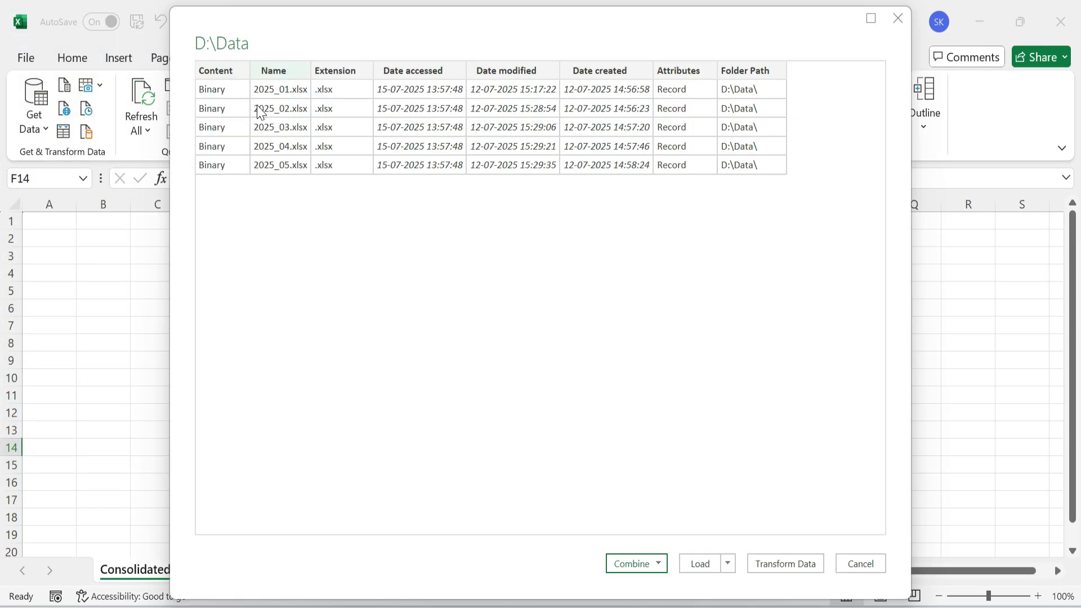
pyautogui.moveTo(639, 540)
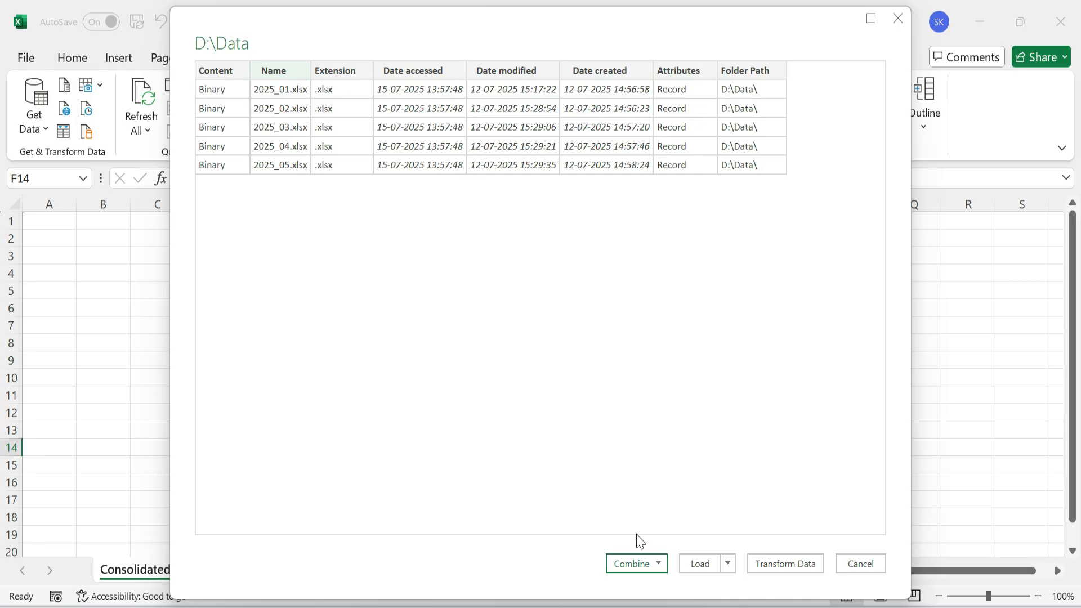
# - Pick Combine & Transform Data from the Combine dropdown for the five D:\Data workbooks
pyautogui.click(658, 563)
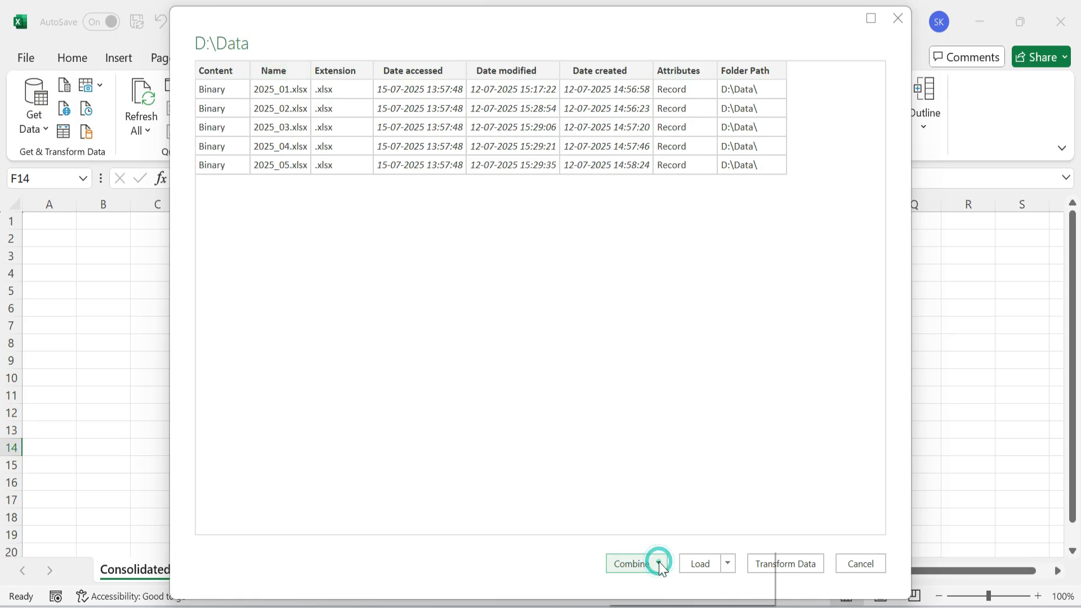
pyautogui.click(660, 563)
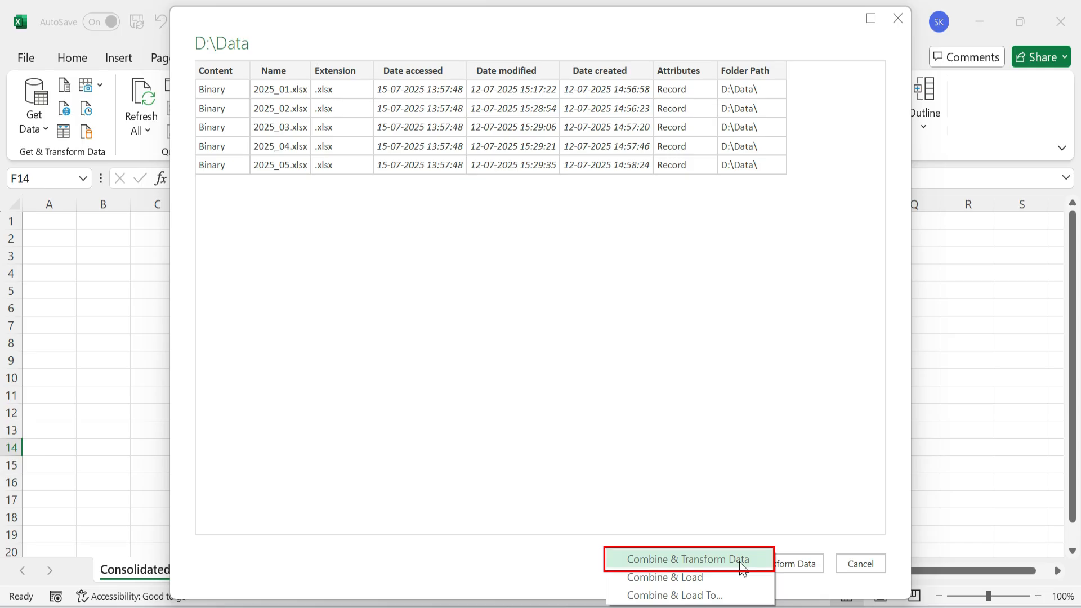
pyautogui.moveTo(665, 577)
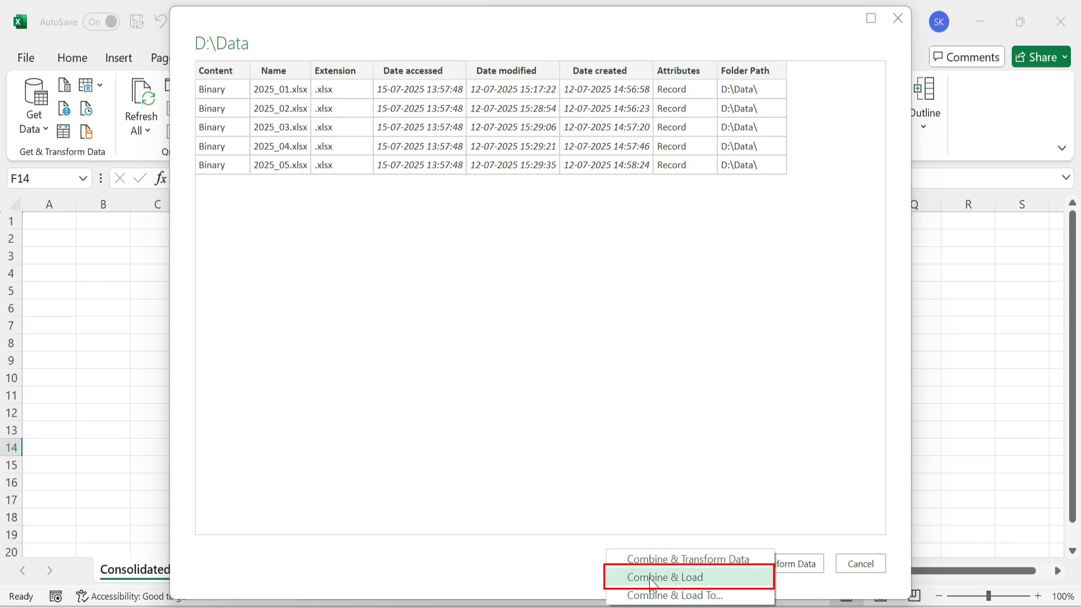
pyautogui.moveTo(690, 594)
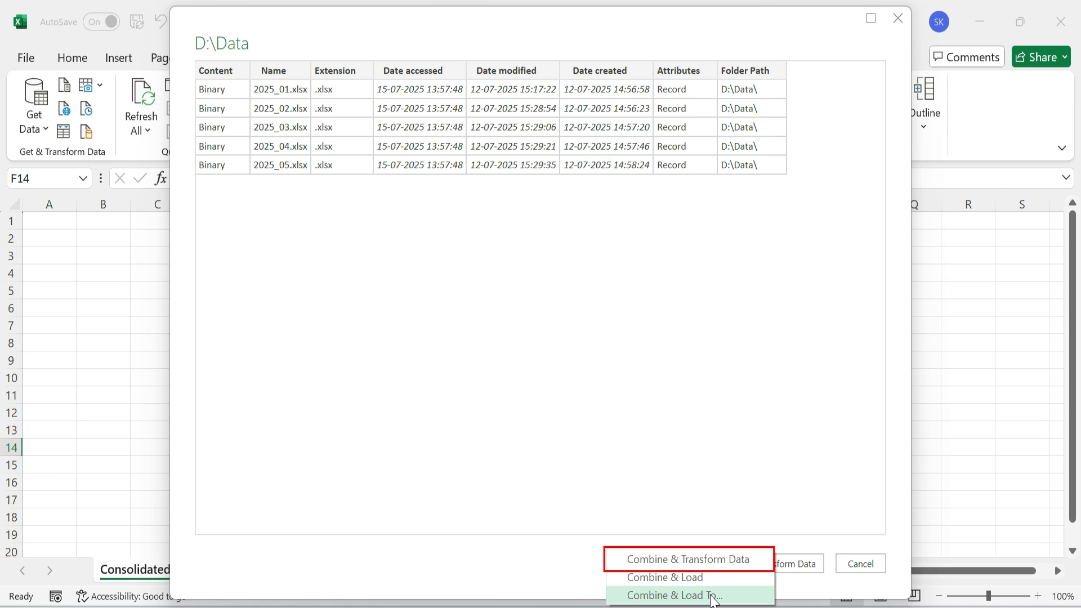
pyautogui.moveTo(689, 559)
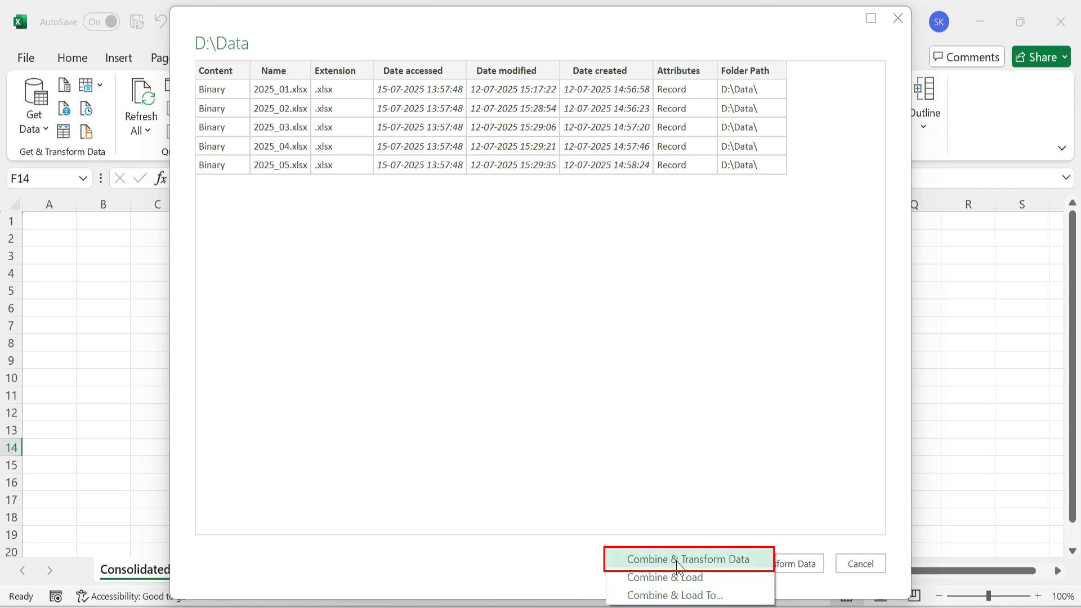
pyautogui.click(687, 559)
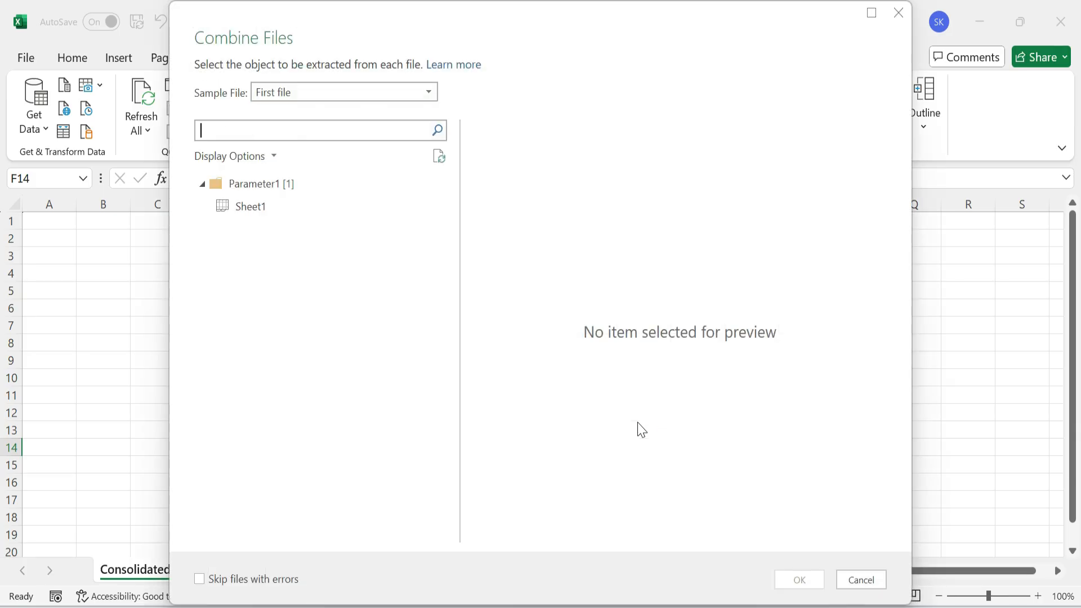
pyautogui.moveTo(544, 400)
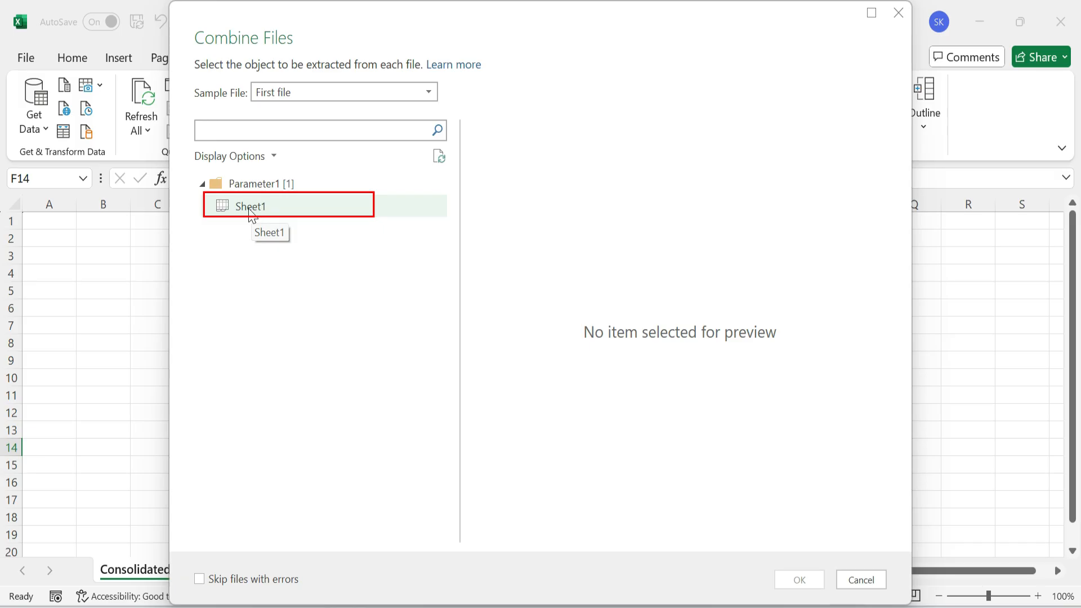
# - Preview Sheet1 under Parameter1 and confirm it as the sheet to extract from each file
pyautogui.click(255, 205)
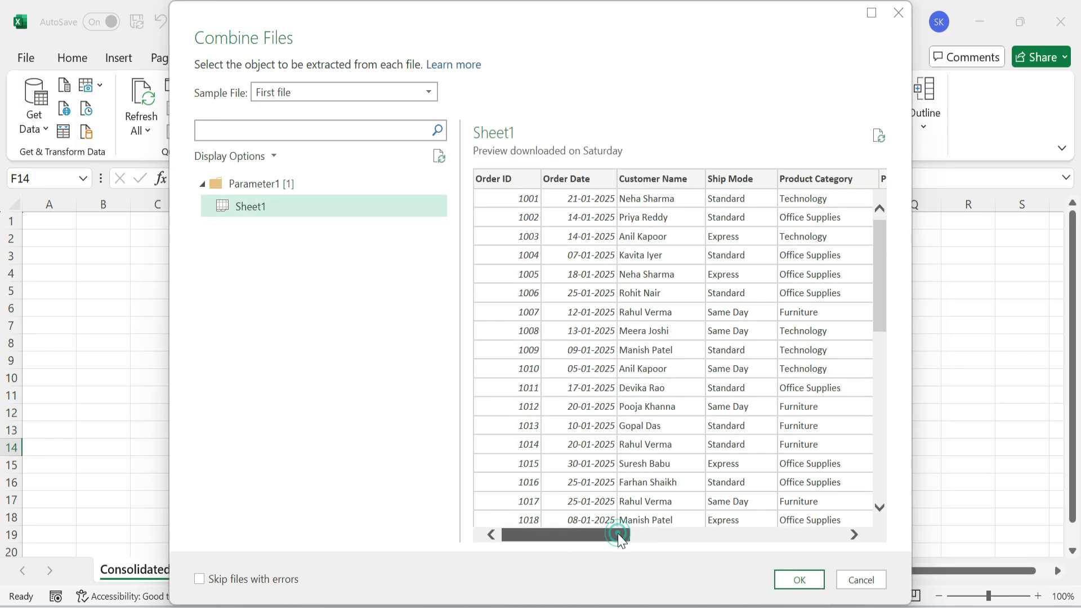
pyautogui.scroll(-3)
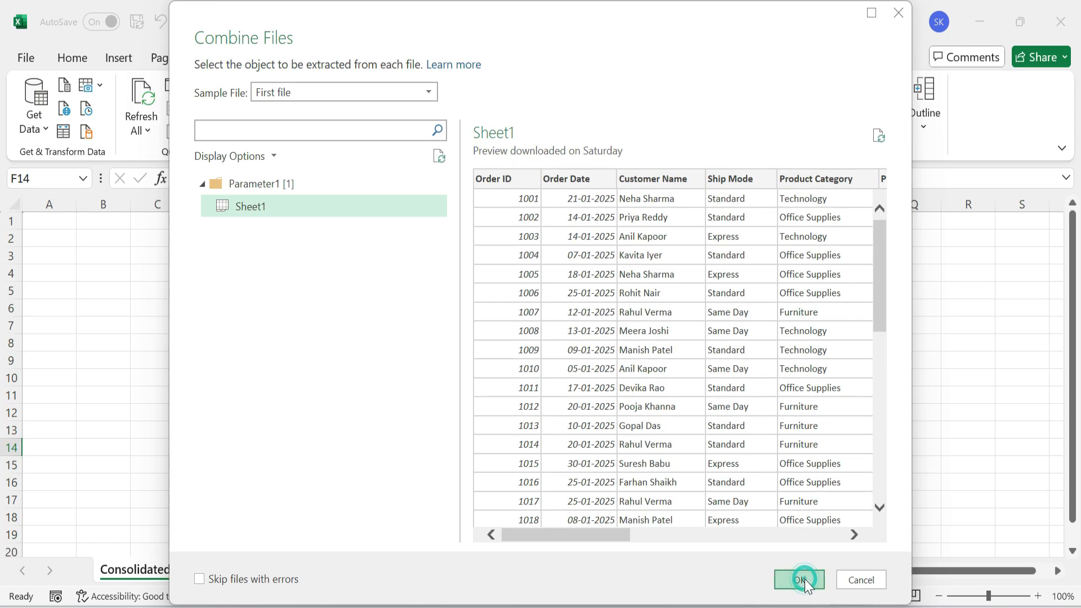
pyautogui.click(798, 580)
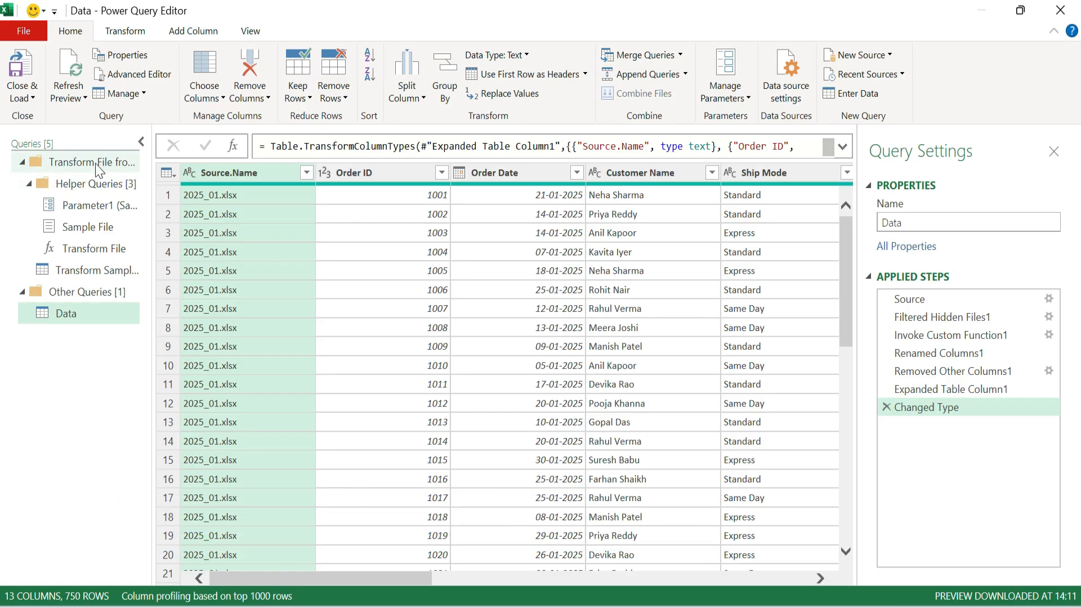
pyautogui.moveTo(88, 231)
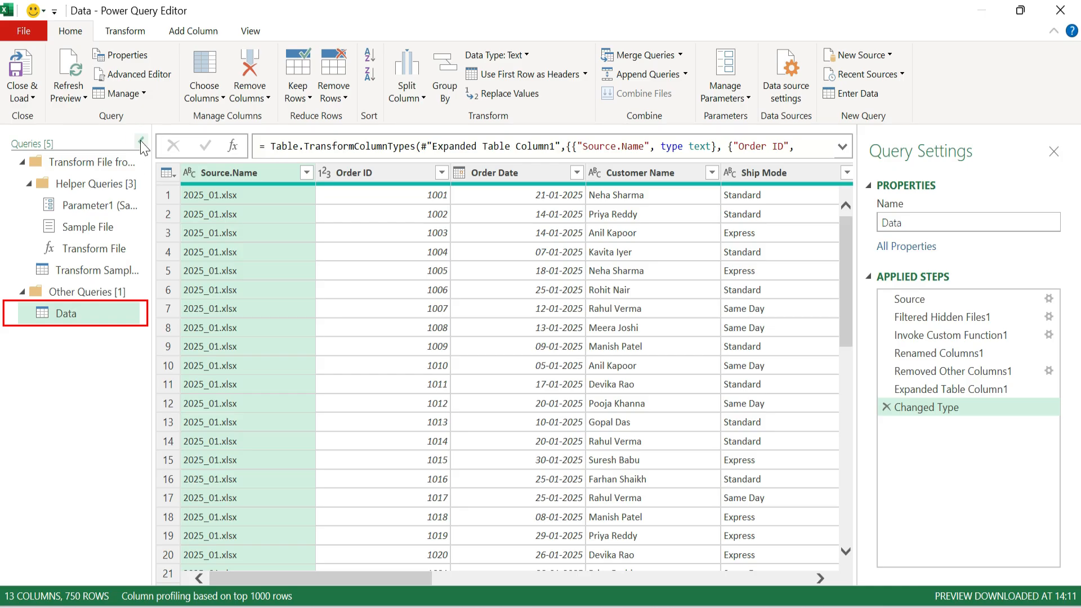
# - Collapse the Queries pane and apply a Source.Name filter with all five files kept
pyautogui.click(142, 143)
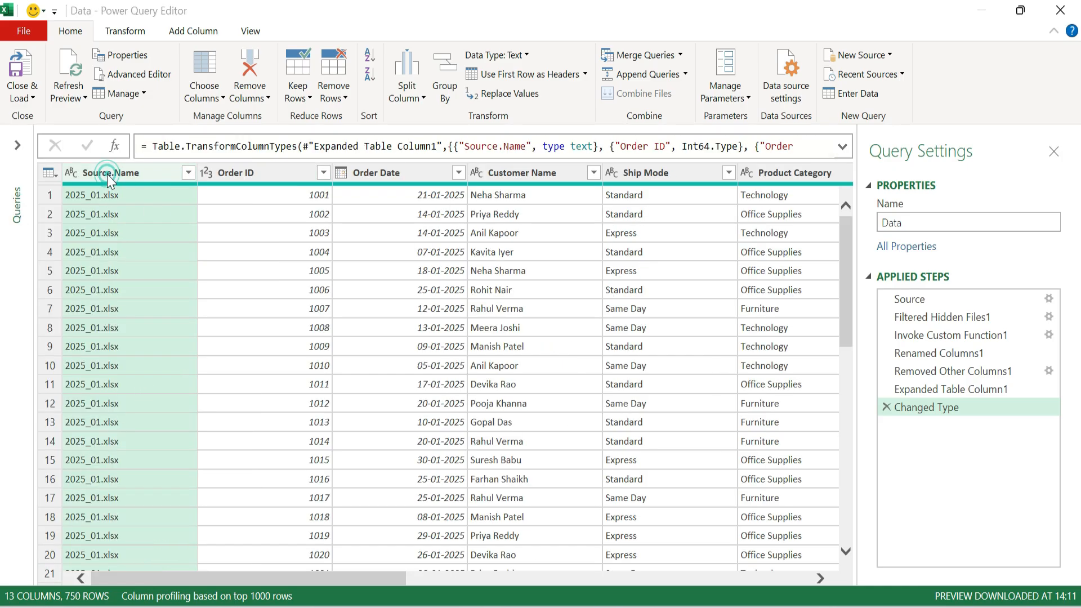
pyautogui.click(187, 172)
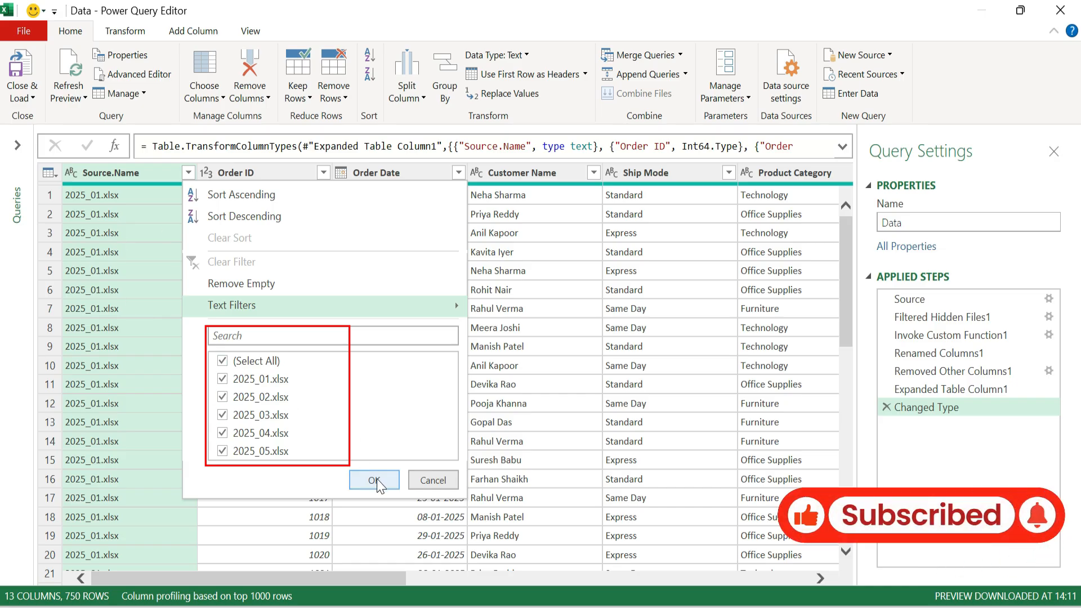
pyautogui.click(374, 479)
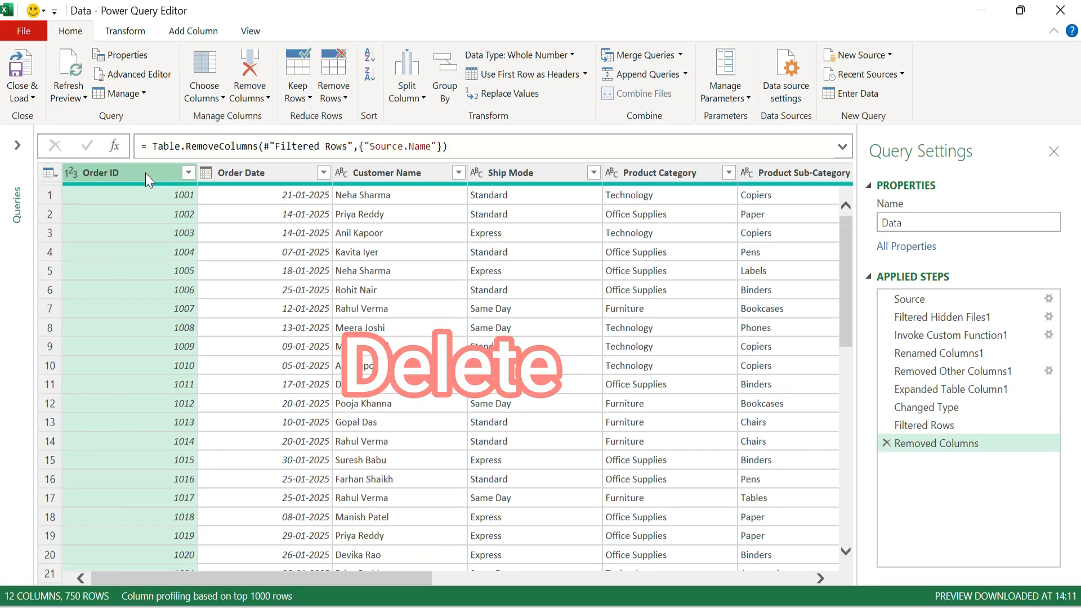
# - Scroll right through the Data query toward Order Quantity and Unit Sell Price
pyautogui.hscroll(3)
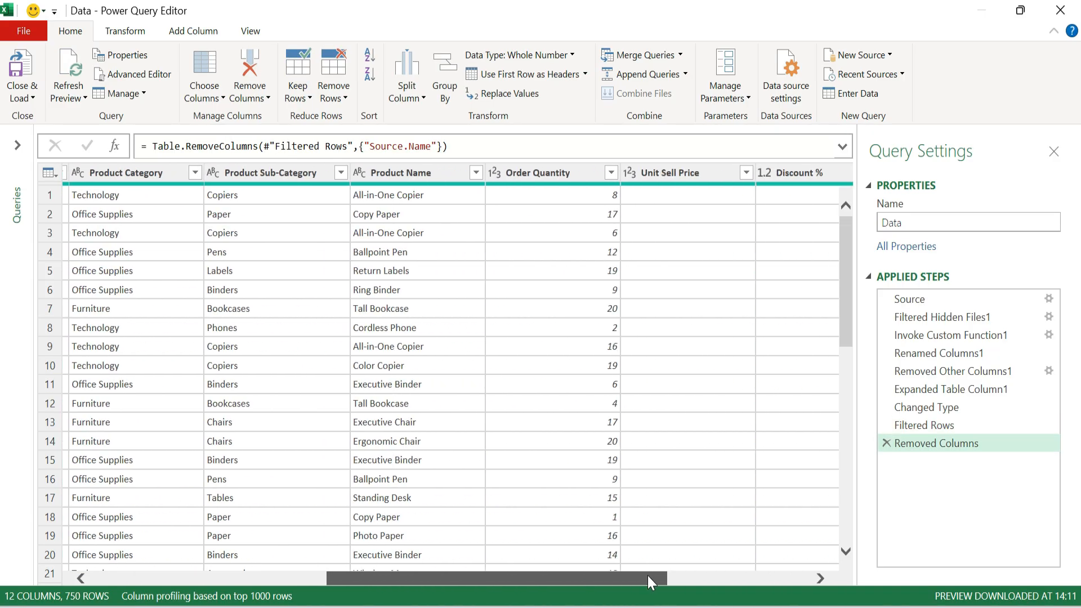
pyautogui.hscroll(3)
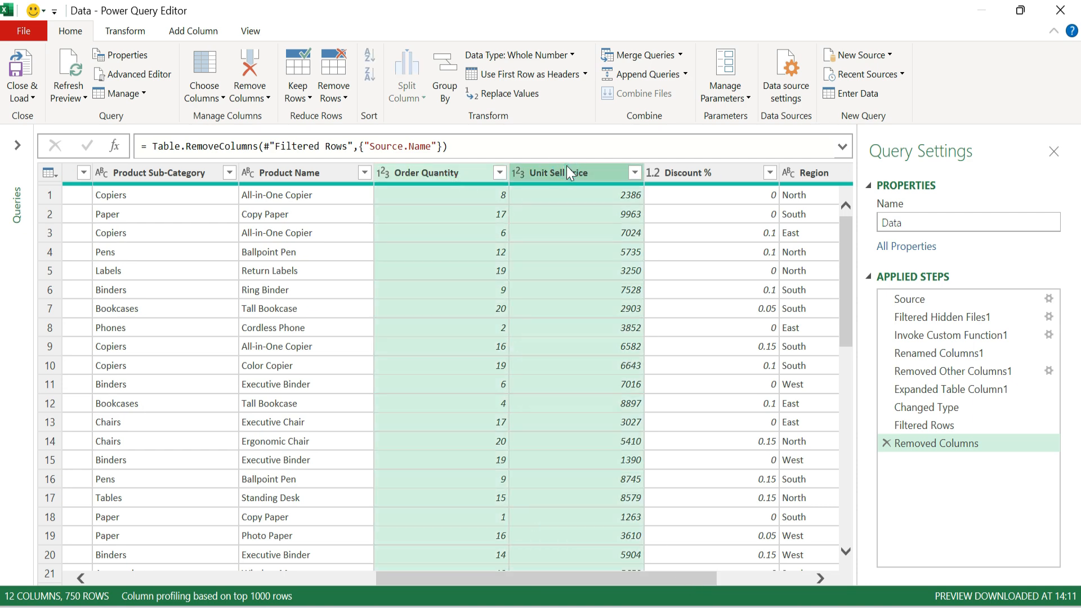
pyautogui.moveTo(571, 179)
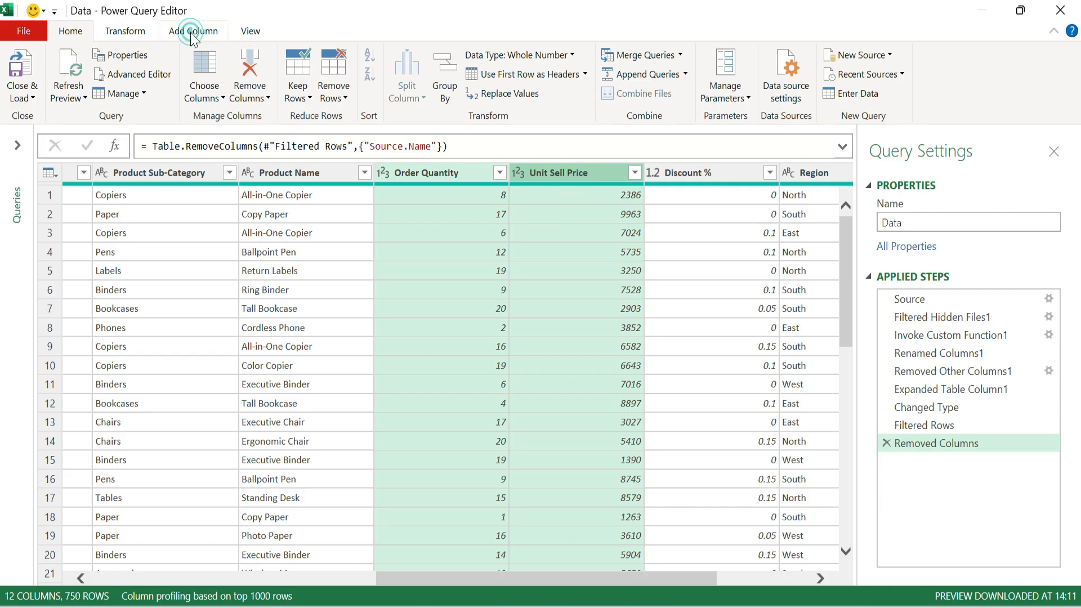
# - Multiply Order Quantity by Unit Sell Price and rename the new column Sales Amount
pyautogui.click(193, 31)
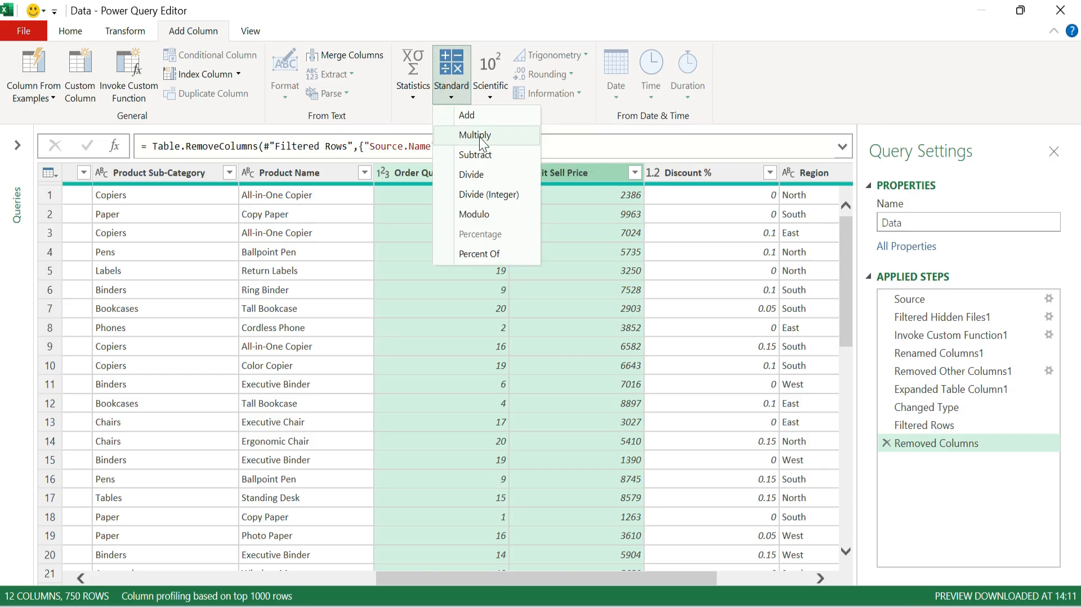
pyautogui.click(474, 134)
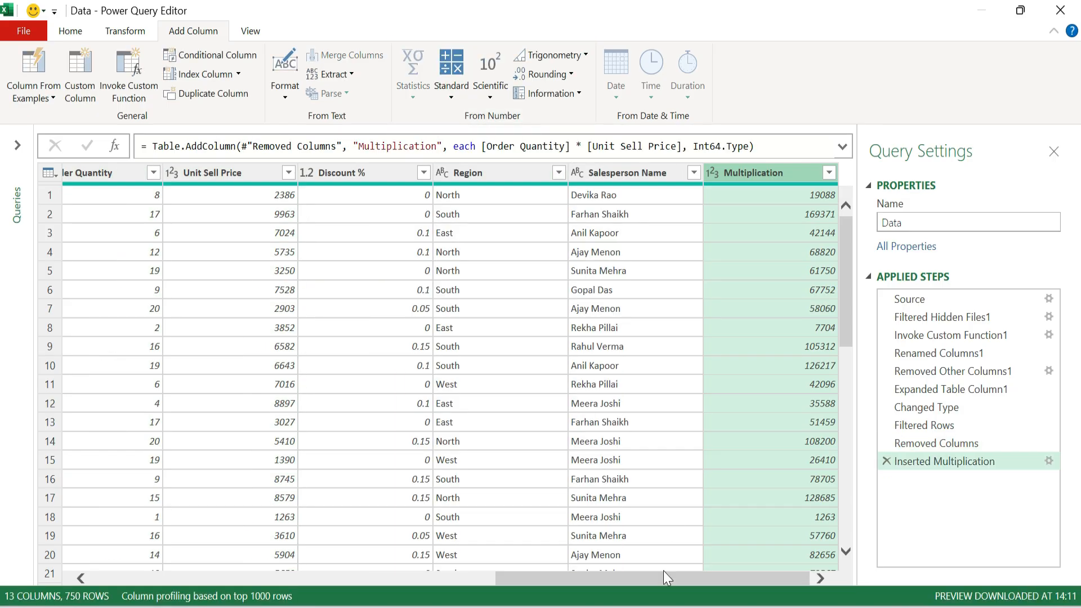
pyautogui.hscroll(-3)
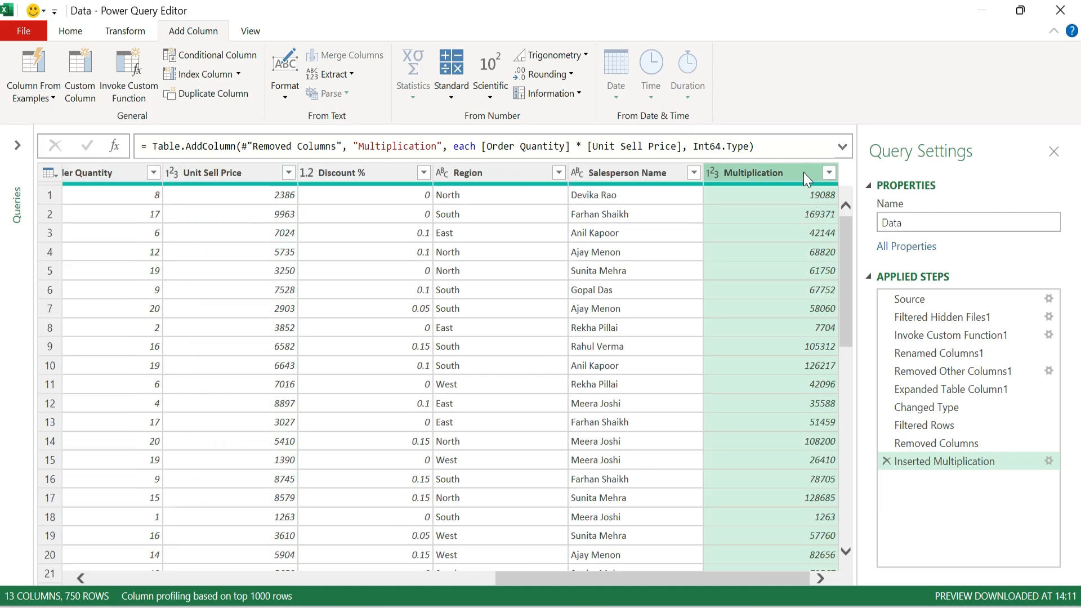
pyautogui.doubleClick(752, 172)
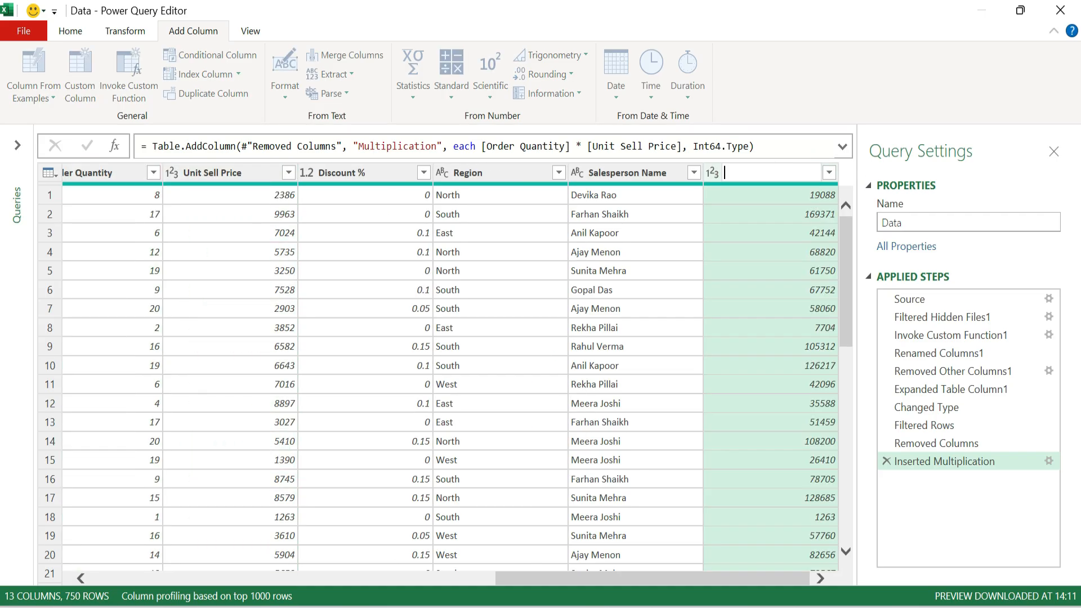
pyautogui.write('Sales Amount')
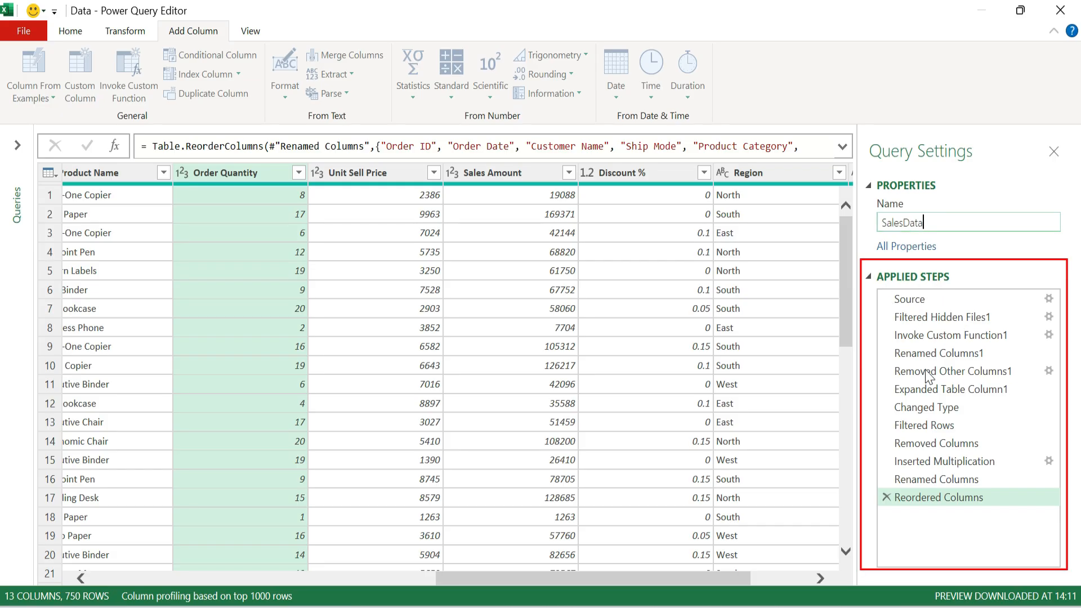
pyautogui.moveTo(943, 527)
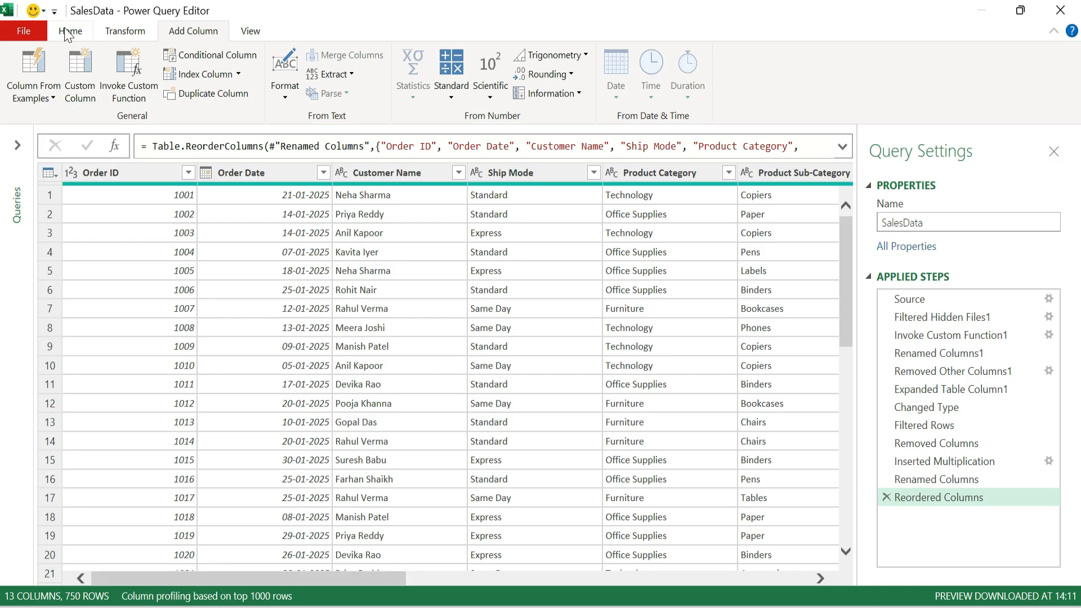
# - Close & Load To an existing worksheet, placing the SalesData table at cell A1
pyautogui.click(70, 31)
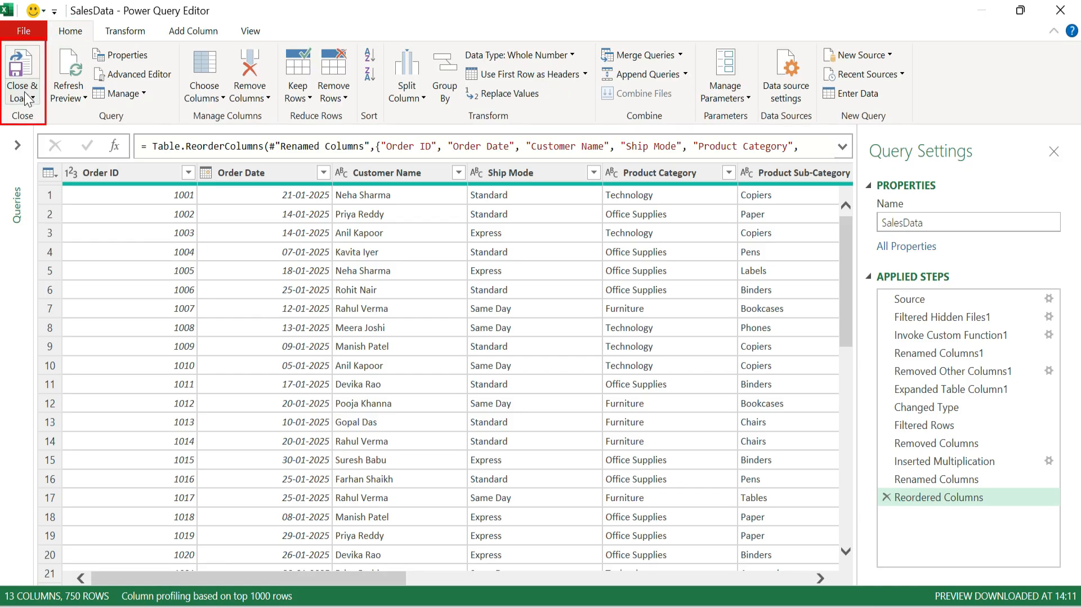
pyautogui.click(21, 97)
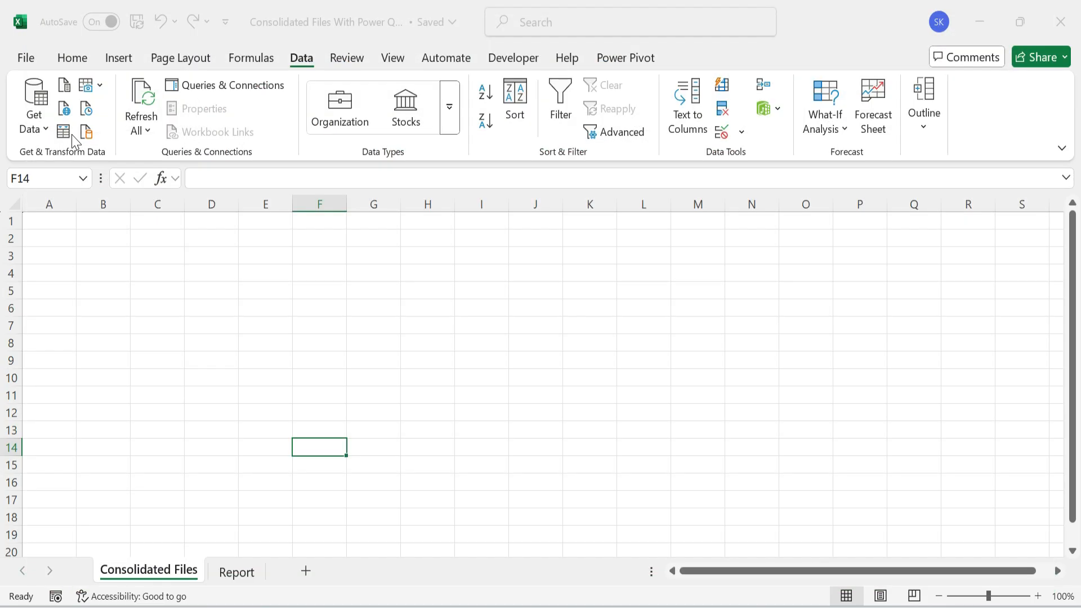
pyautogui.click(62, 131)
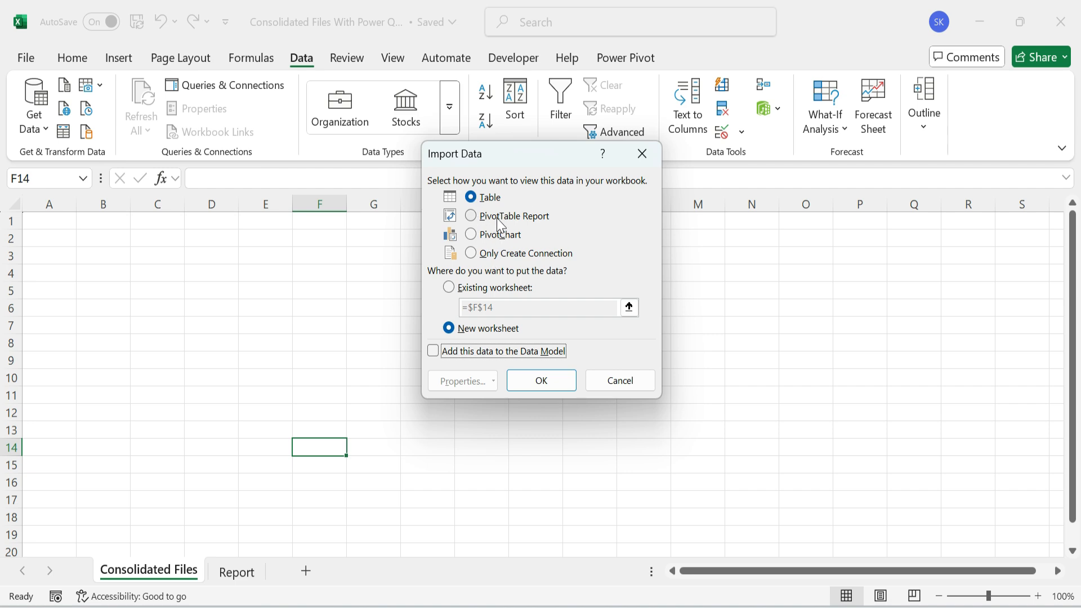
pyautogui.moveTo(498, 246)
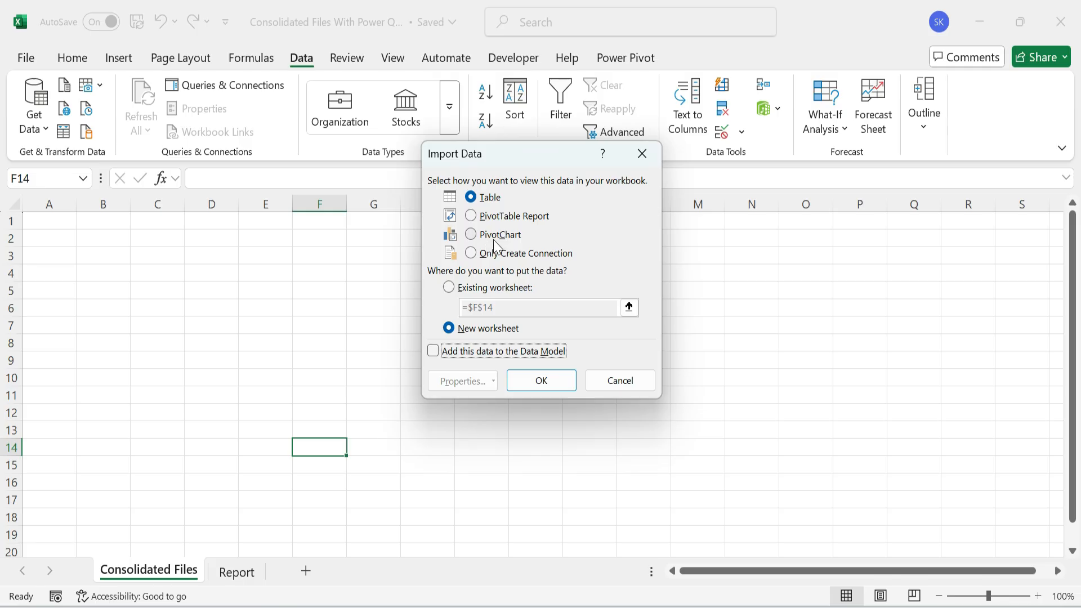
pyautogui.moveTo(528, 278)
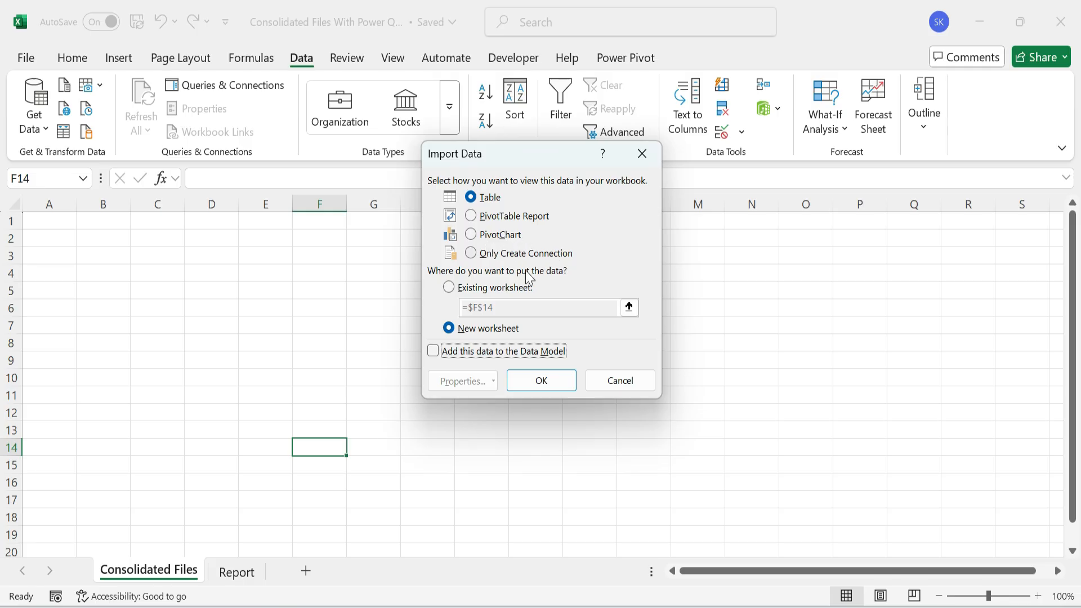
pyautogui.moveTo(488, 316)
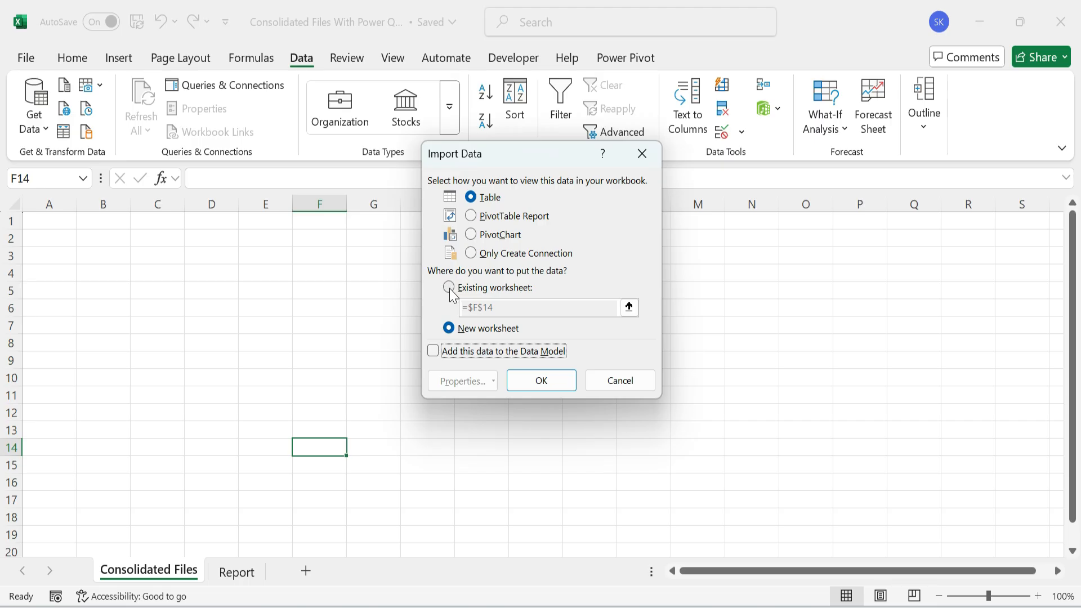
pyautogui.click(449, 288)
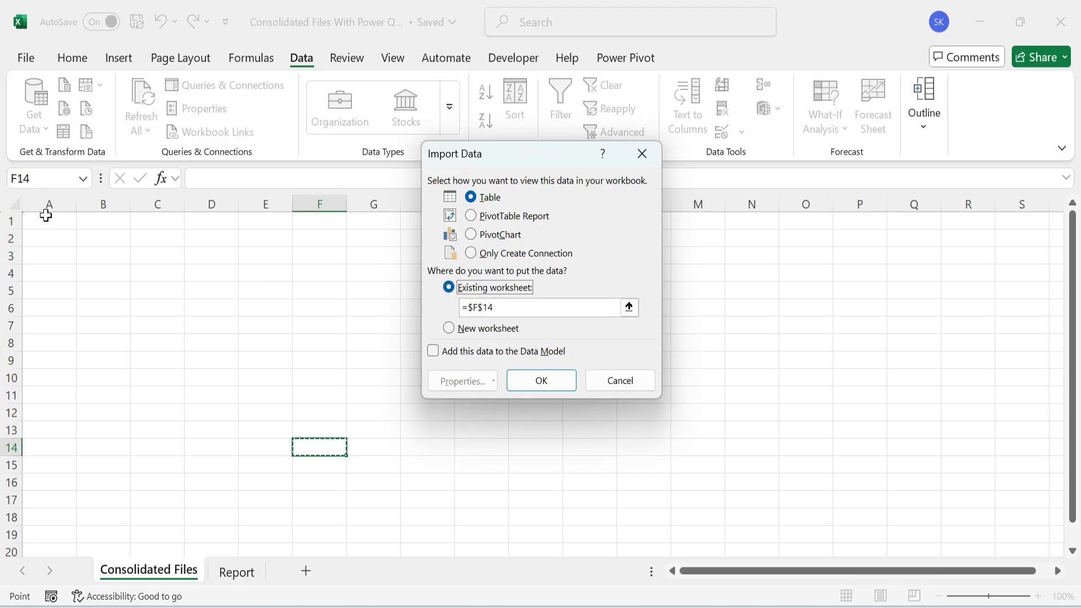
pyautogui.click(49, 221)
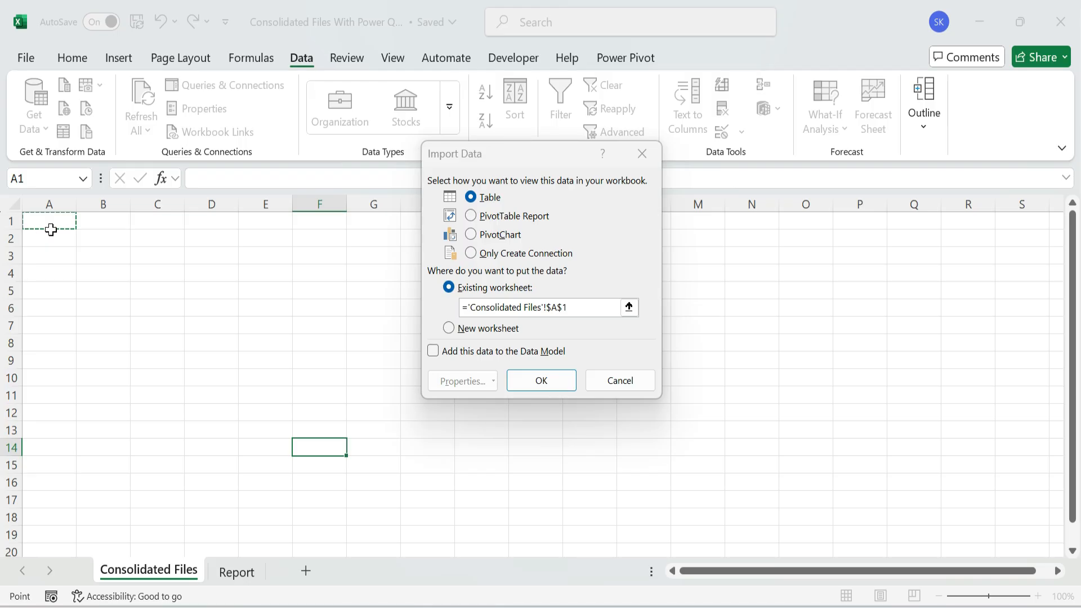
pyautogui.click(541, 380)
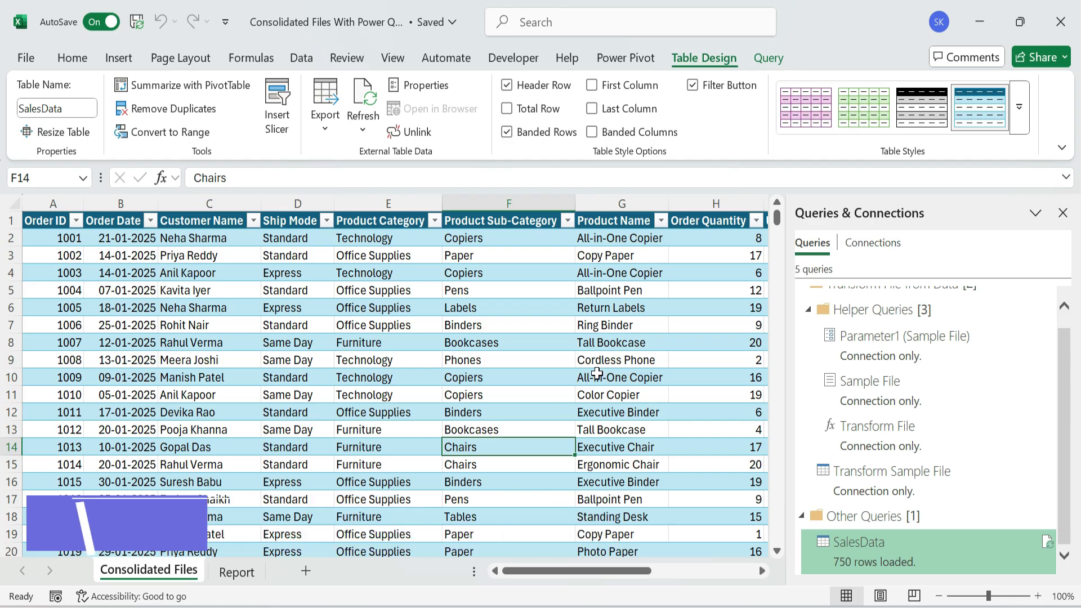
# - Close Queries & Connections and check the Order Date filter lists only January–May 2025
pyautogui.click(1062, 213)
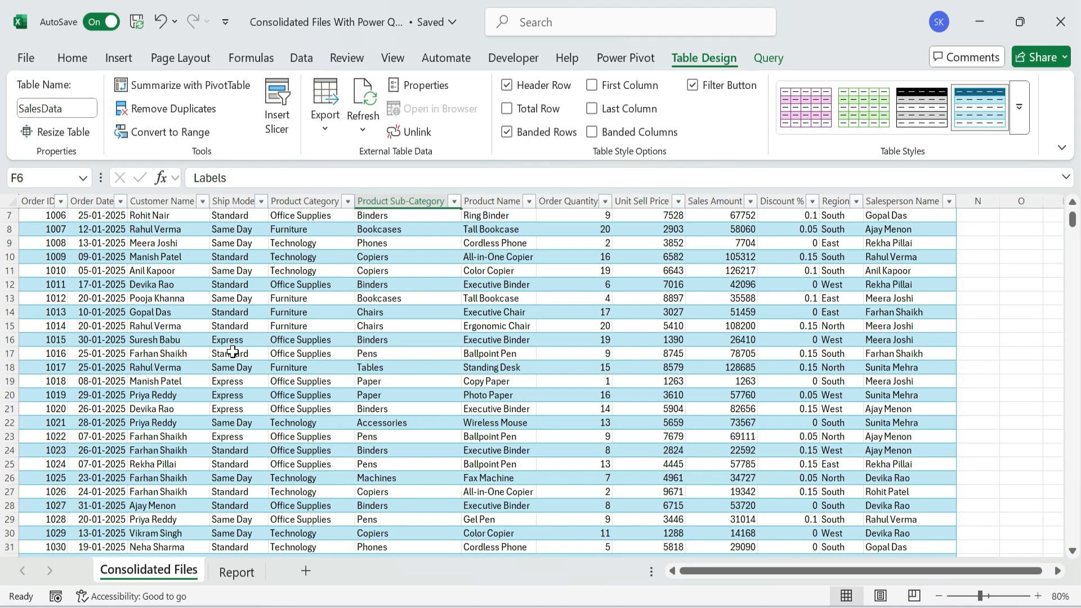
pyautogui.scroll(3)
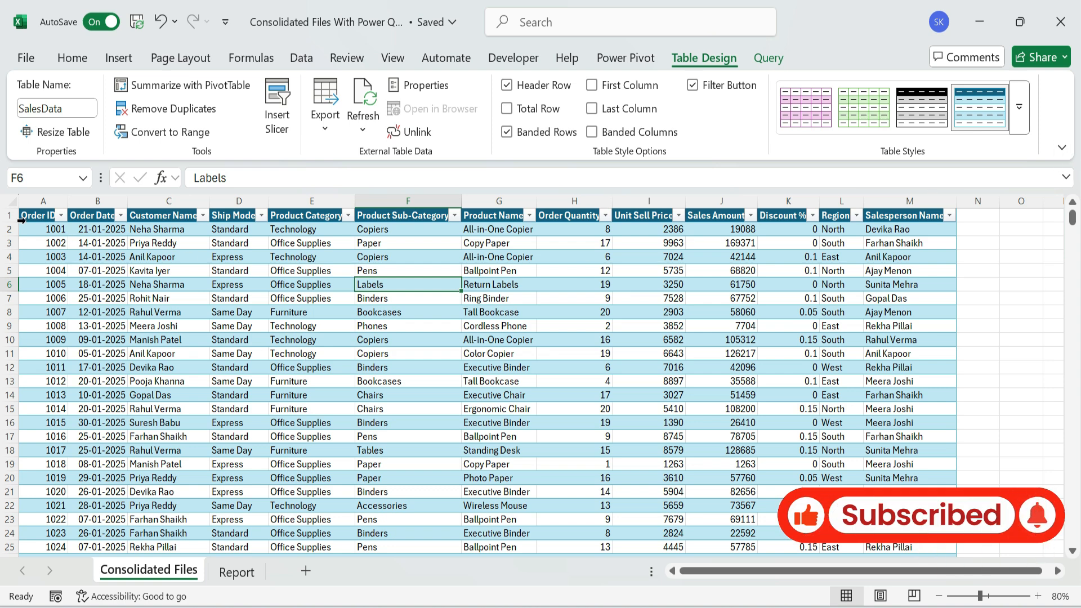
pyautogui.click(115, 215)
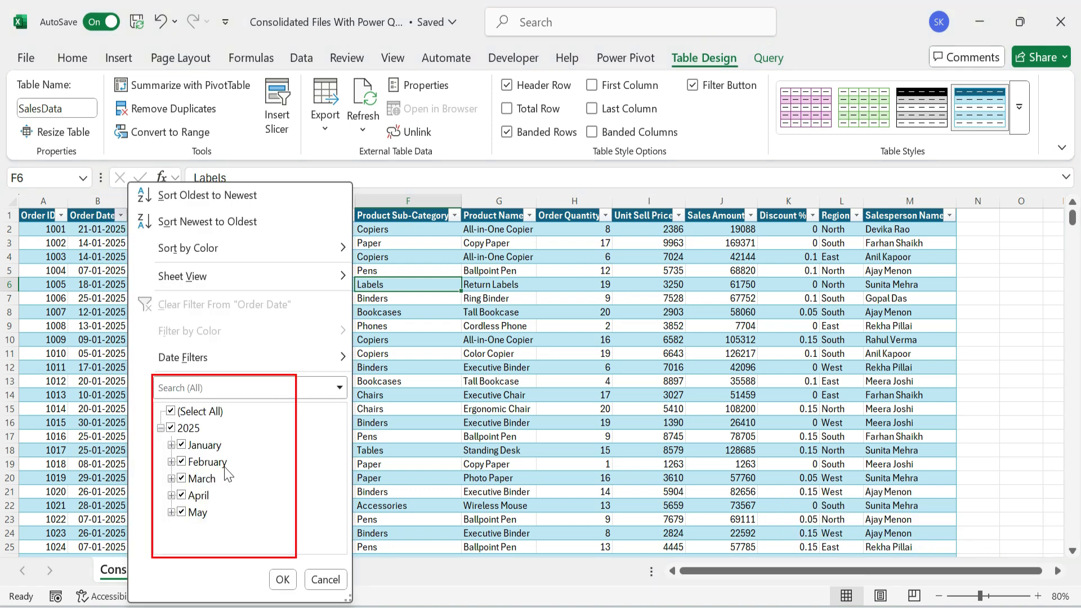
pyautogui.moveTo(221, 482)
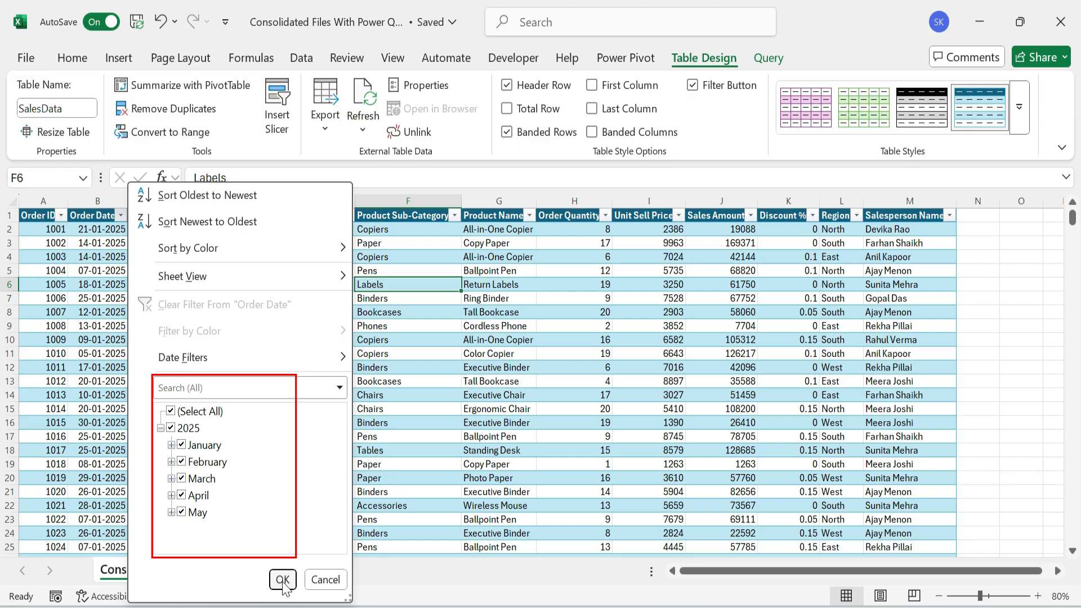
pyautogui.click(282, 579)
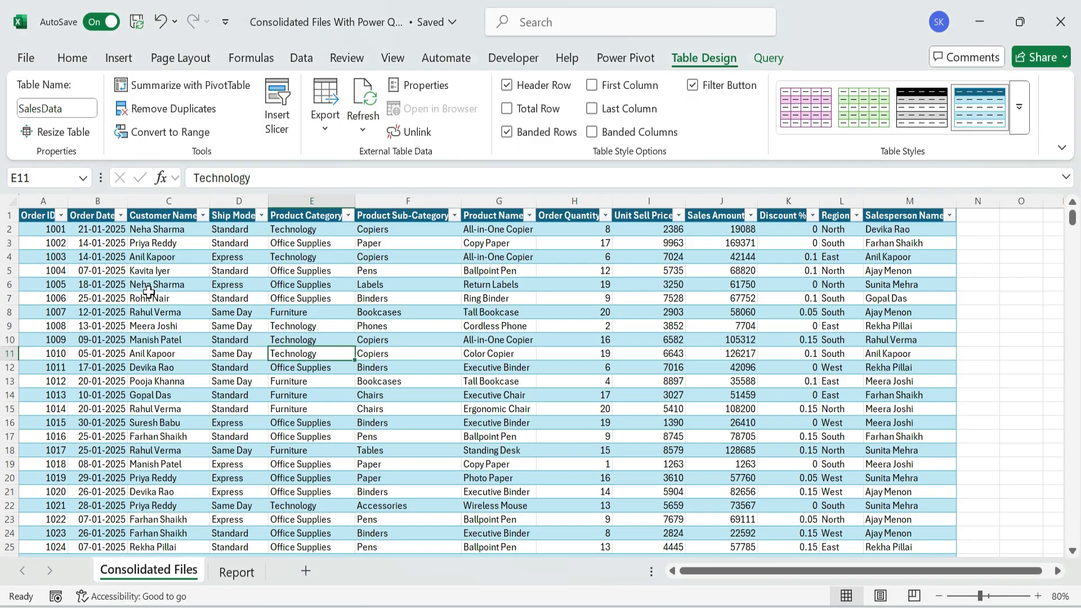
pyautogui.click(168, 229)
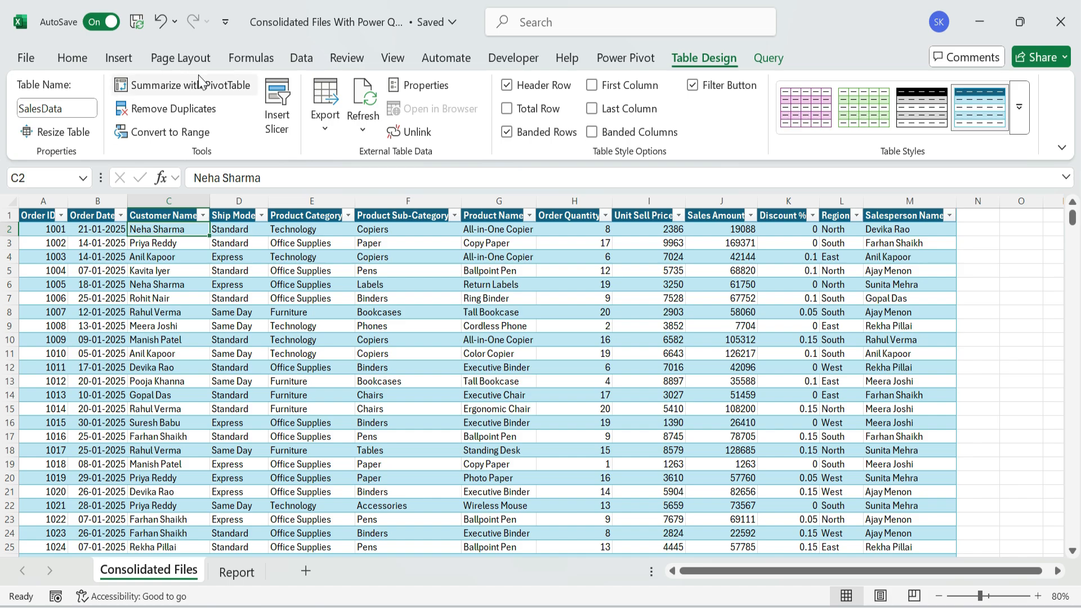
pyautogui.moveTo(182, 85)
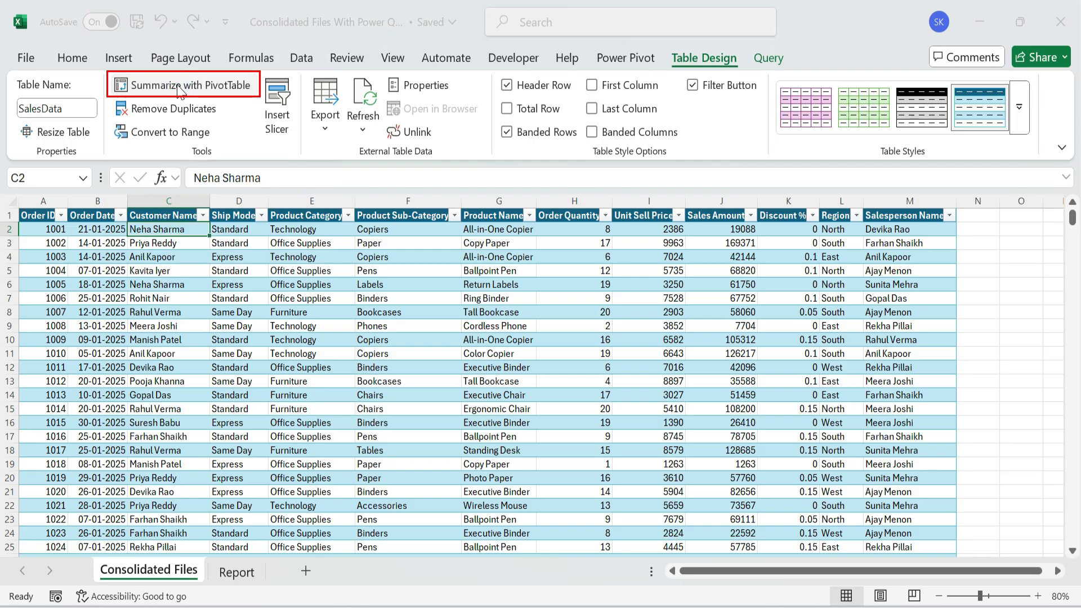
# - Create a PivotTable from SalesData at Report!$A$4
pyautogui.click(182, 85)
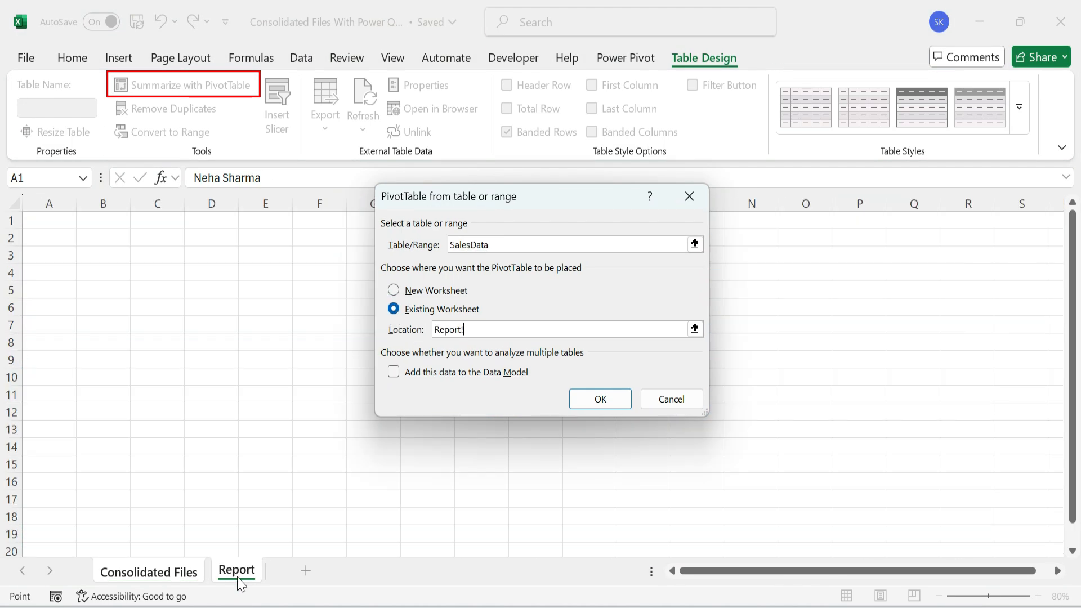
pyautogui.click(49, 270)
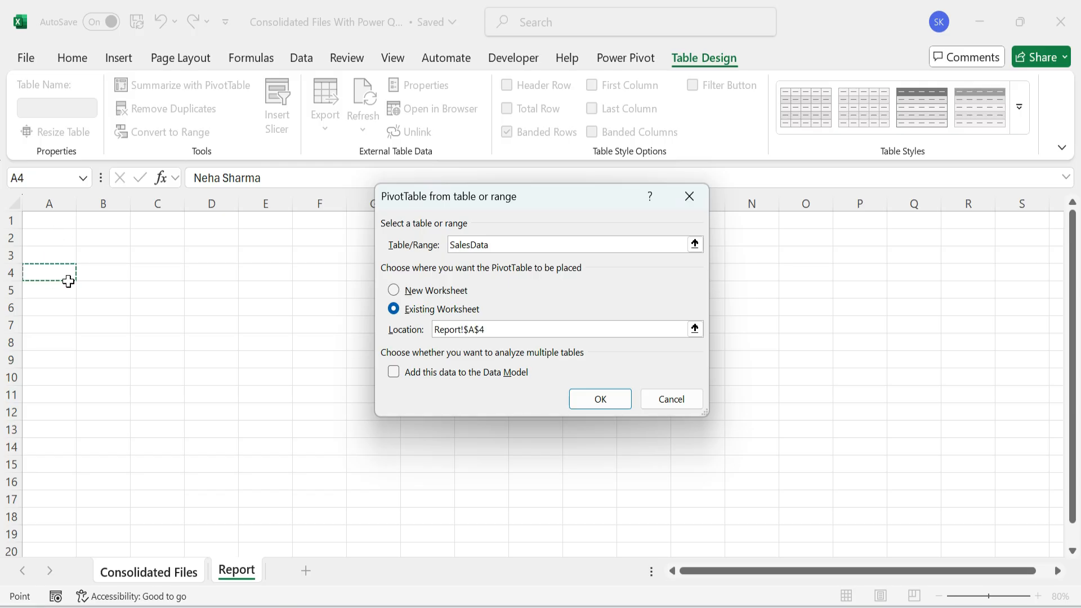
pyautogui.click(599, 399)
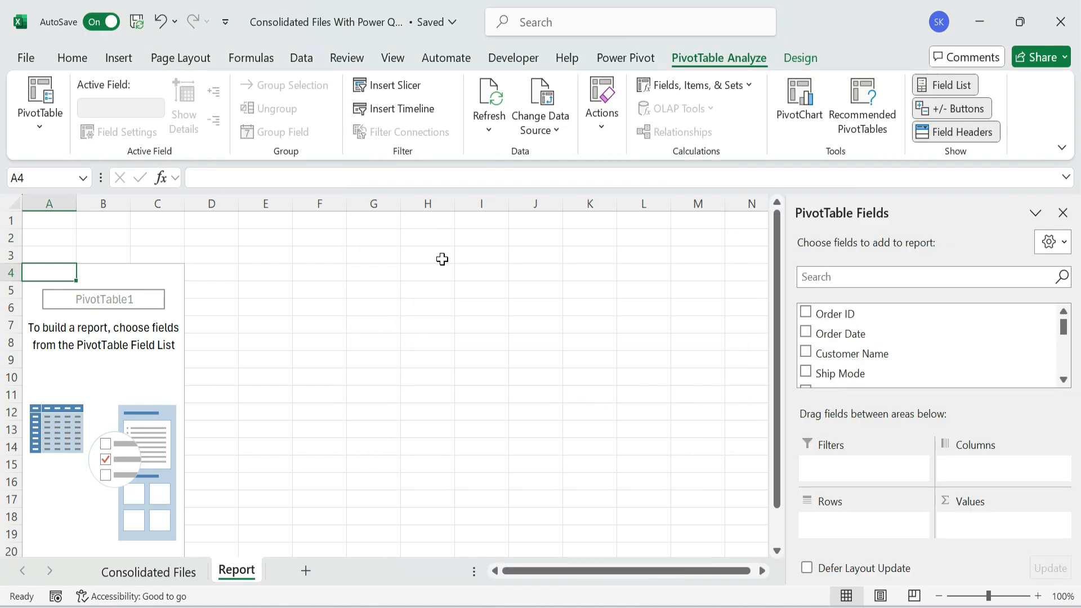
# - Add Order Date months to Rows and Sales Amount to Values, then open value formatting
pyautogui.click(392, 58)
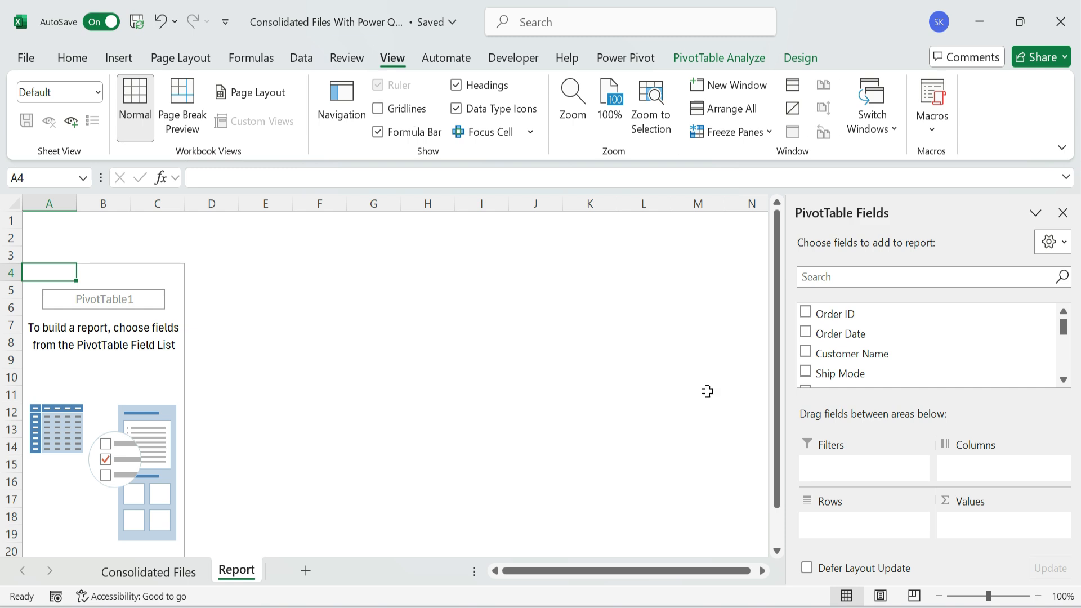
pyautogui.moveTo(883, 353)
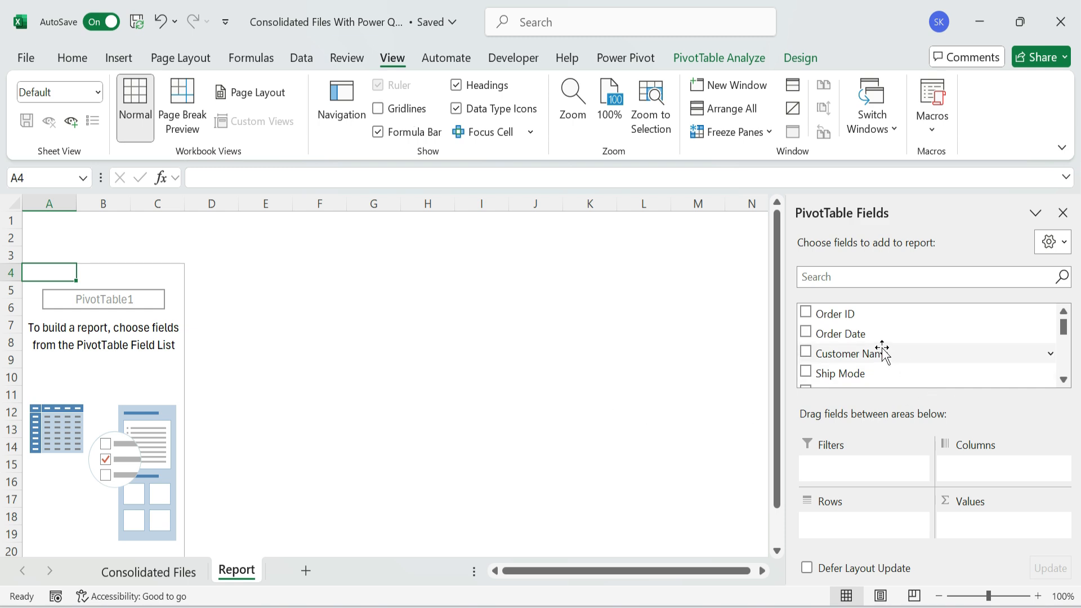
pyautogui.moveTo(892, 381)
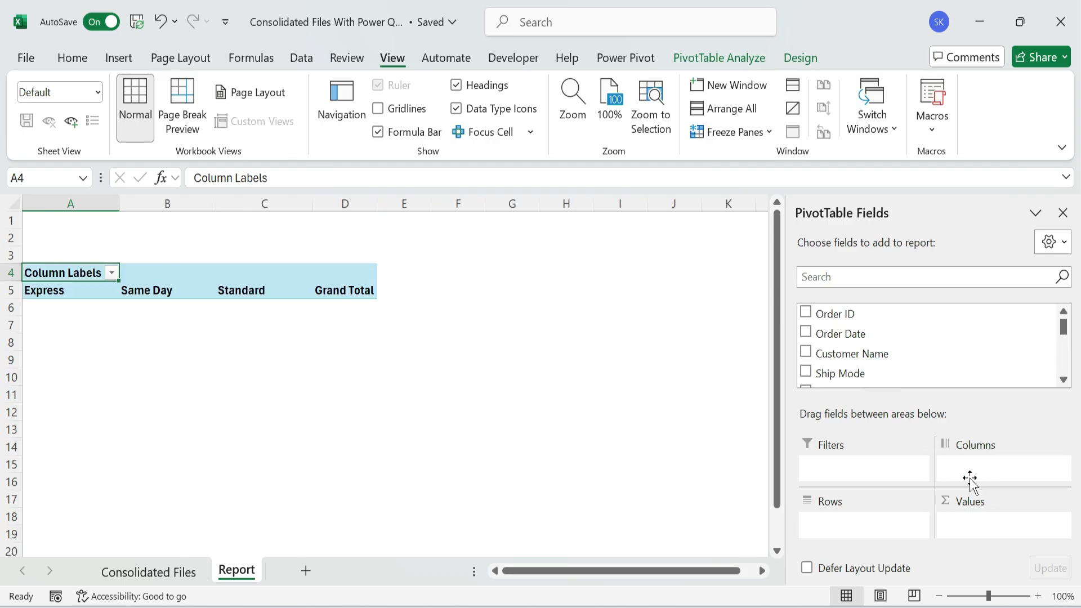
pyautogui.click(805, 373)
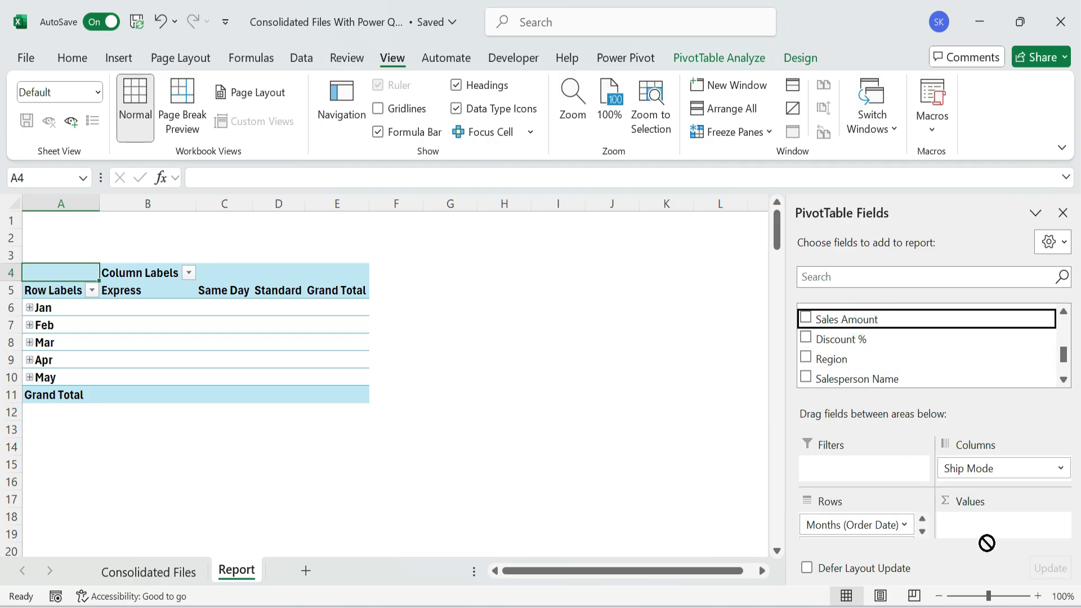
pyautogui.click(807, 318)
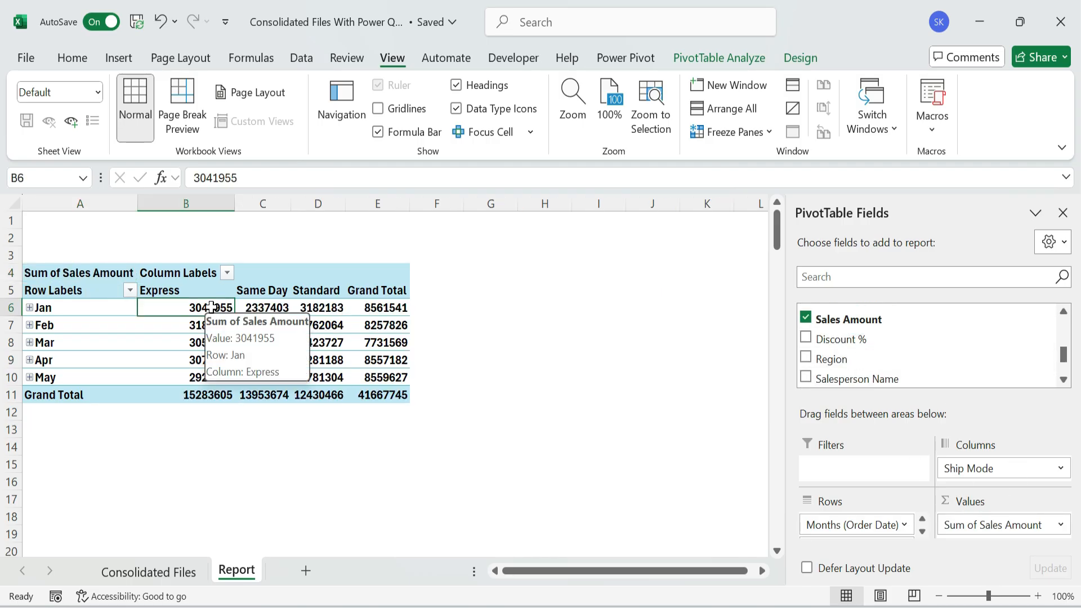
pyautogui.rightClick(185, 307)
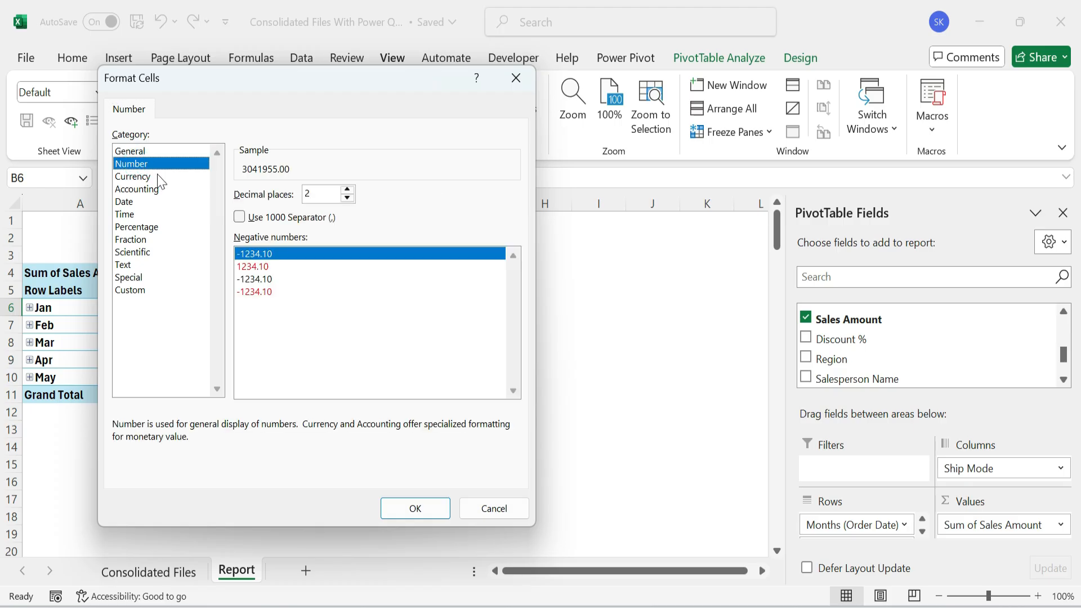
# - Format the pivot sales values as Number with 0 decimal places and a 1000 separator
pyautogui.click(347, 197)
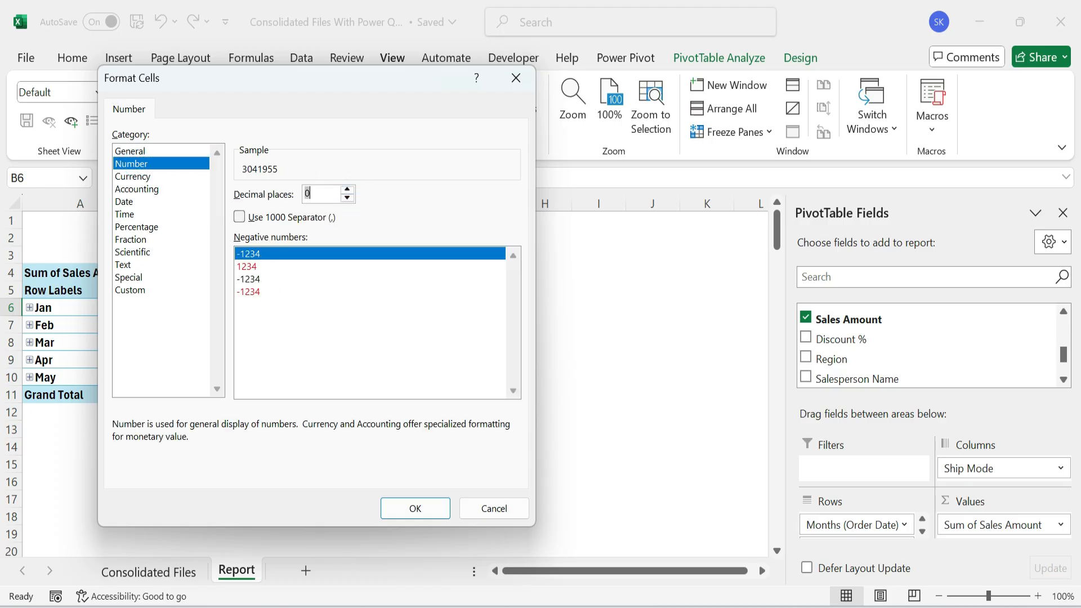
pyautogui.click(415, 508)
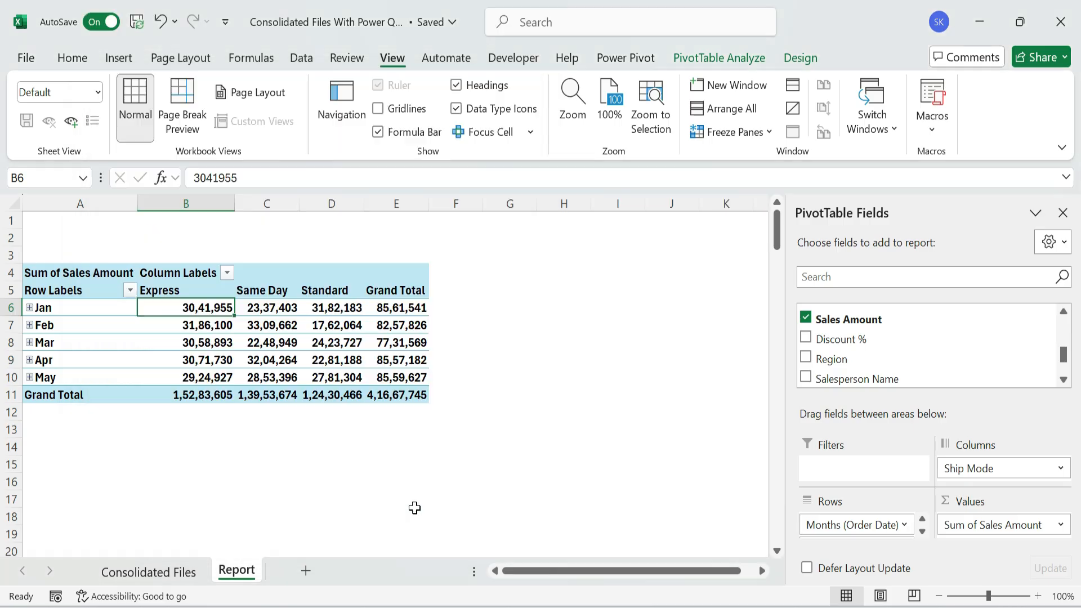
pyautogui.click(266, 289)
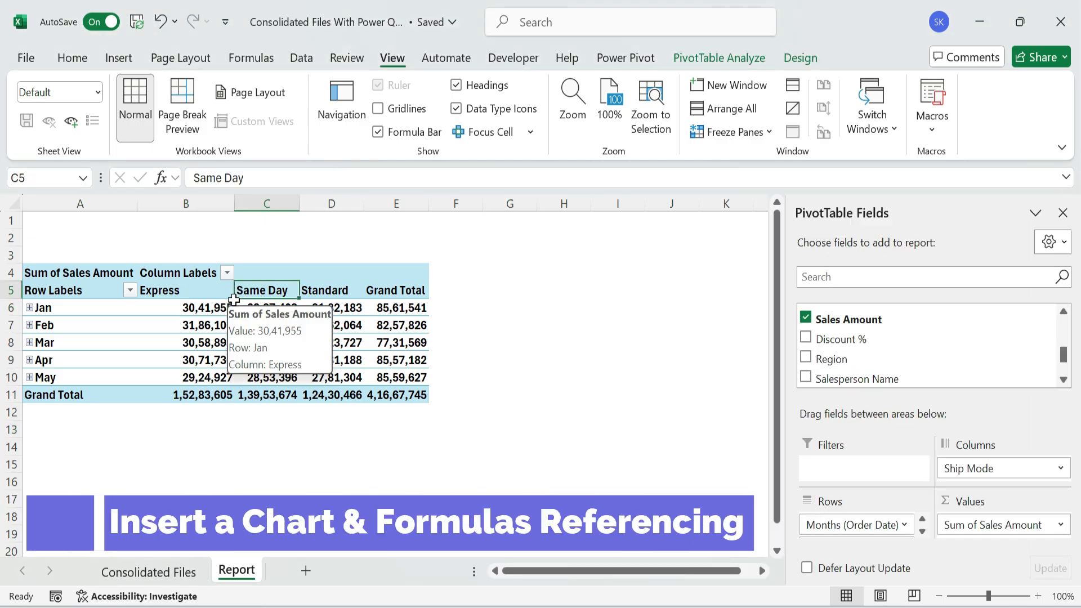
pyautogui.click(118, 58)
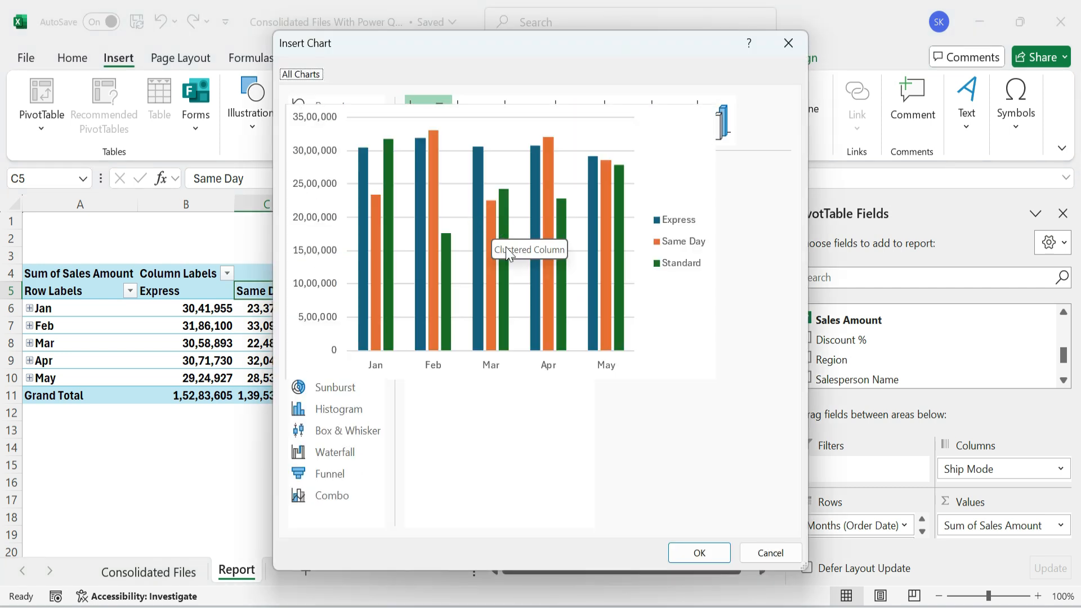
# - Insert a clustered column PivotChart with field buttons hidden, legend on top and no gridlines
pyautogui.click(698, 553)
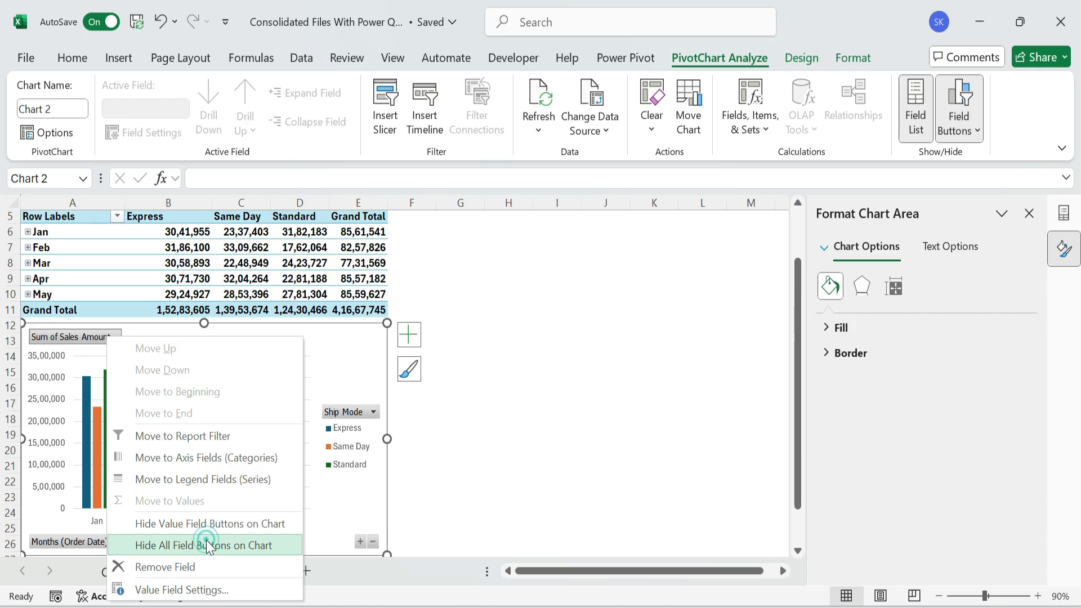
pyautogui.click(211, 545)
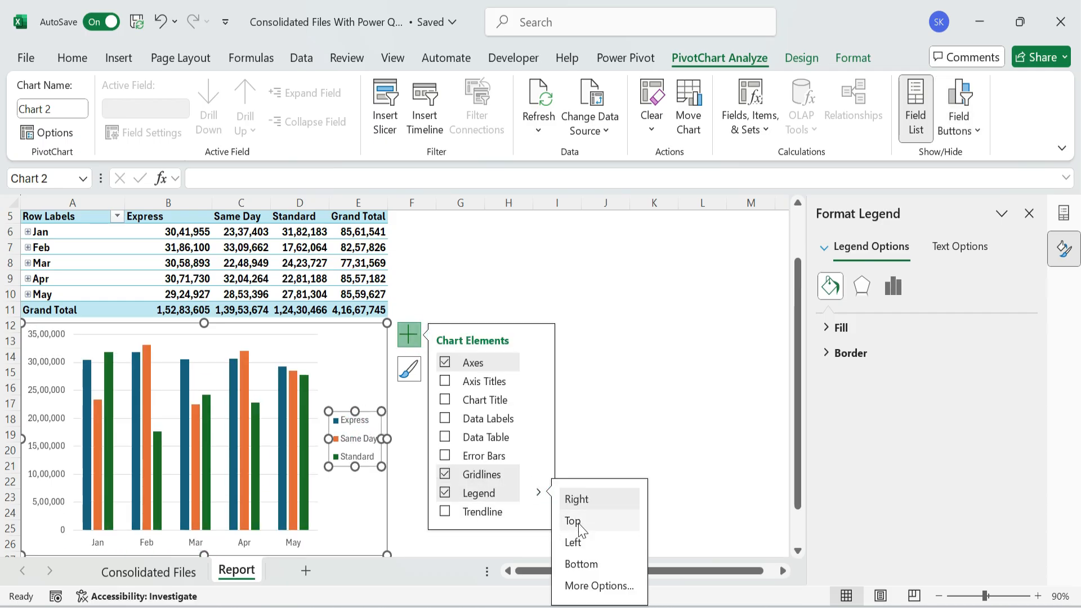
pyautogui.click(573, 520)
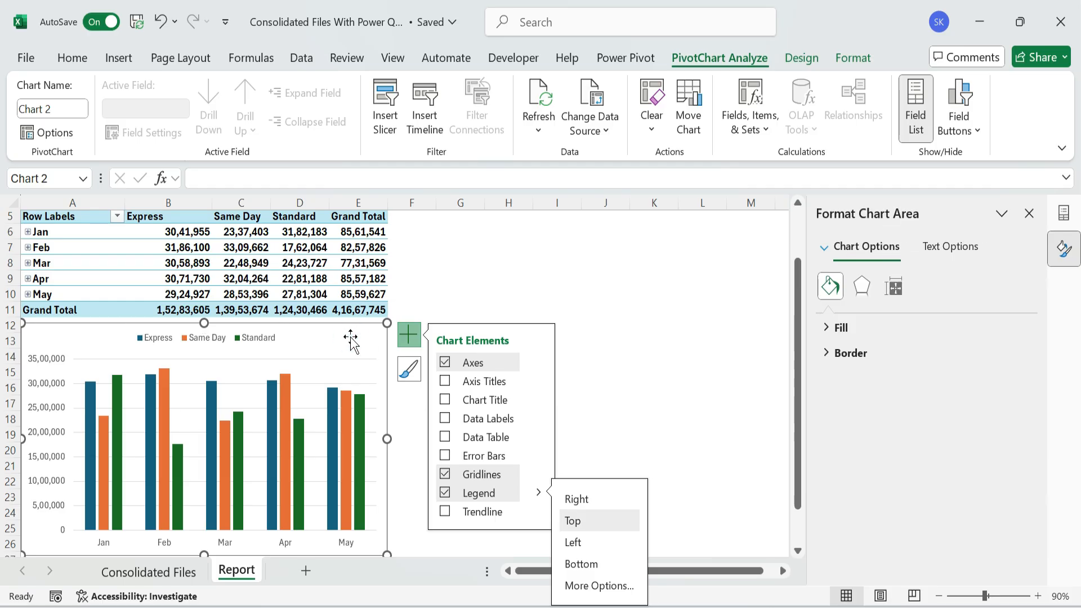
pyautogui.click(446, 475)
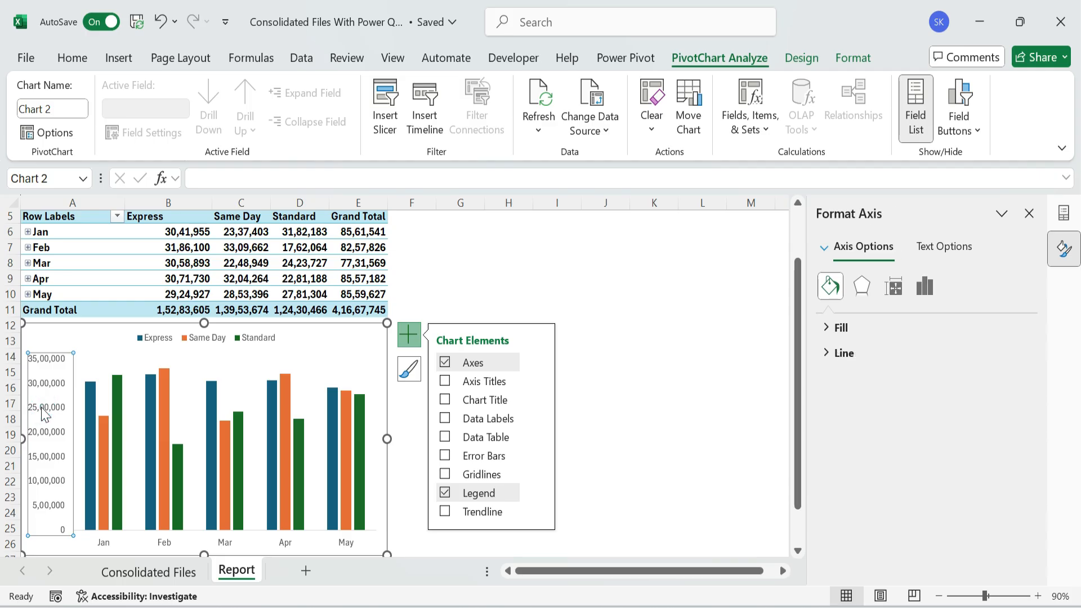
pyautogui.click(357, 348)
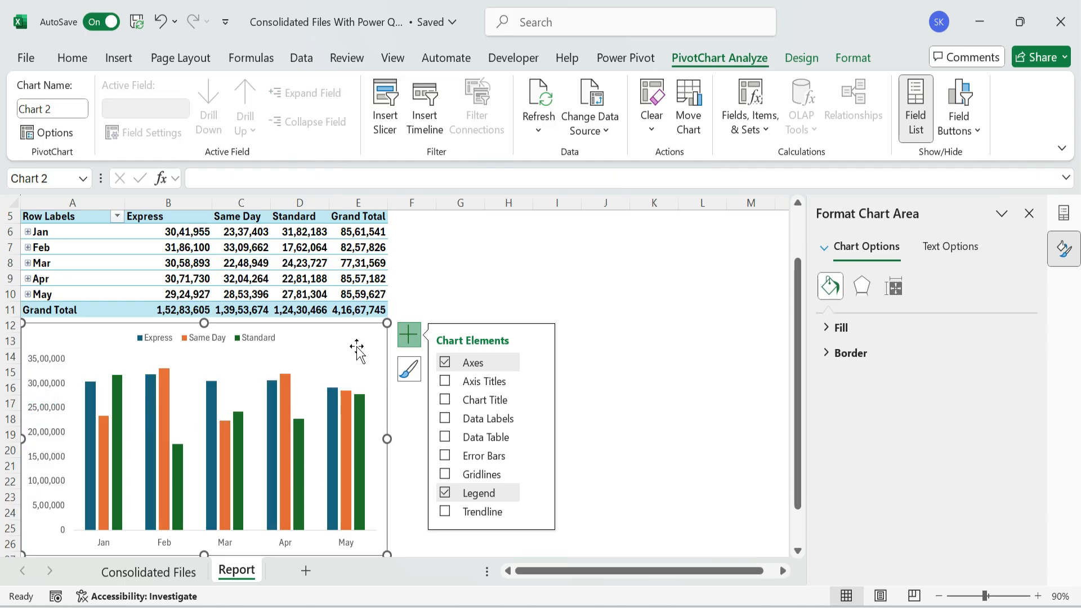
pyautogui.click(651, 309)
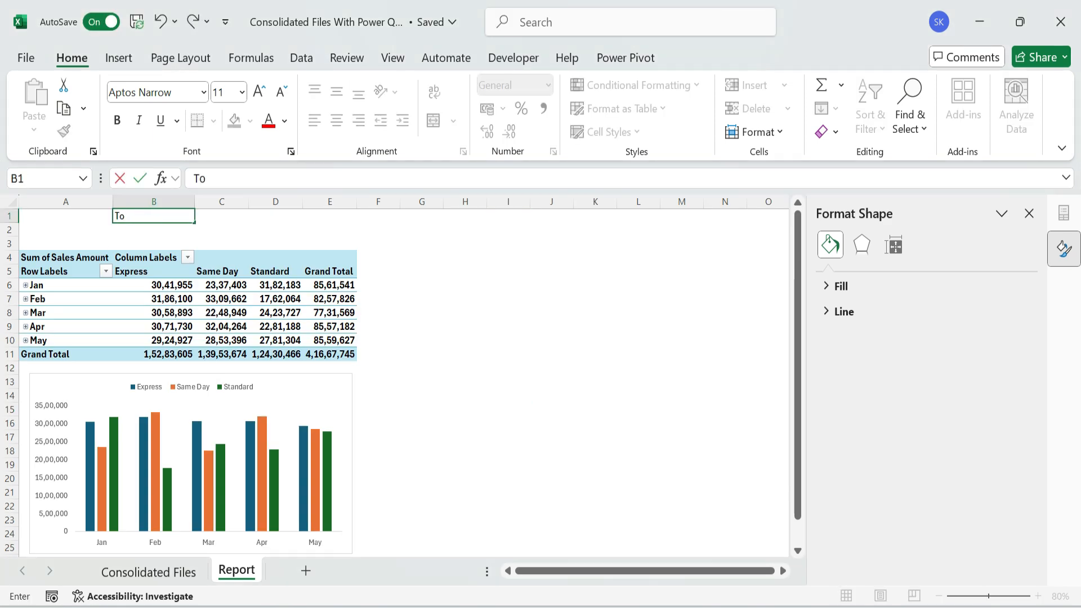
# - Label B1 'Total Sales' with =SUM(SalesData[Sales Amount]) in C1, and label B2 'Total Units Sold'
pyautogui.write('Total Sales:')
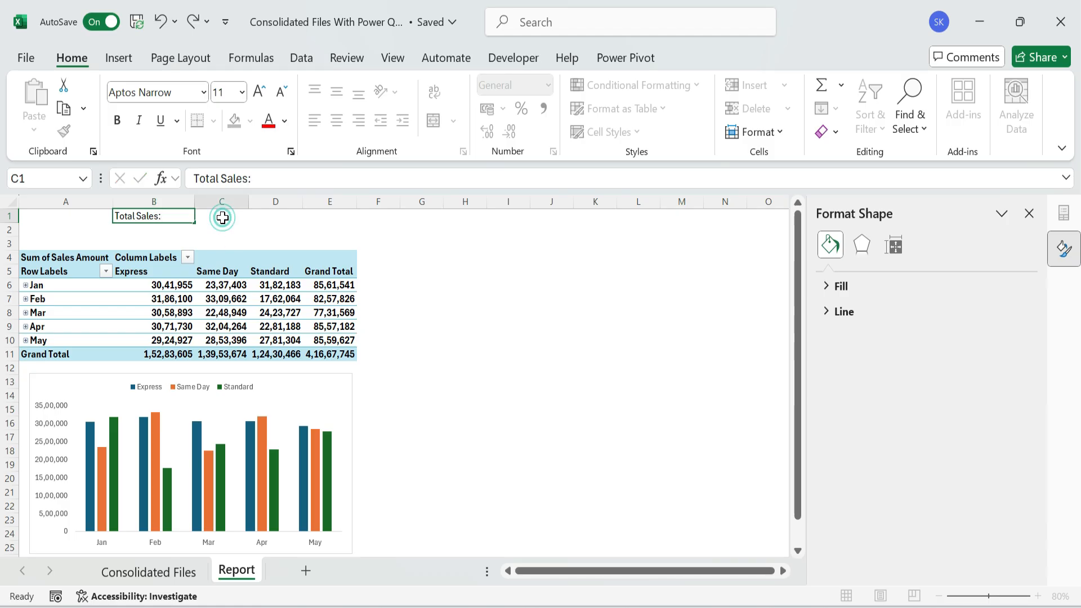
pyautogui.write('=si')
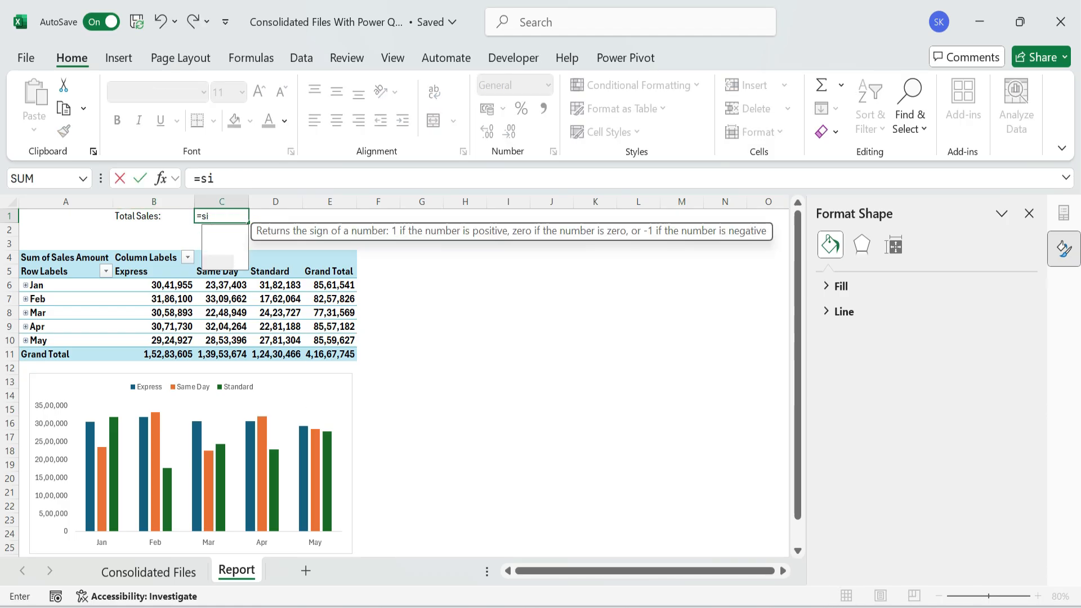
pyautogui.write('SUM(')
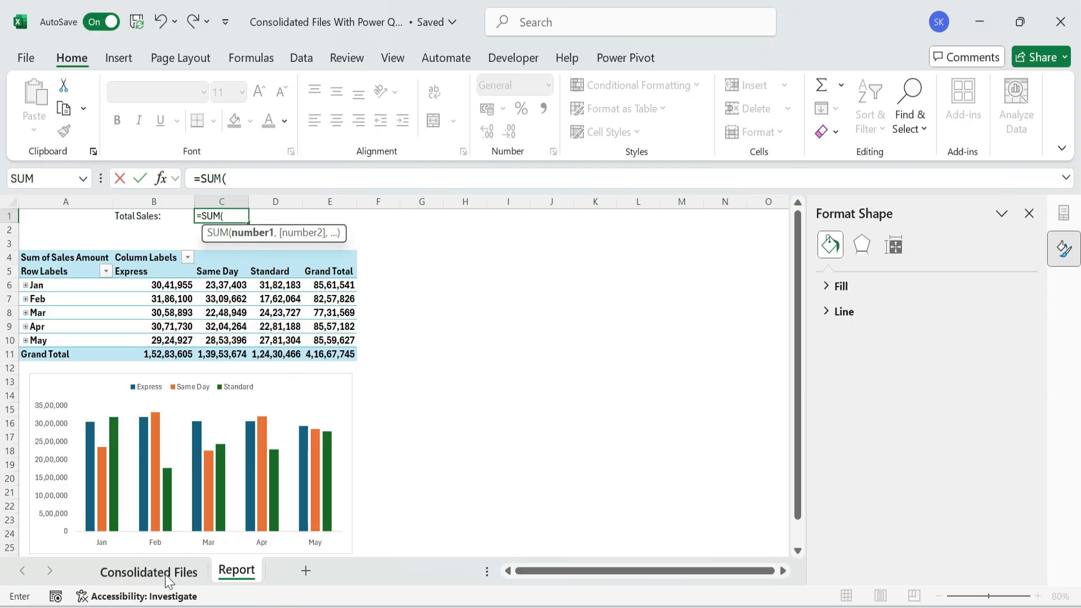
pyautogui.click(148, 571)
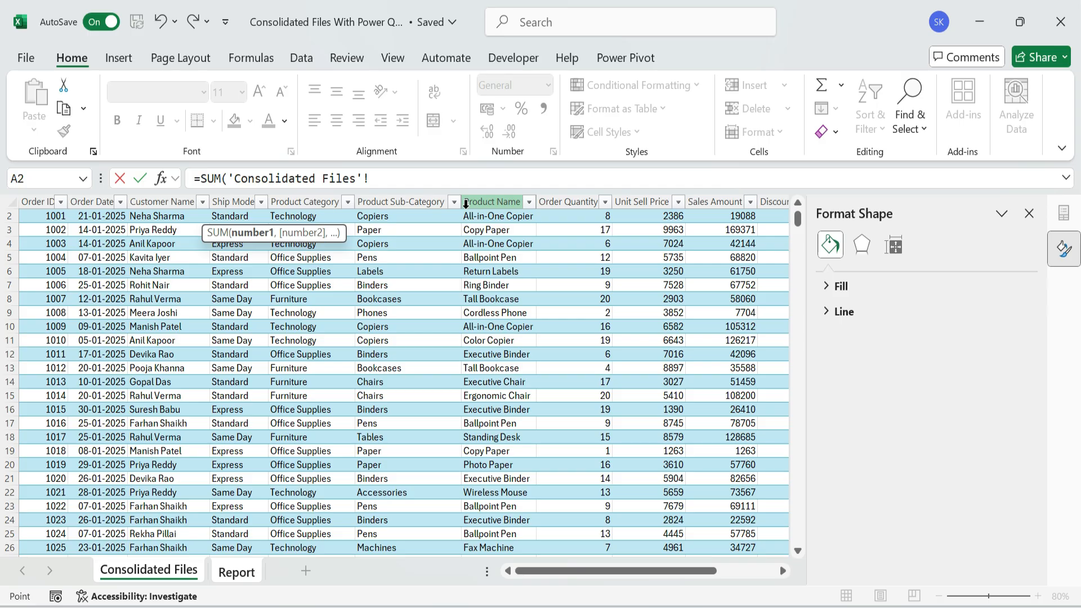
pyautogui.click(717, 201)
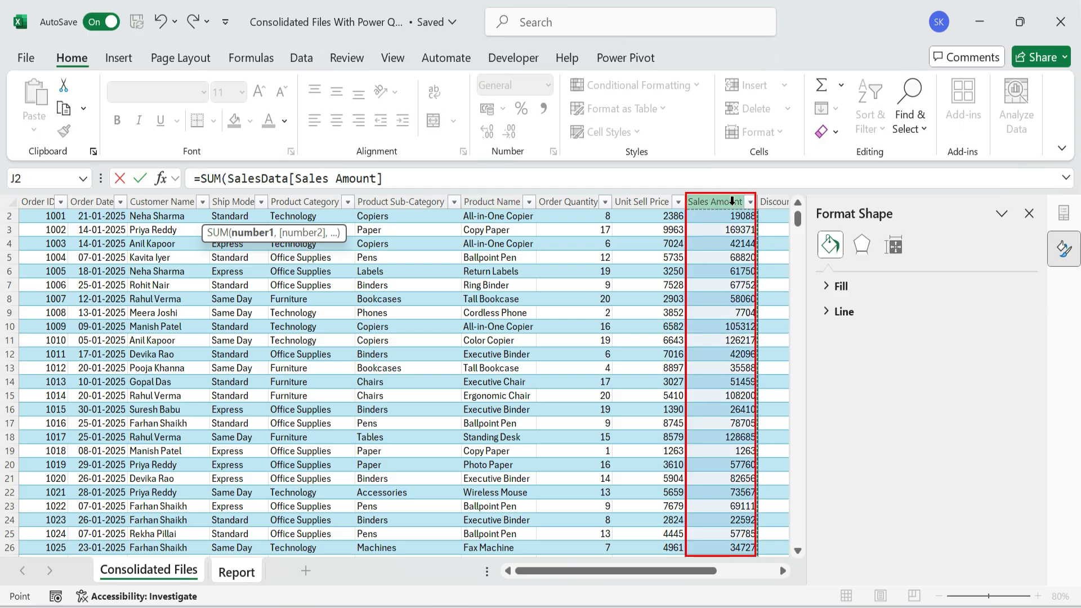
pyautogui.click(235, 570)
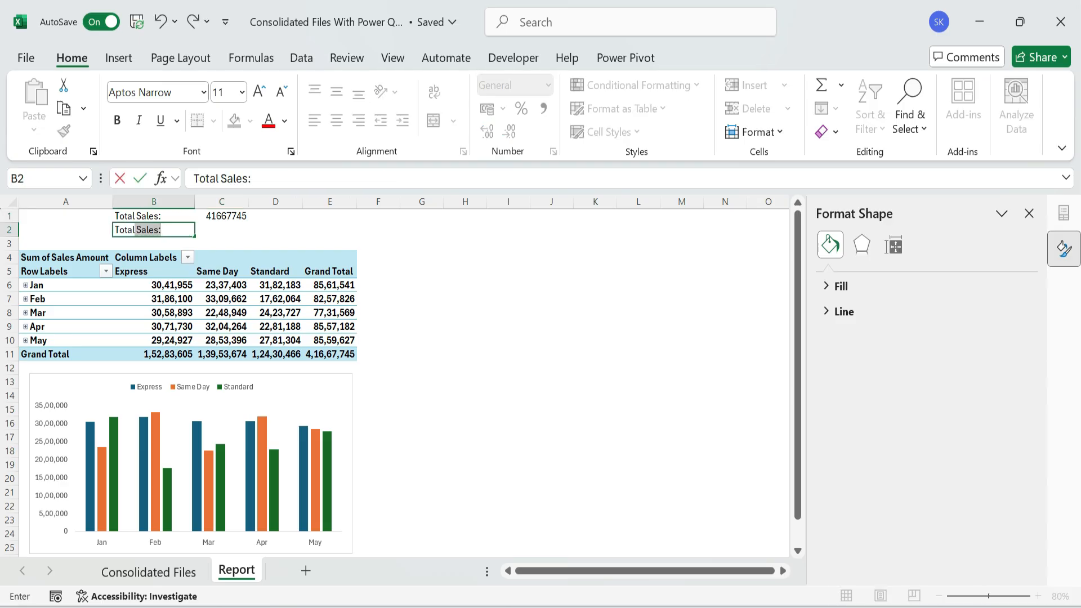
pyautogui.write('Total Units Sold:')
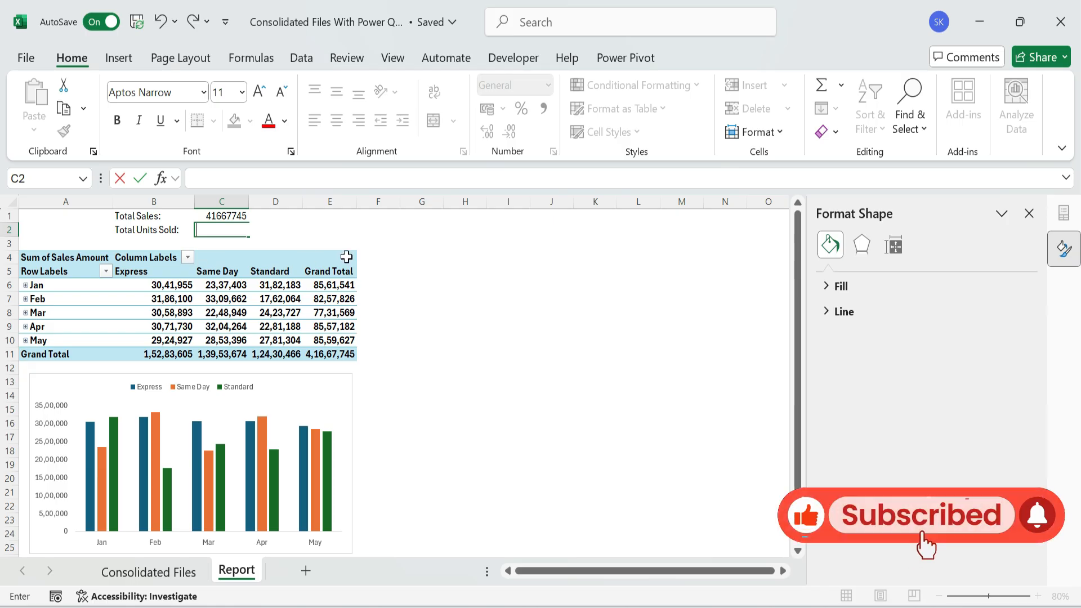
# - Enter =SUM(SalesData[Order Quantity]) in C2, showing 8,043 units sold
pyautogui.write('=')
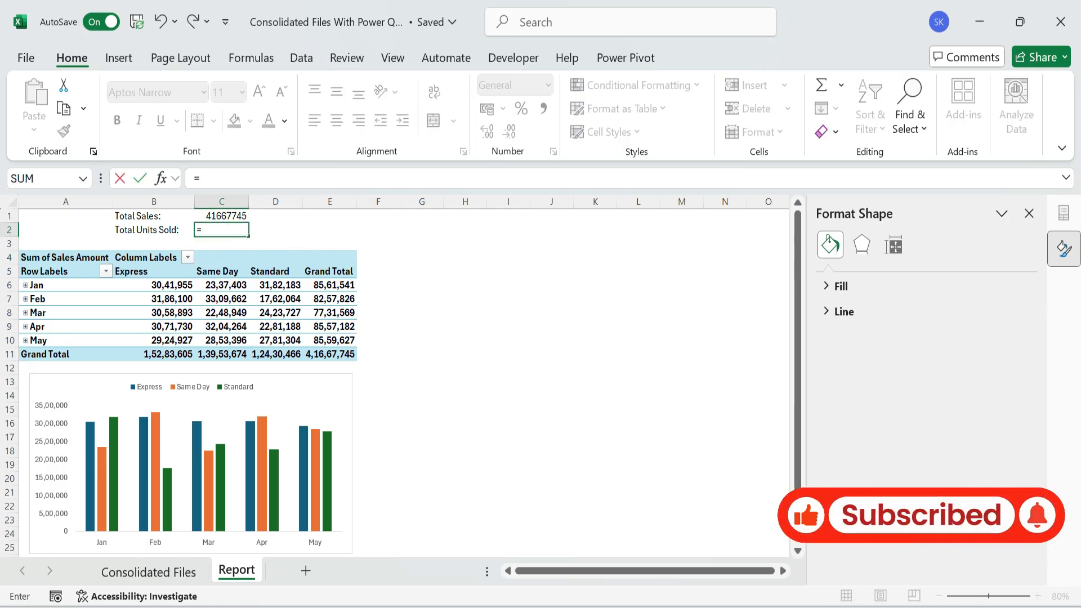
pyautogui.write('SUM(')
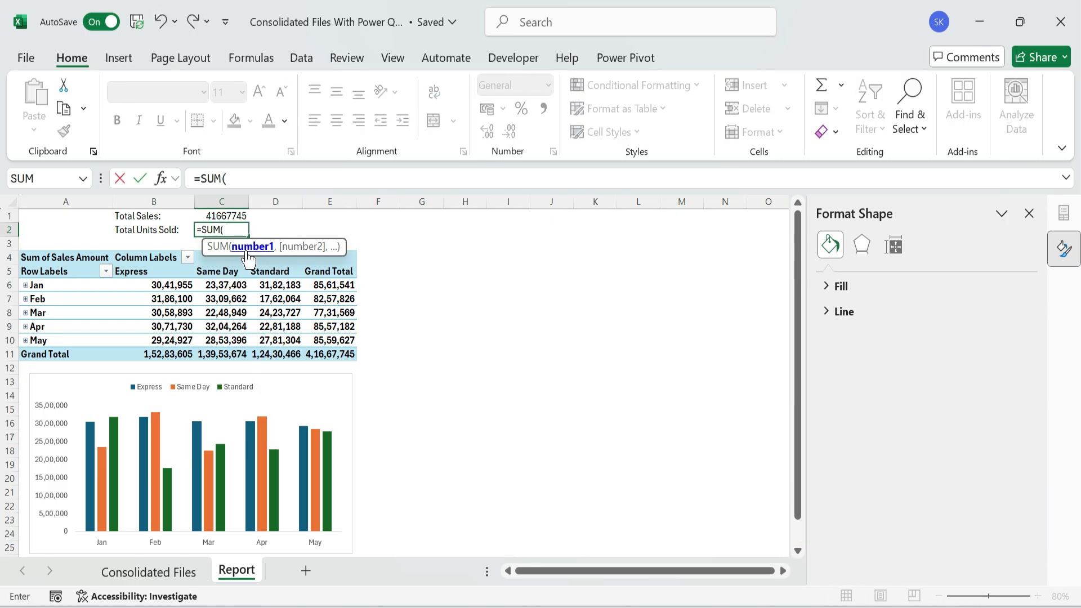
pyautogui.write('sa')
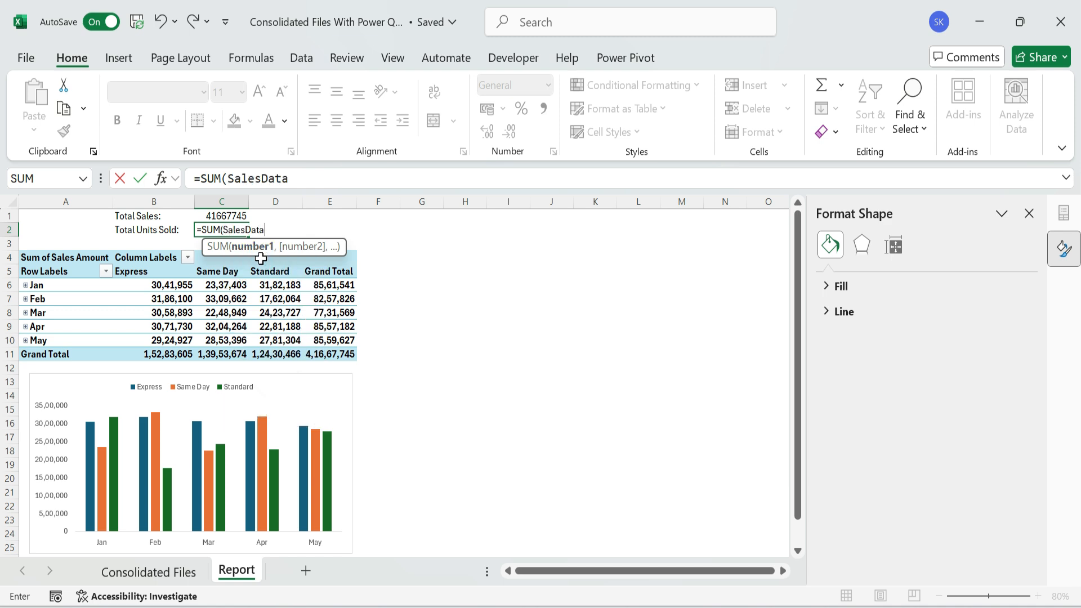
pyautogui.write('[')
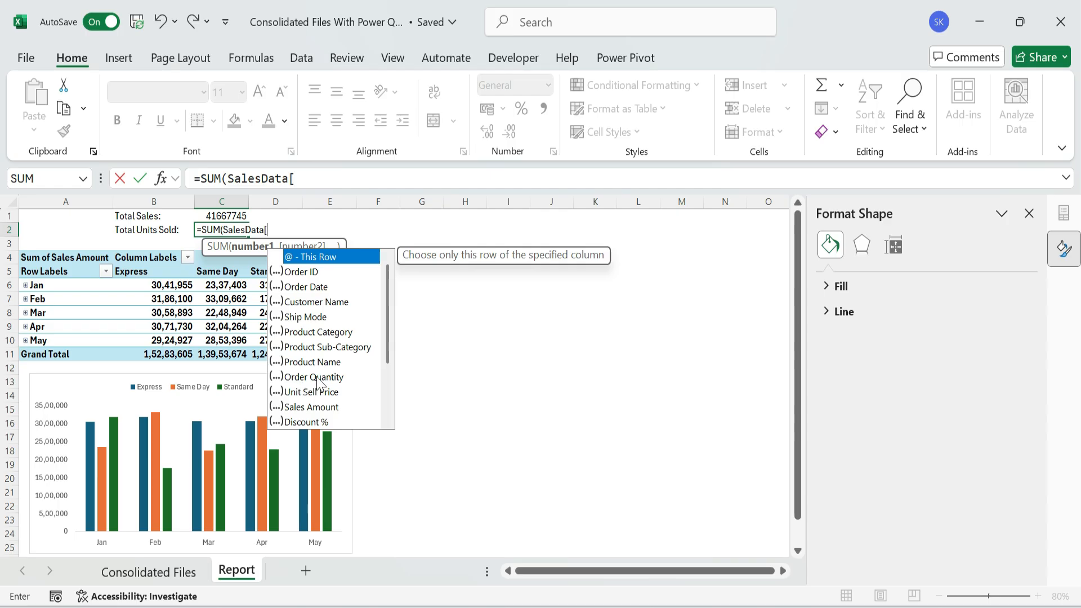
pyautogui.moveTo(325, 398)
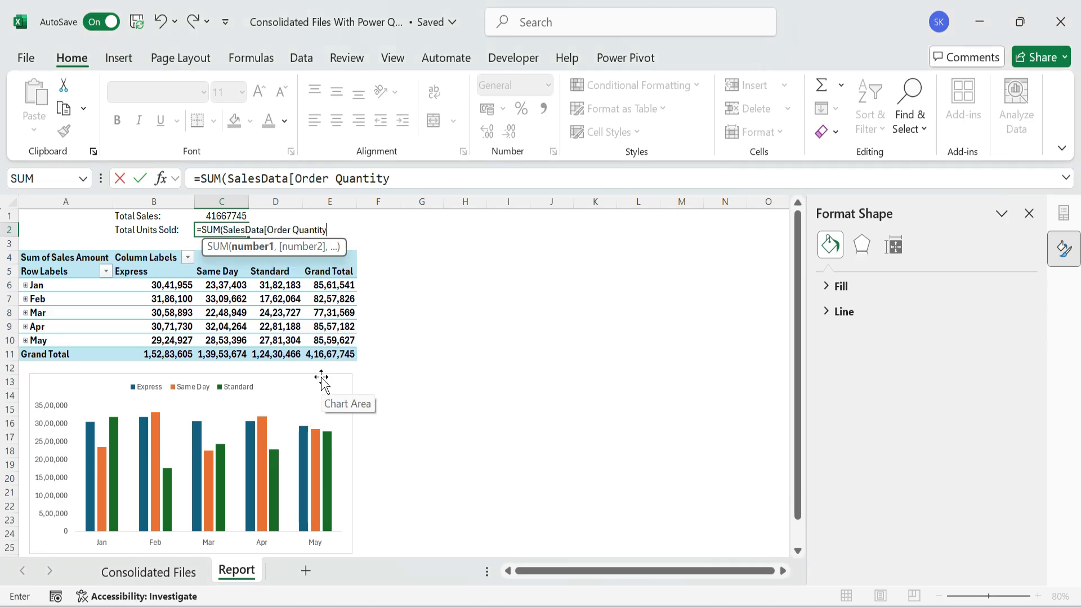
pyautogui.write(']')
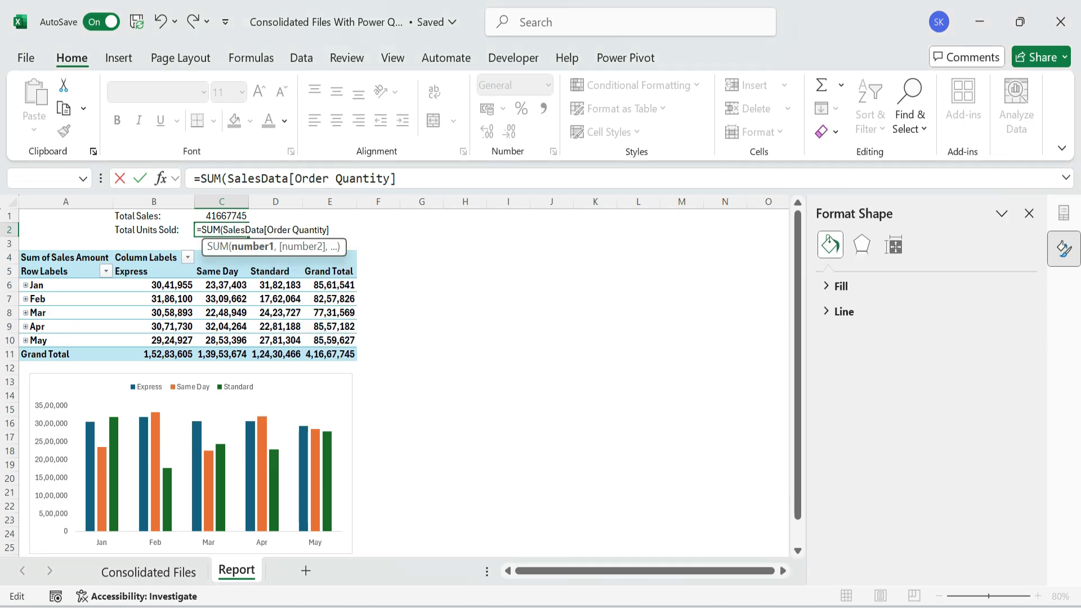
pyautogui.write(')')
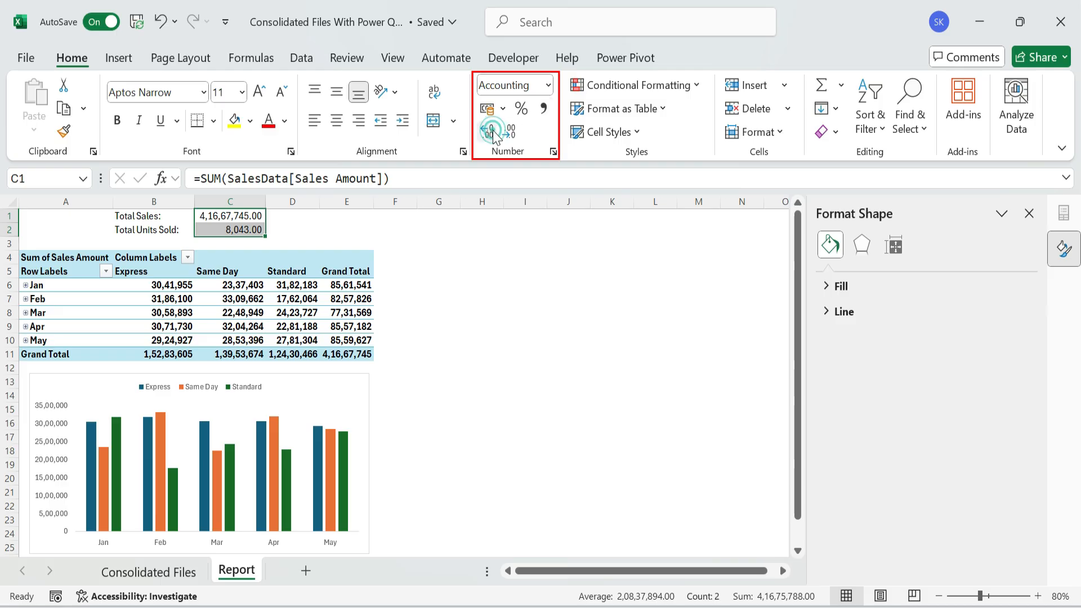
# - Decrease decimals twice so both totals show as whole numbers
pyautogui.click(486, 130)
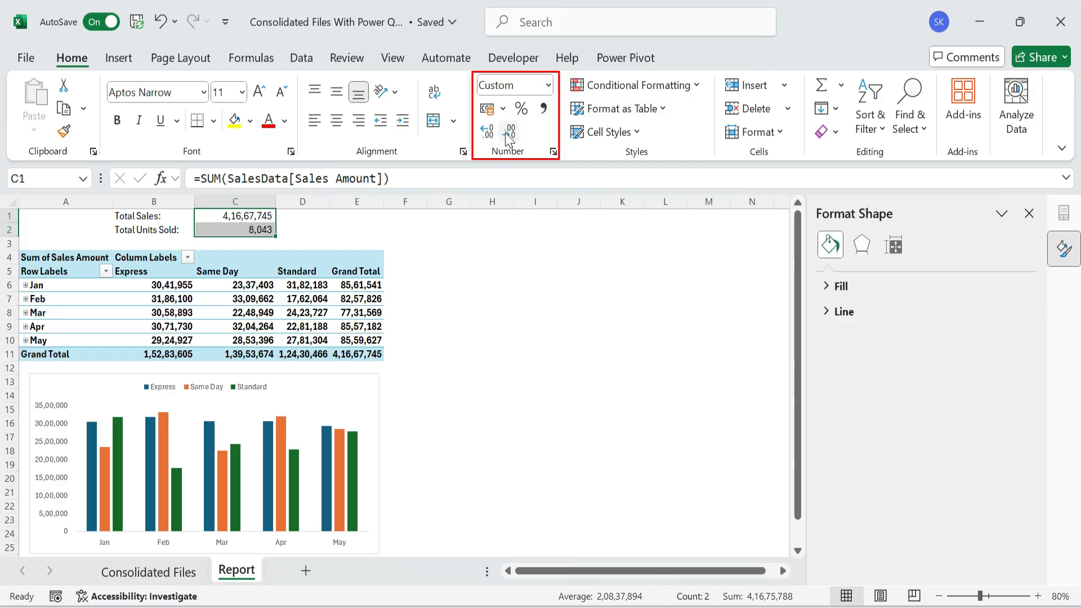
pyautogui.click(448, 285)
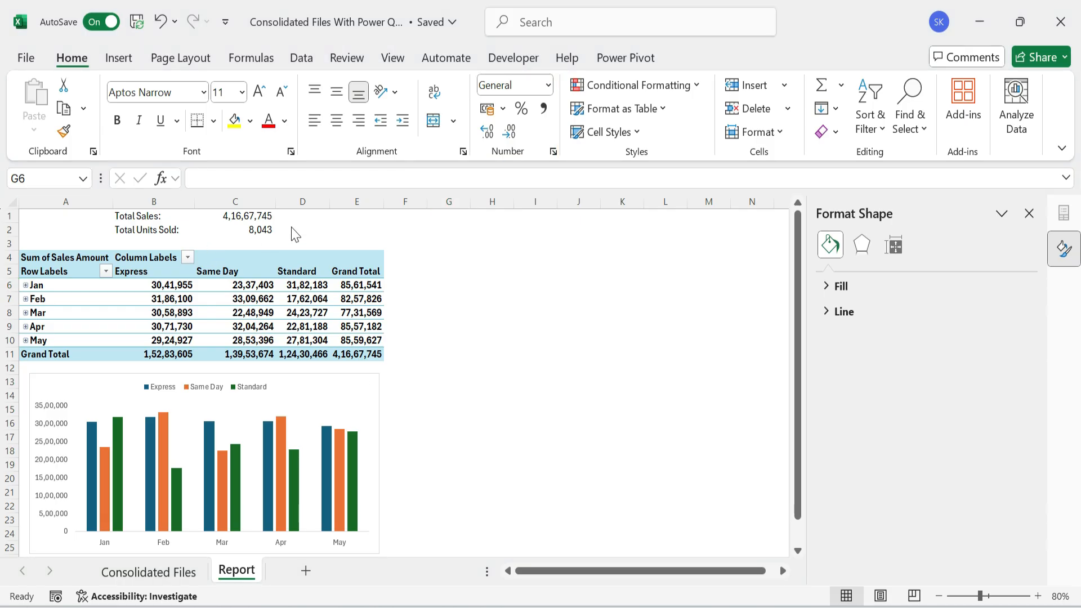
# - Paste C1:C2 as values into E1, with Comma Style and no decimals
pyautogui.press('ctrl+c')
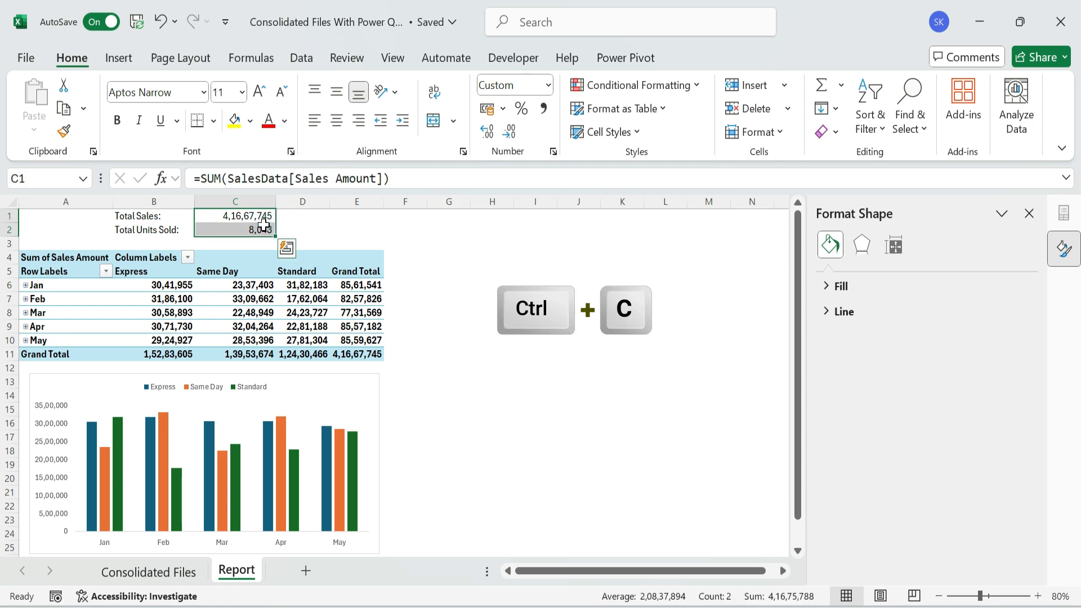
pyautogui.click(356, 216)
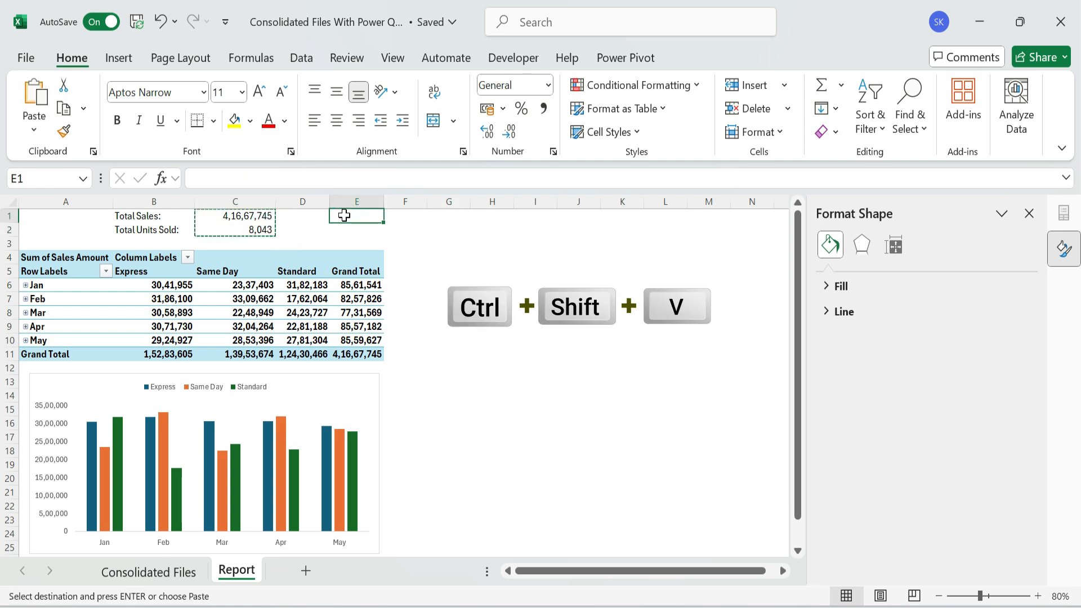
pyautogui.press('ctrl+shift+v')
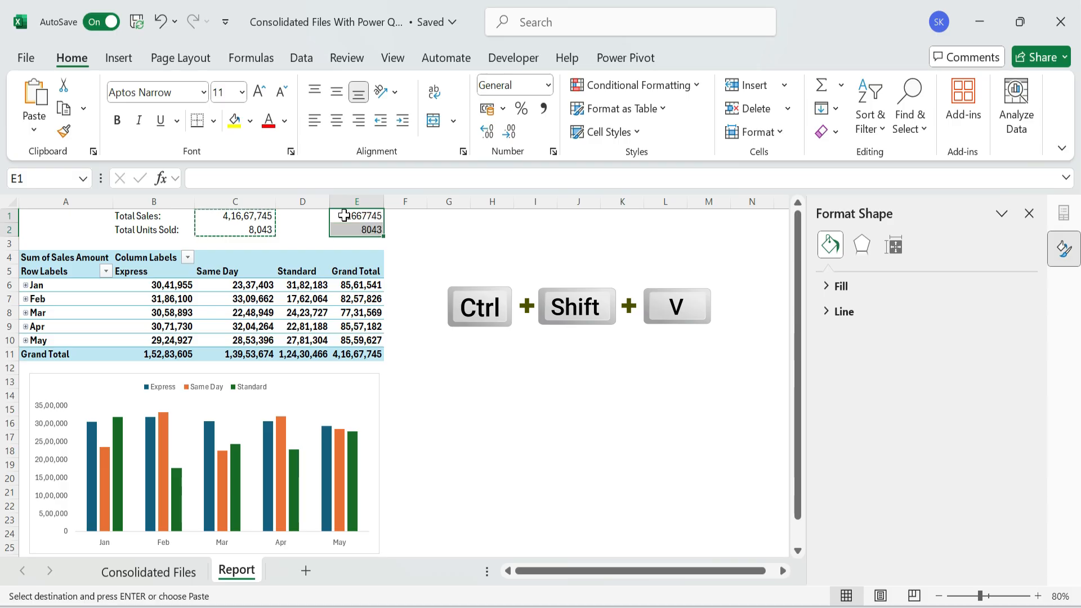
pyautogui.press('ctrl+shift+v')
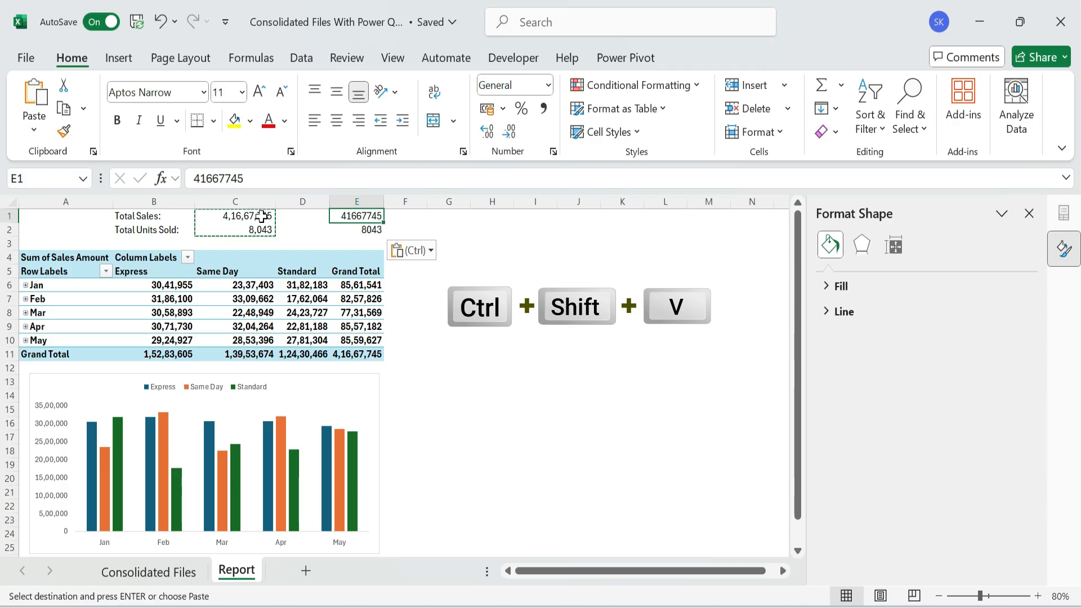
pyautogui.press('ctrl+shift+v')
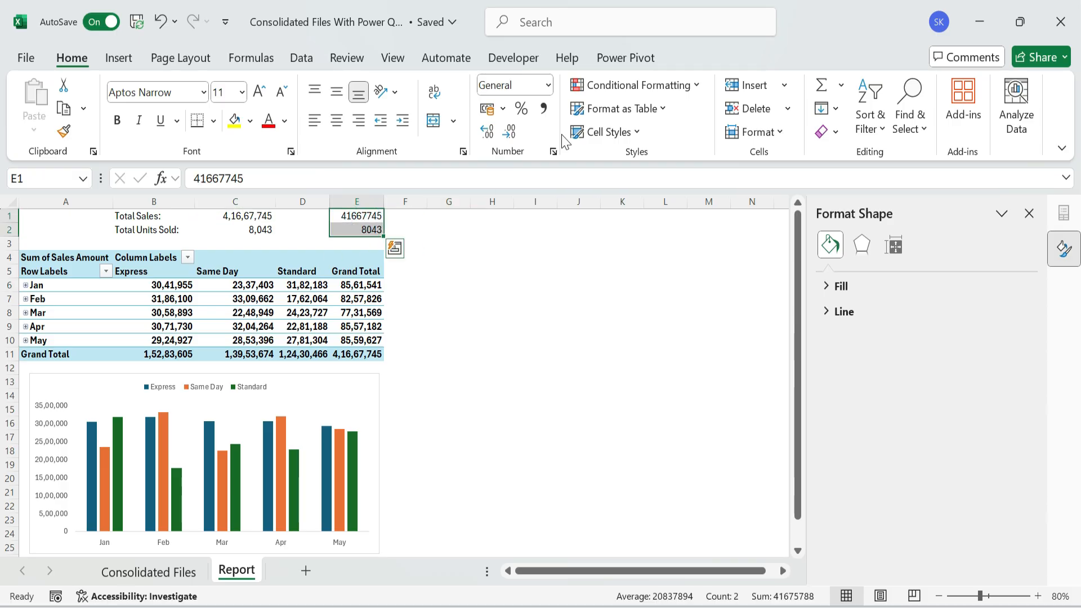
pyautogui.click(509, 131)
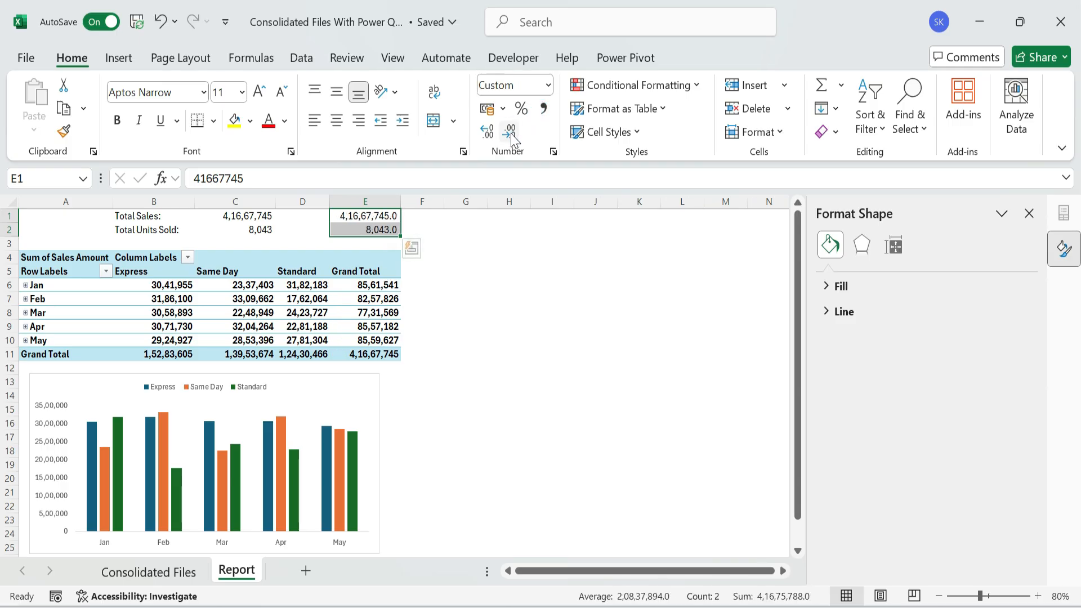
pyautogui.click(466, 257)
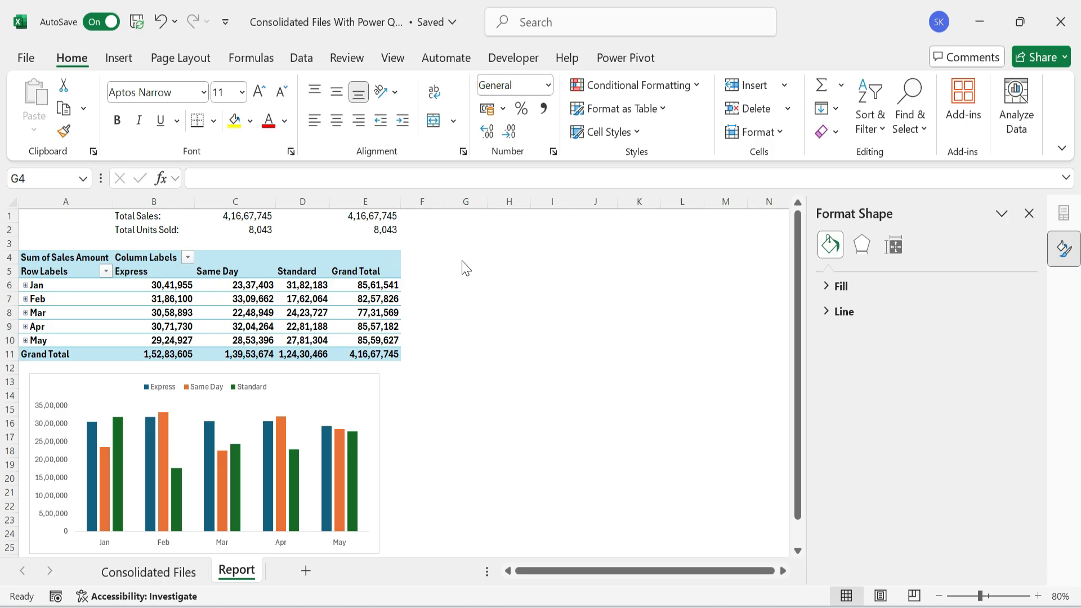
pyautogui.click(466, 257)
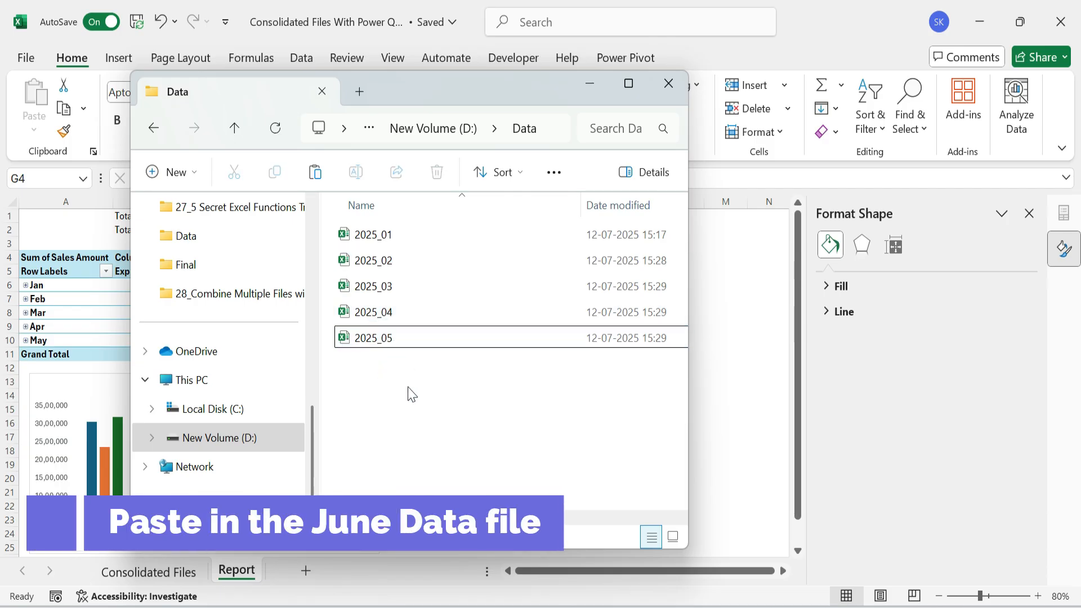
# - Paste the 2025_06 workbook into D:\Data and close the Explorer window
pyautogui.click(314, 172)
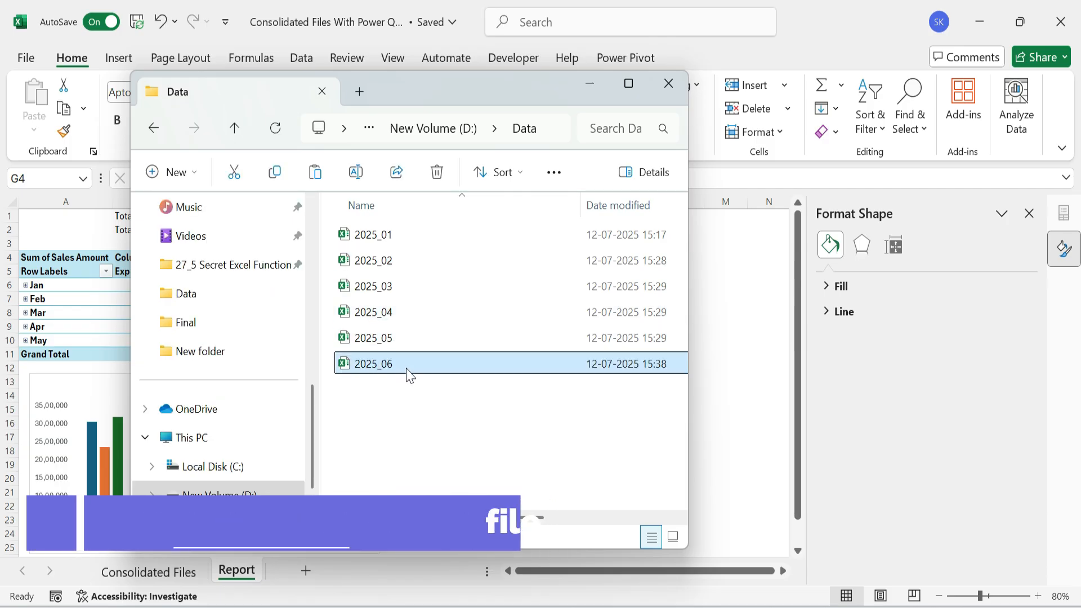
pyautogui.scroll(-3)
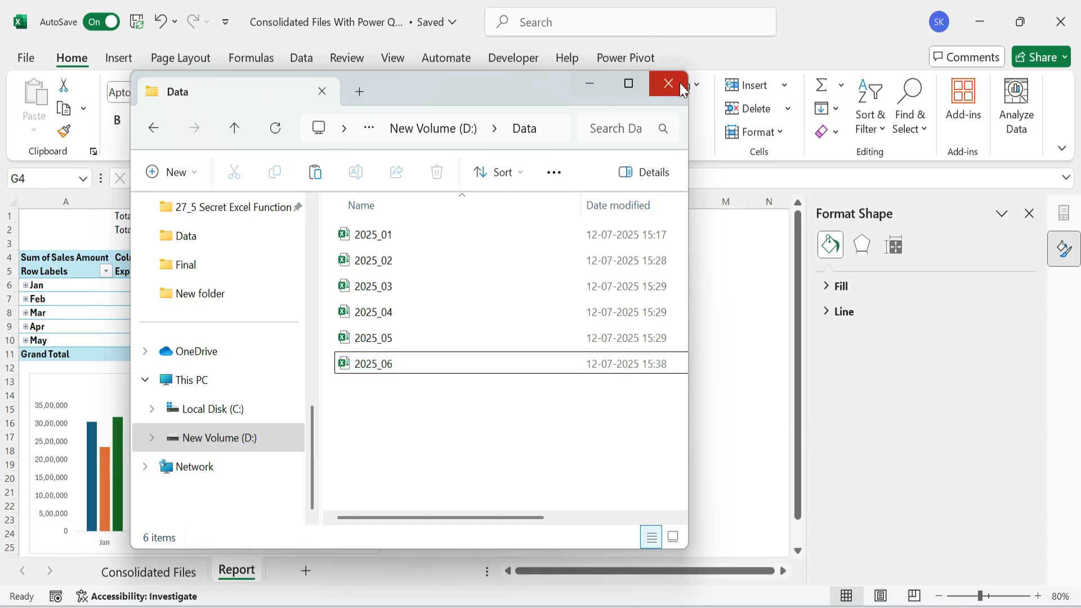
pyautogui.click(668, 83)
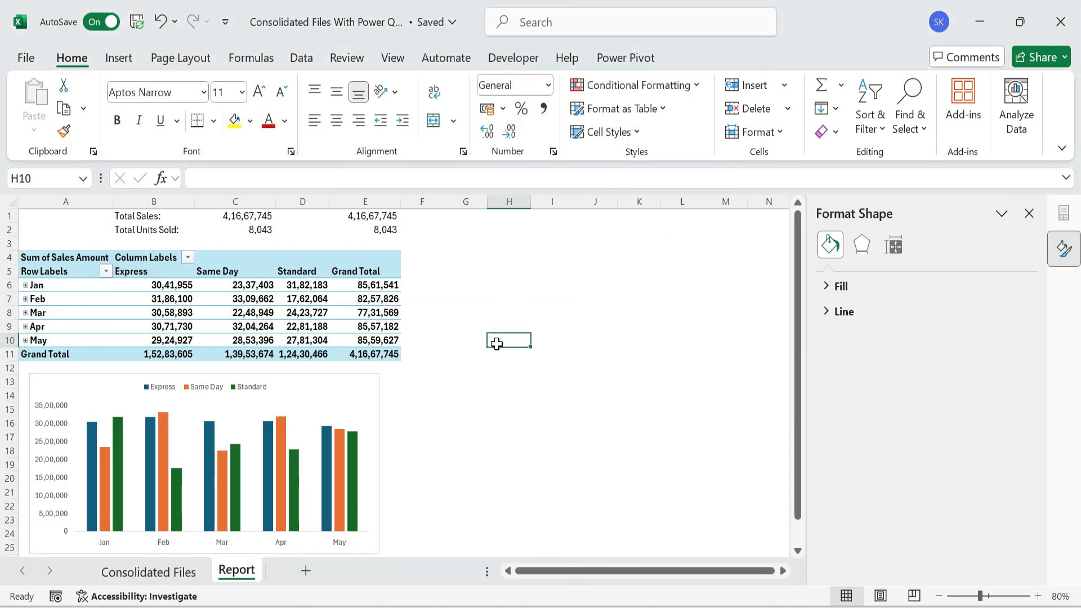
# - Refresh the Consolidated Files query table to load June data, then return to Report
pyautogui.click(149, 570)
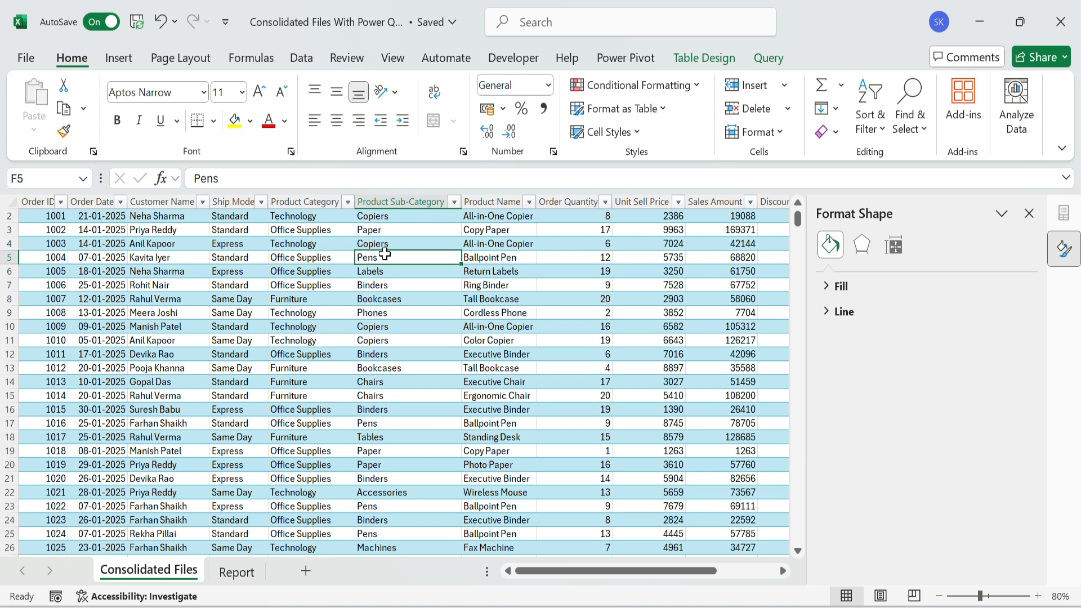
pyautogui.click(301, 58)
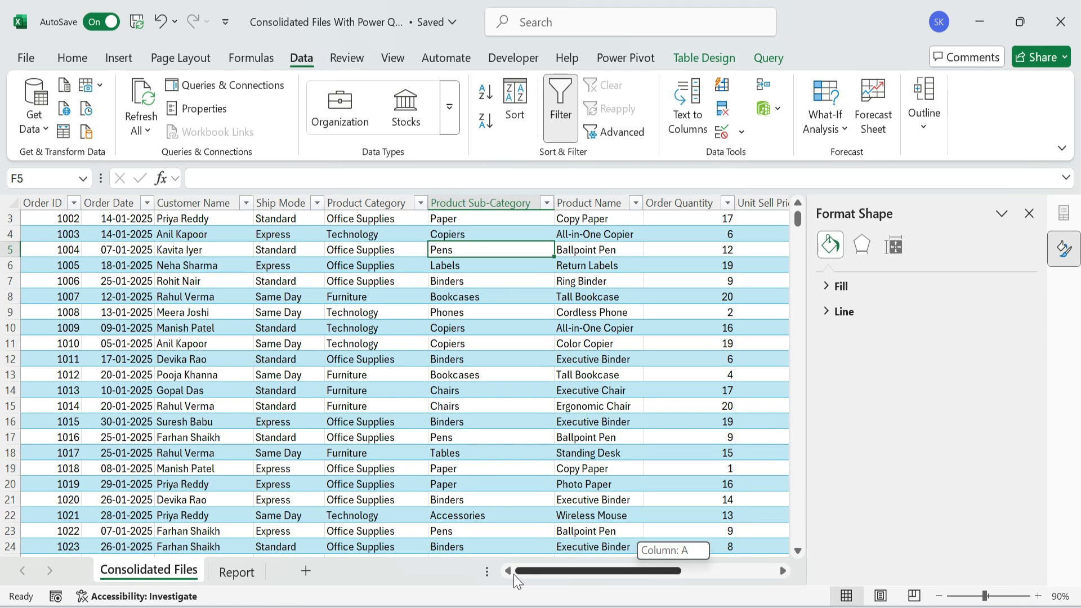
pyautogui.click(145, 203)
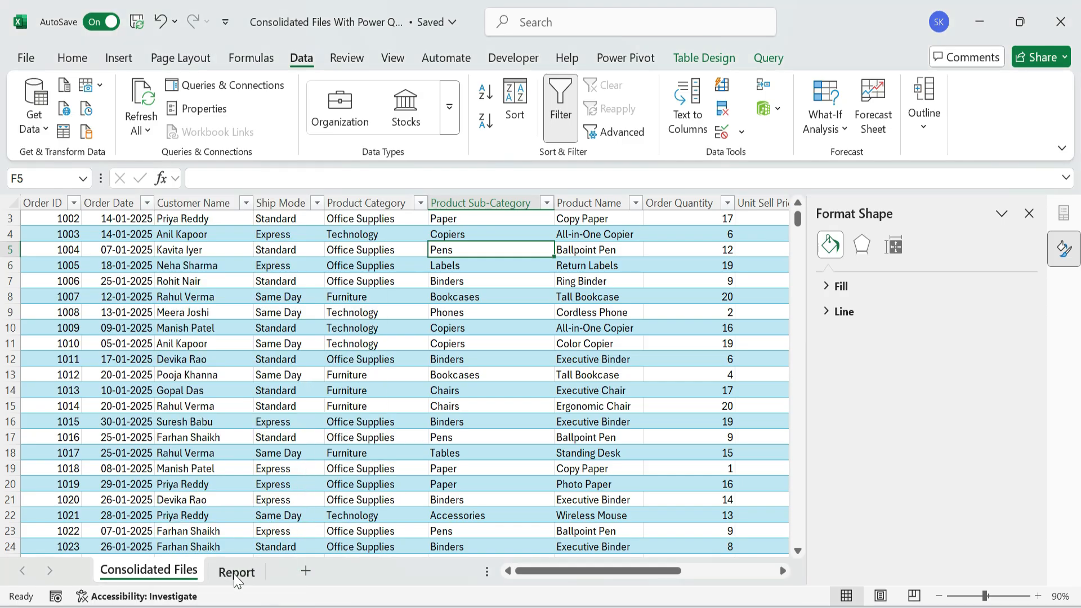
pyautogui.click(237, 571)
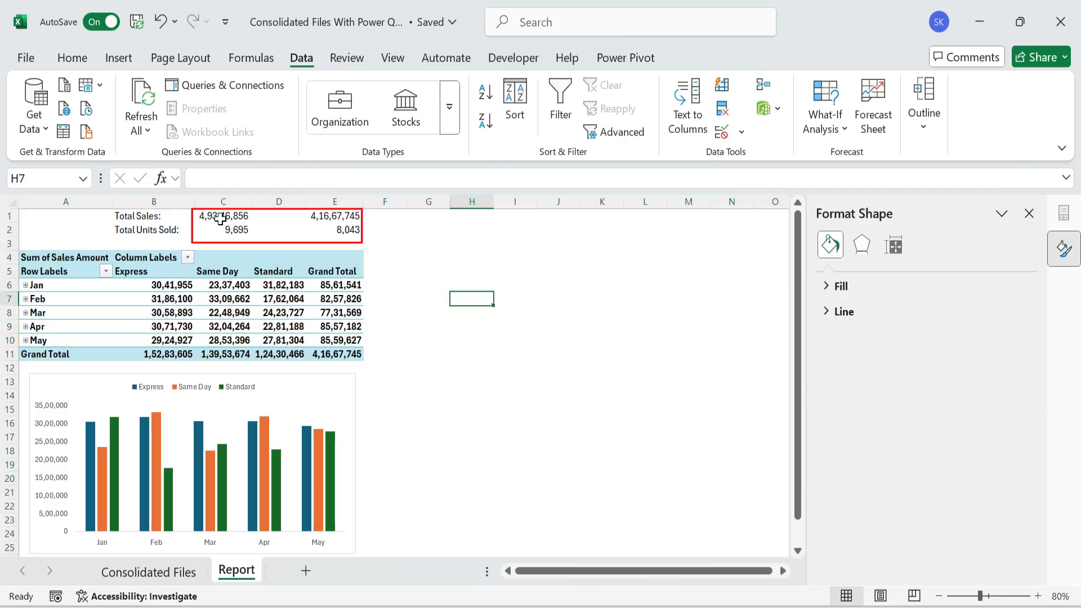
pyautogui.click(223, 229)
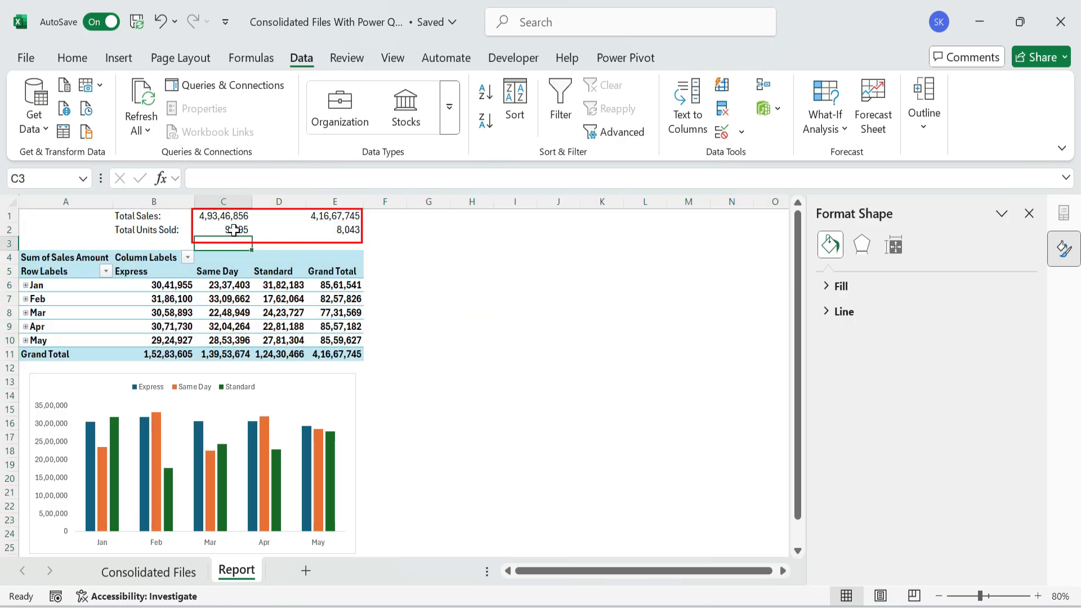
pyautogui.click(427, 256)
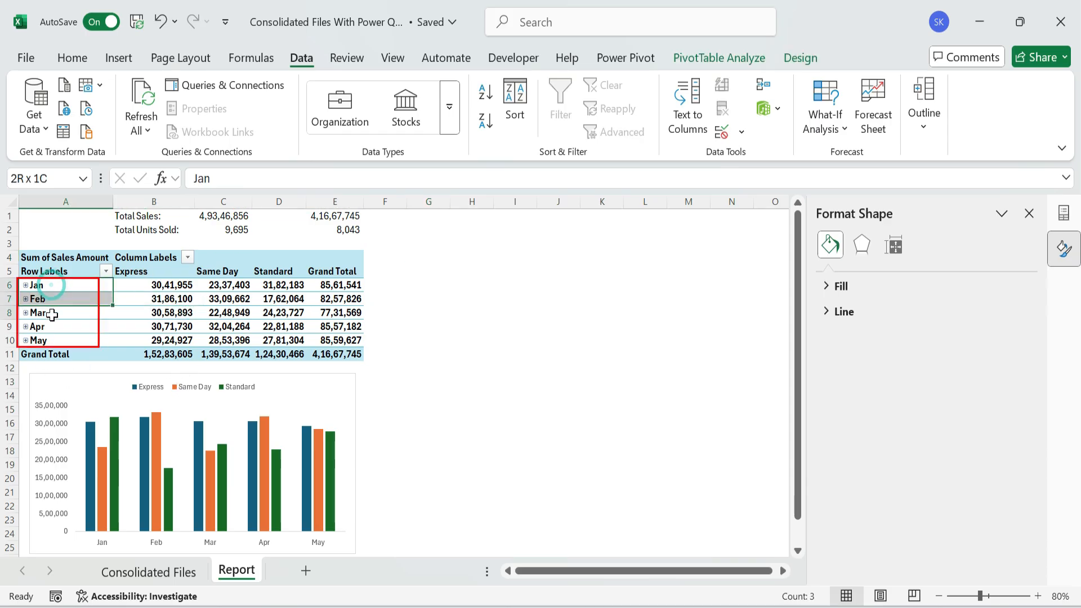
pyautogui.click(153, 313)
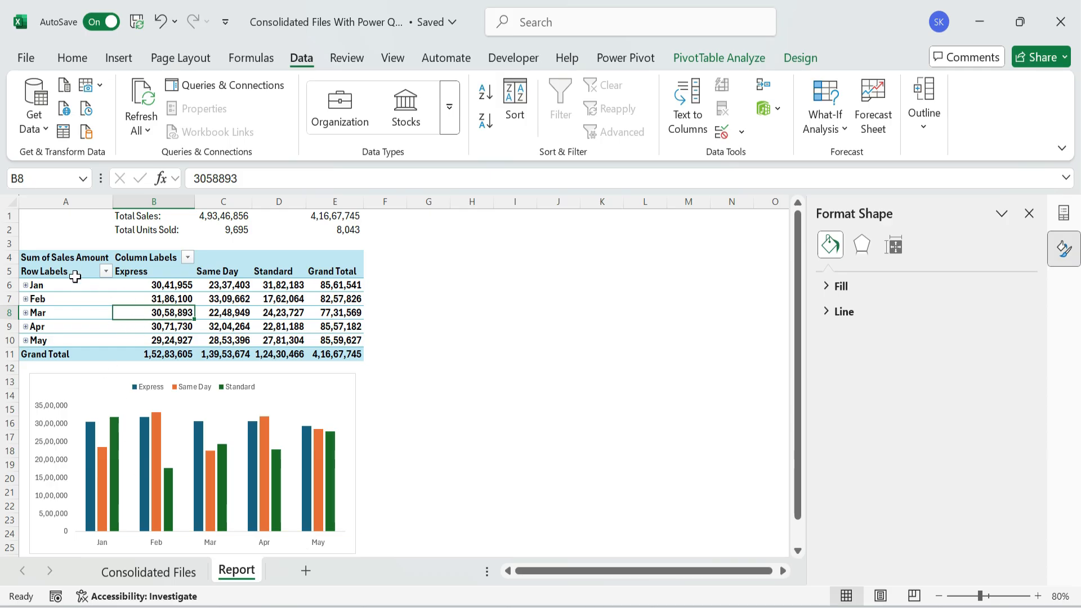
pyautogui.click(66, 271)
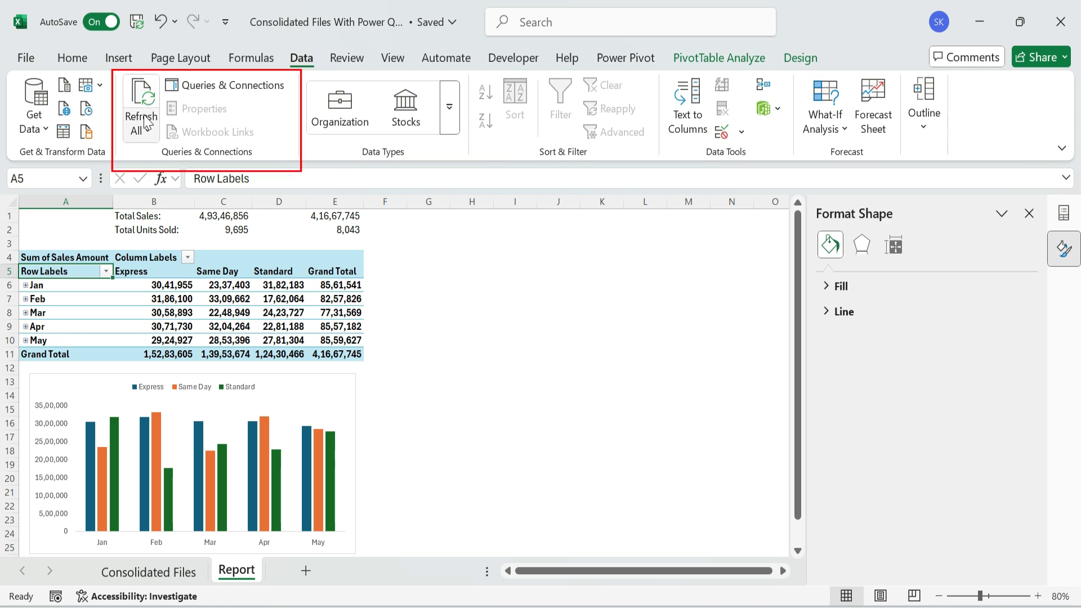
# - Refresh All so the pivot and chart include June, matching Total Sales 4,93,46,856
pyautogui.click(141, 138)
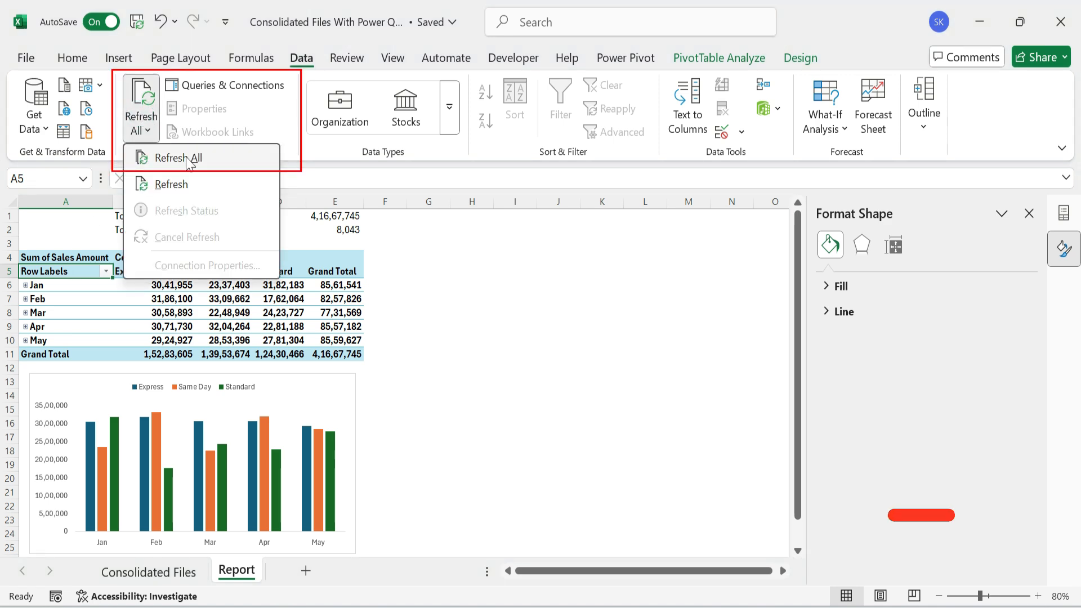
pyautogui.click(178, 157)
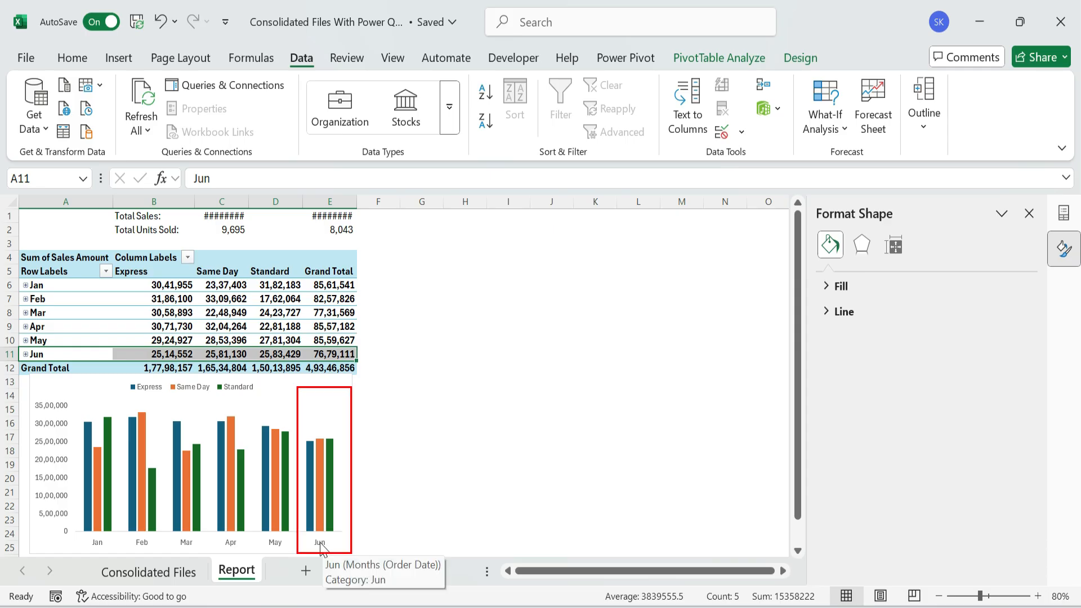
pyautogui.click(165, 445)
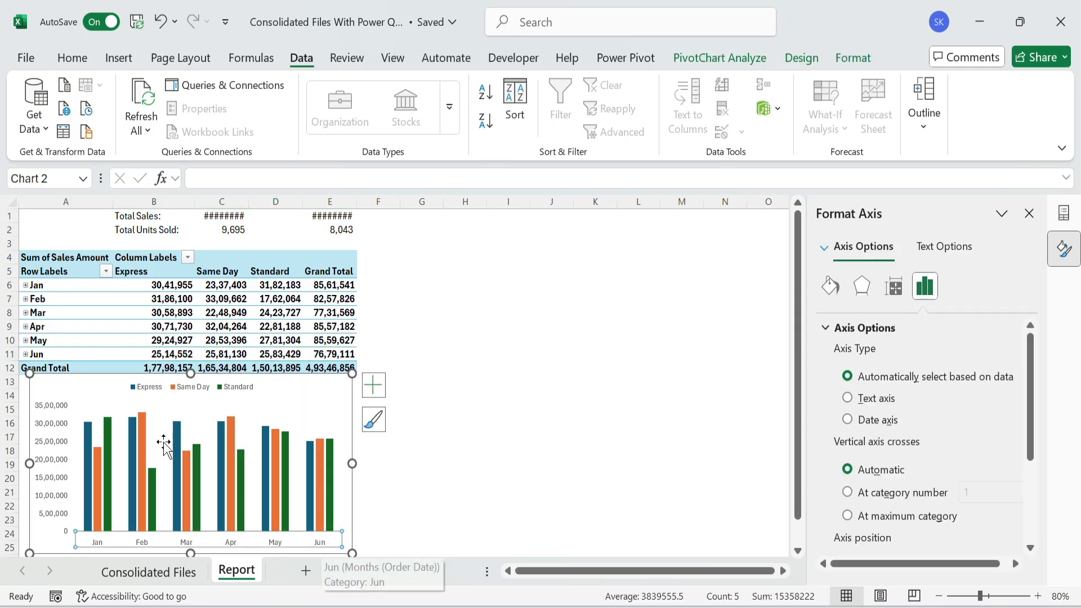
pyautogui.click(41, 285)
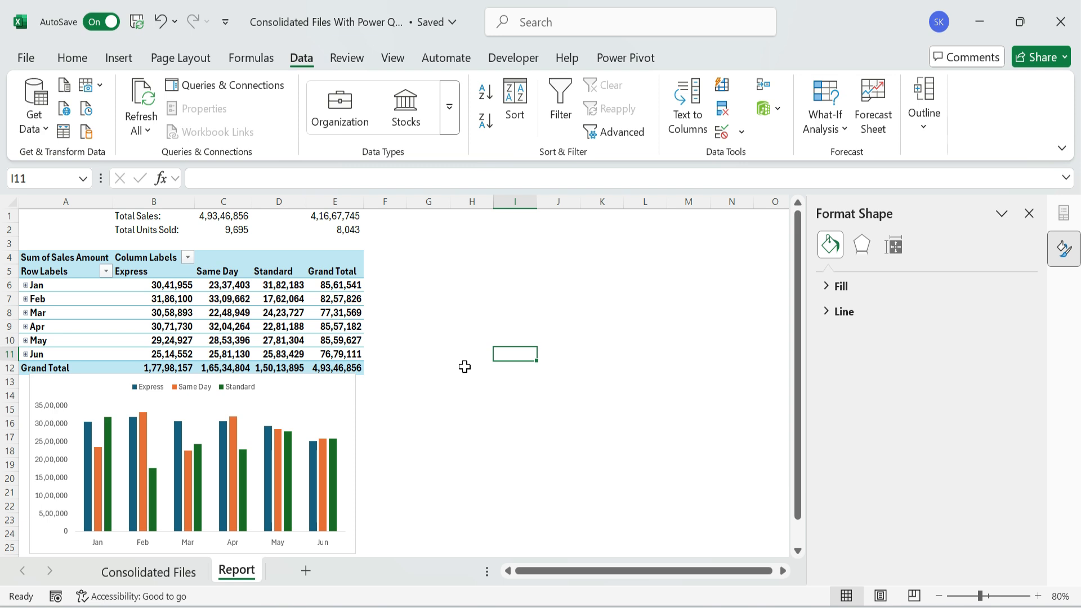
pyautogui.moveTo(1034, 240)
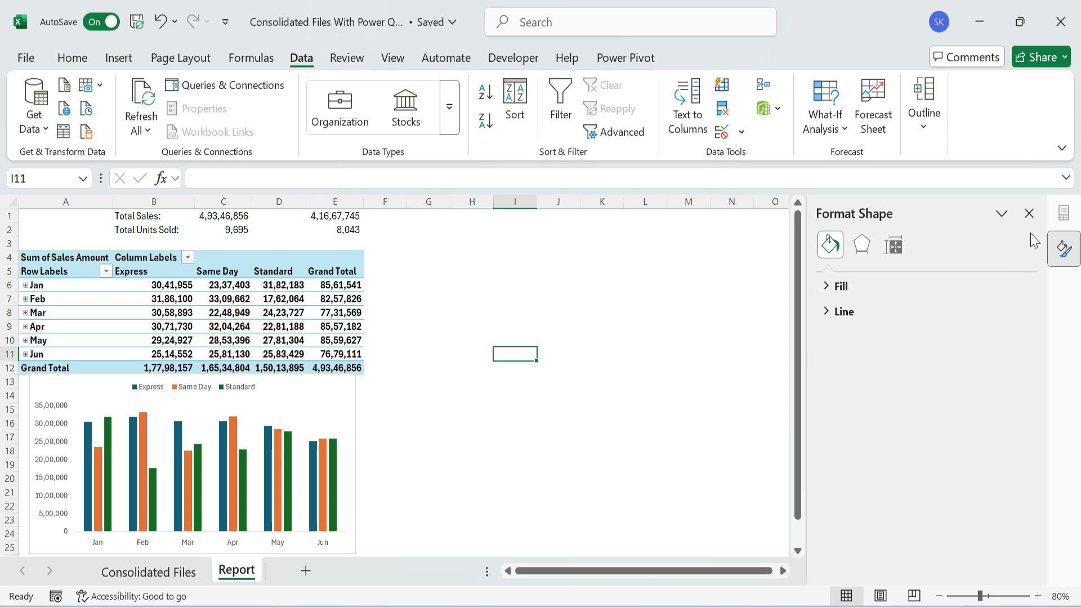
# - Close the Format Shape pane
pyautogui.click(1029, 213)
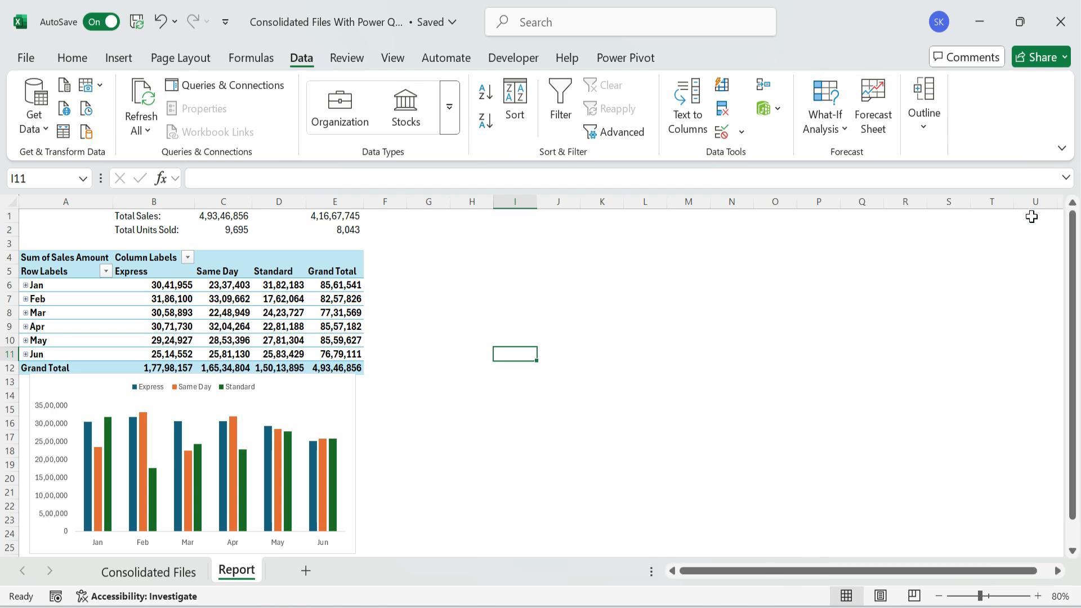
pyautogui.moveTo(460, 462)
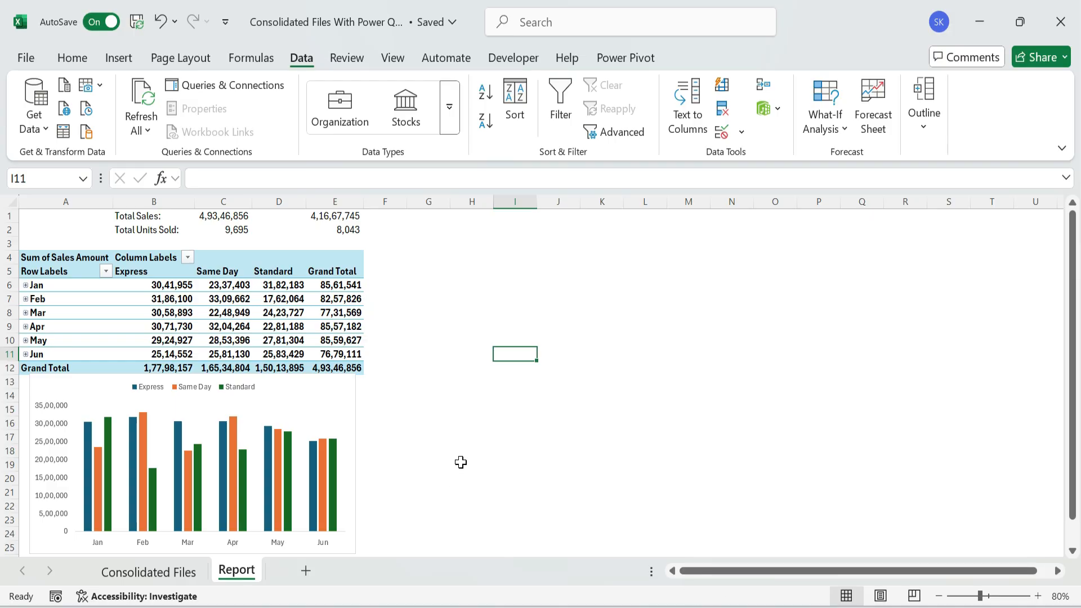